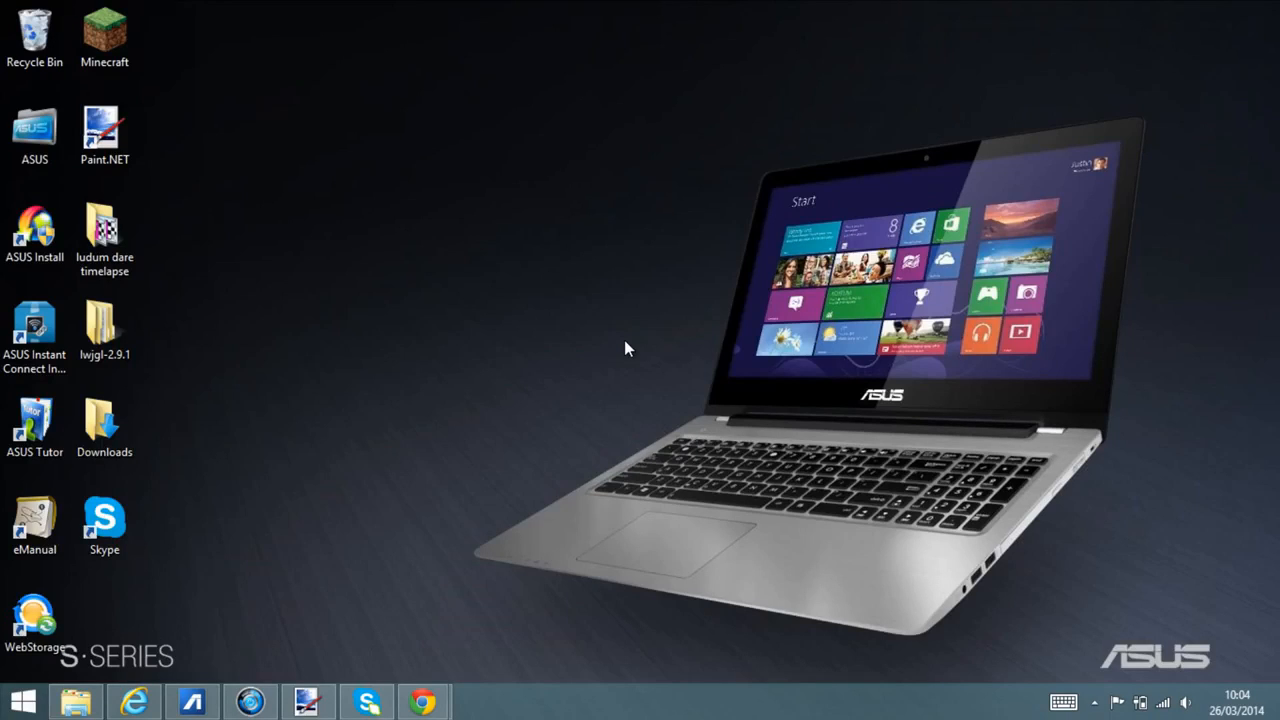
{"action": "mouse_move", "coordinate": [671, 294]}
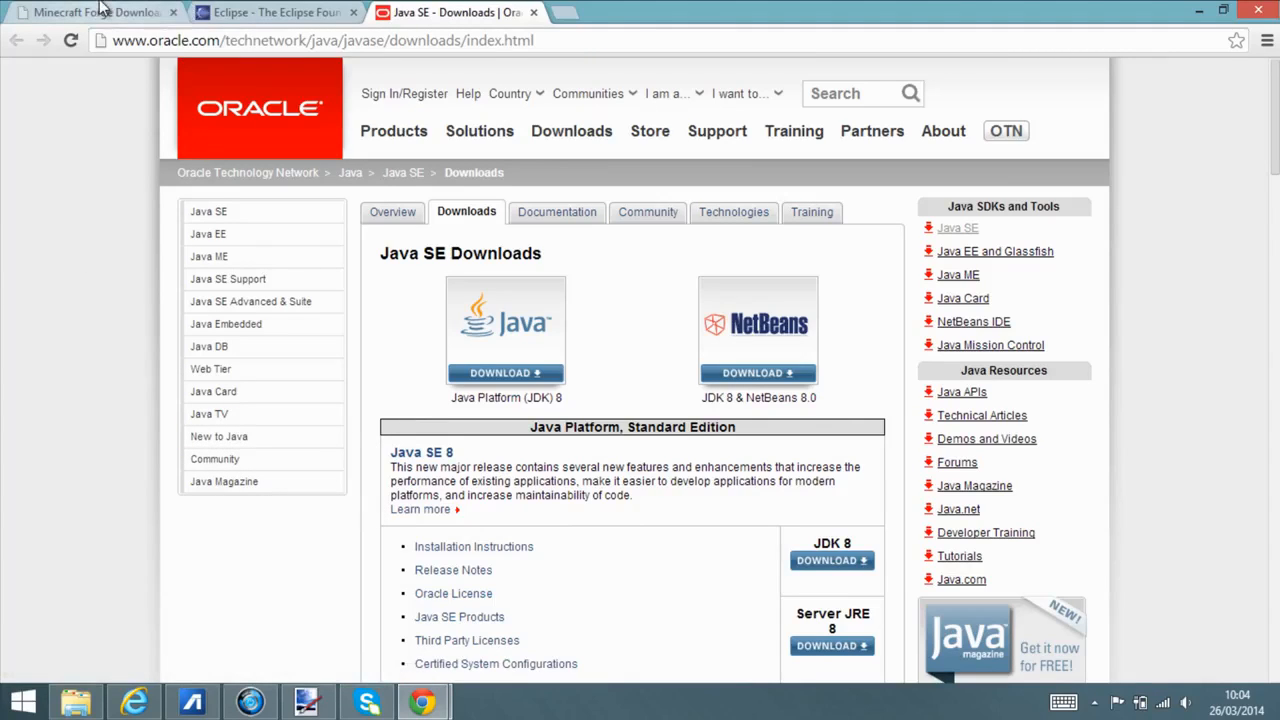
{"action": "mouse_move", "coordinate": [473, 468]}
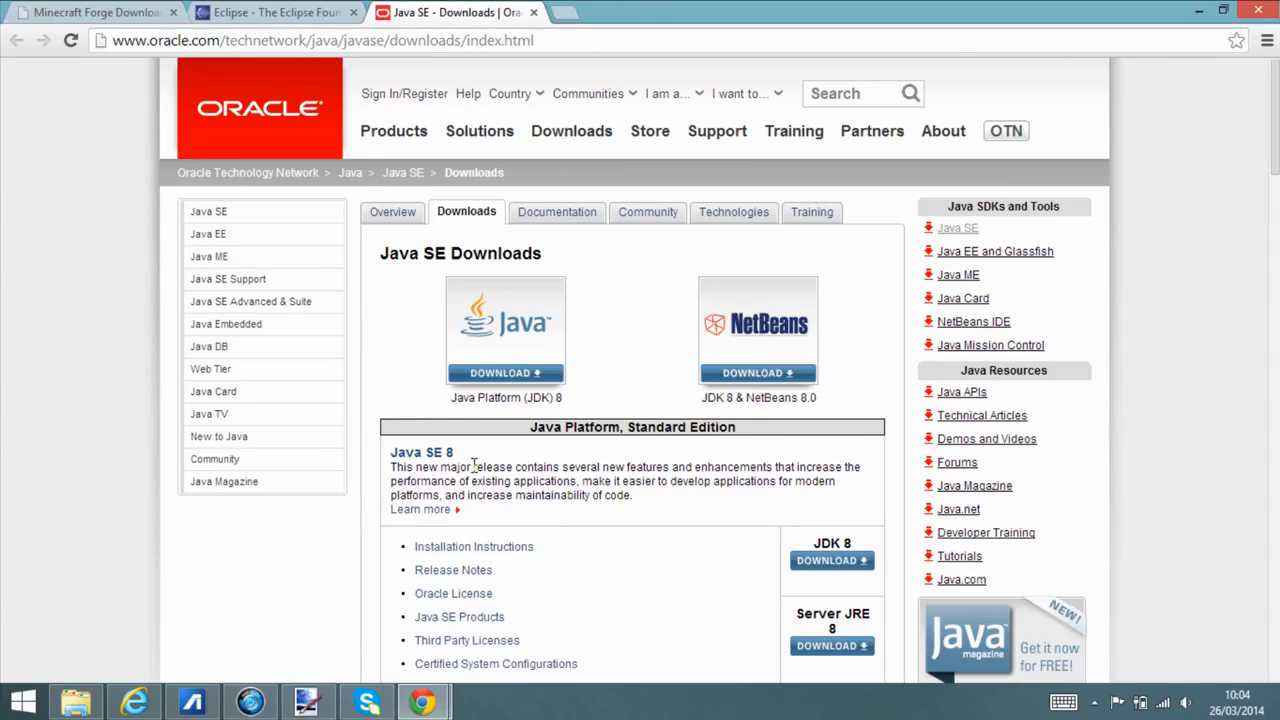
{"action": "mouse_move", "coordinate": [495, 358]}
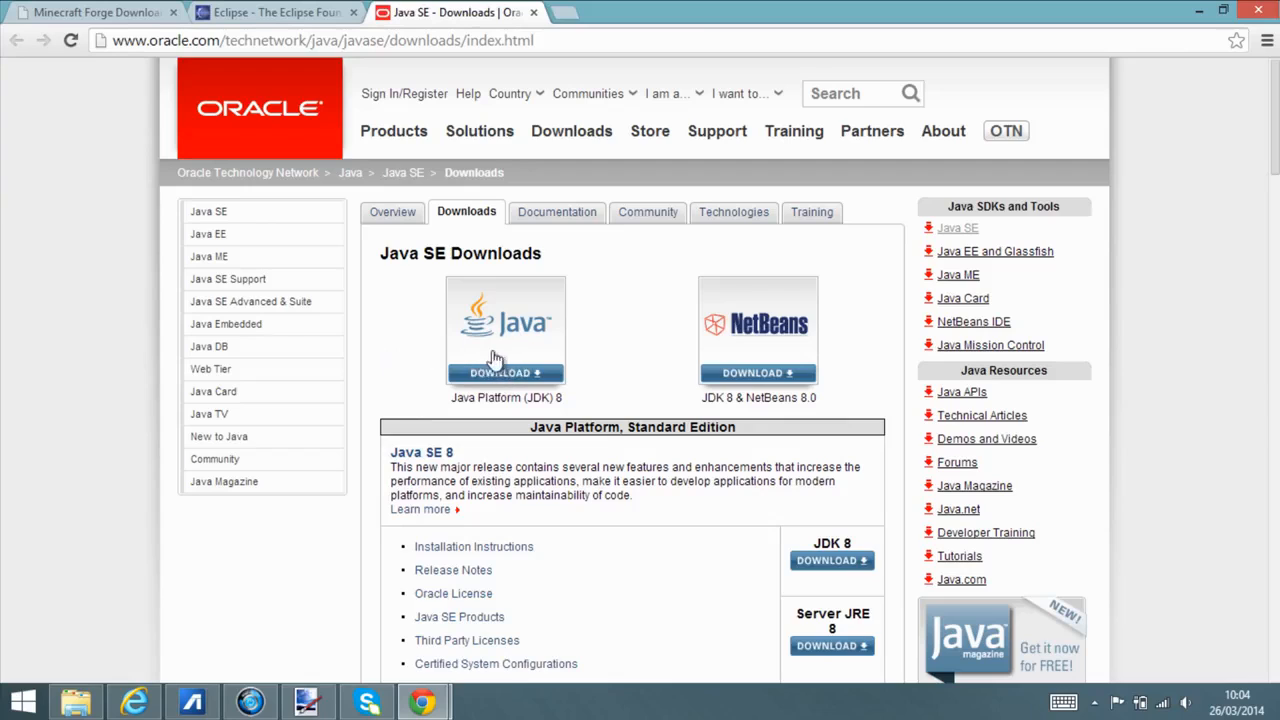
{"action": "mouse_move", "coordinate": [515, 372]}
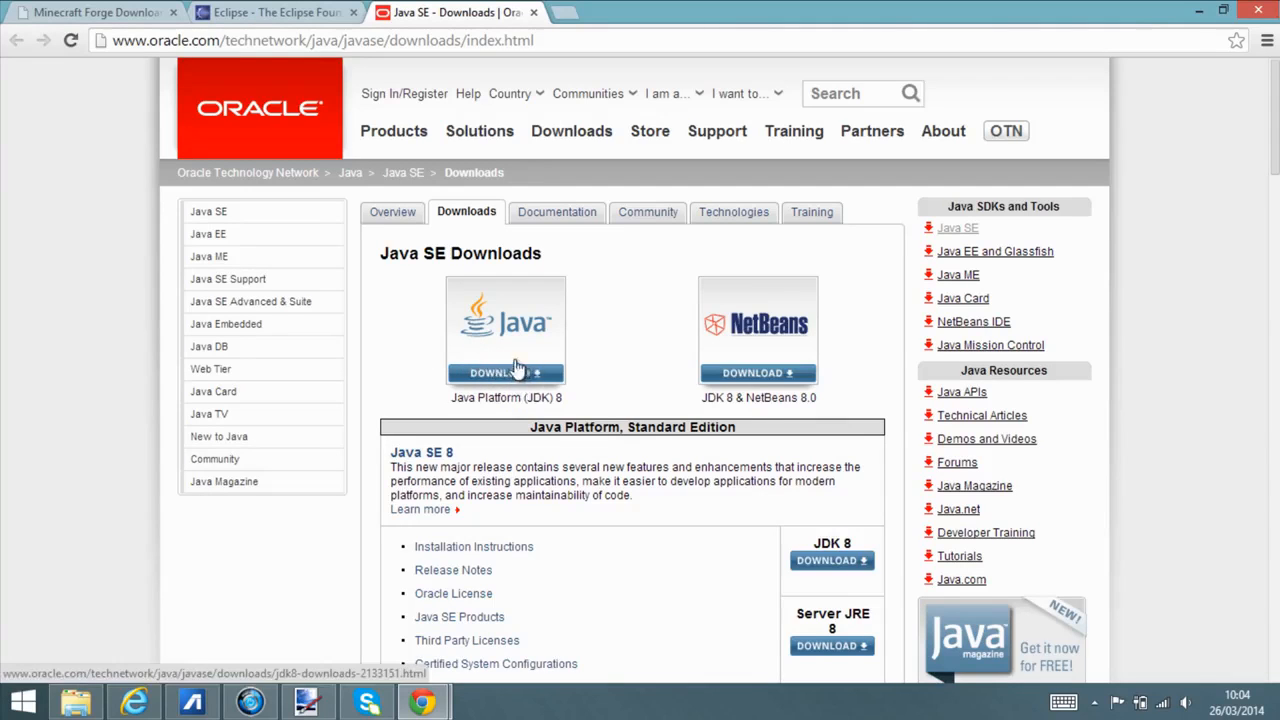
{"action": "mouse_move", "coordinate": [452, 380]}
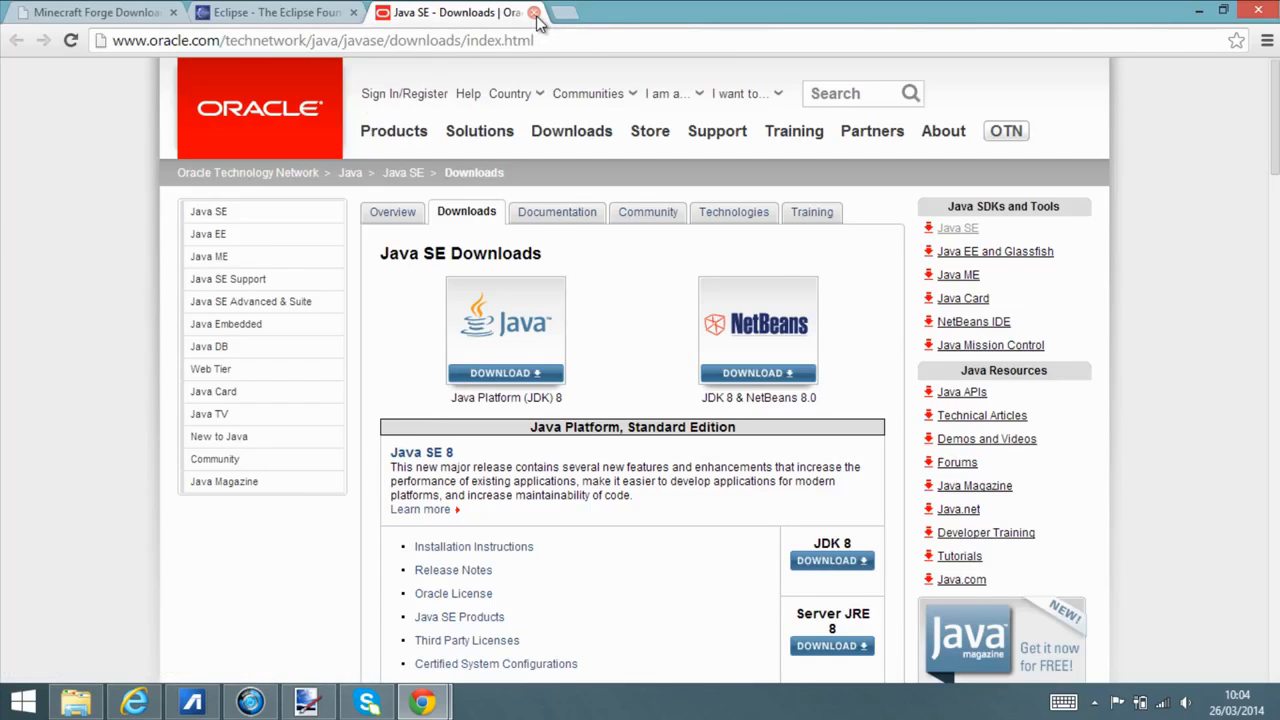
Close the Oracle Java tab and go to the Eclipse Downloads page for Windows.
{"action": "left_click", "coordinate": [539, 14]}
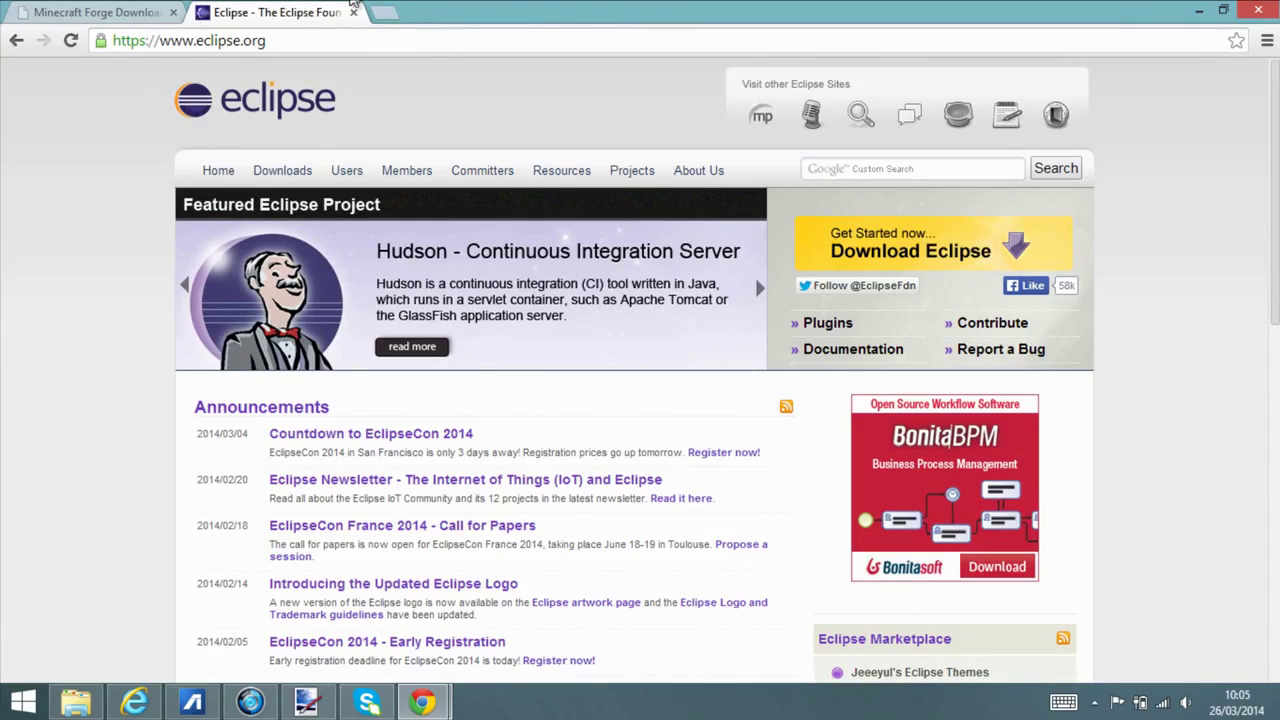
{"action": "mouse_move", "coordinate": [251, 170]}
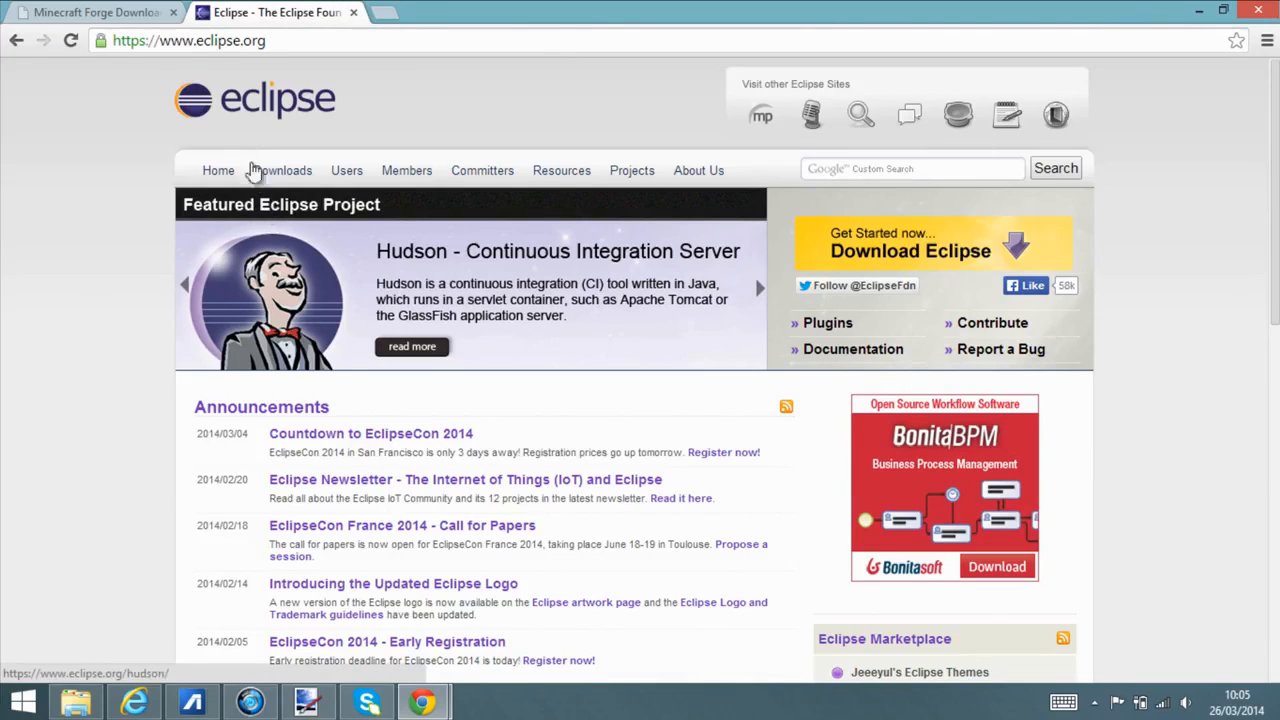
{"action": "mouse_move", "coordinate": [800, 657]}
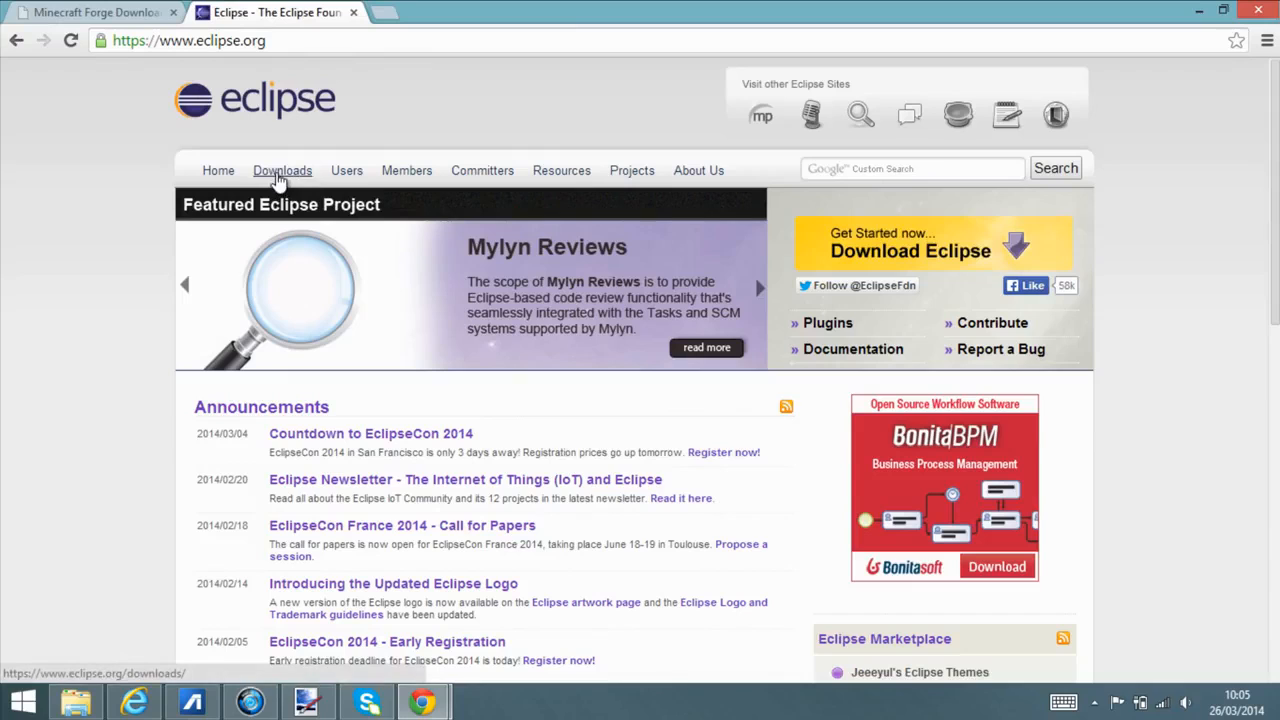
{"action": "left_click", "coordinate": [282, 170]}
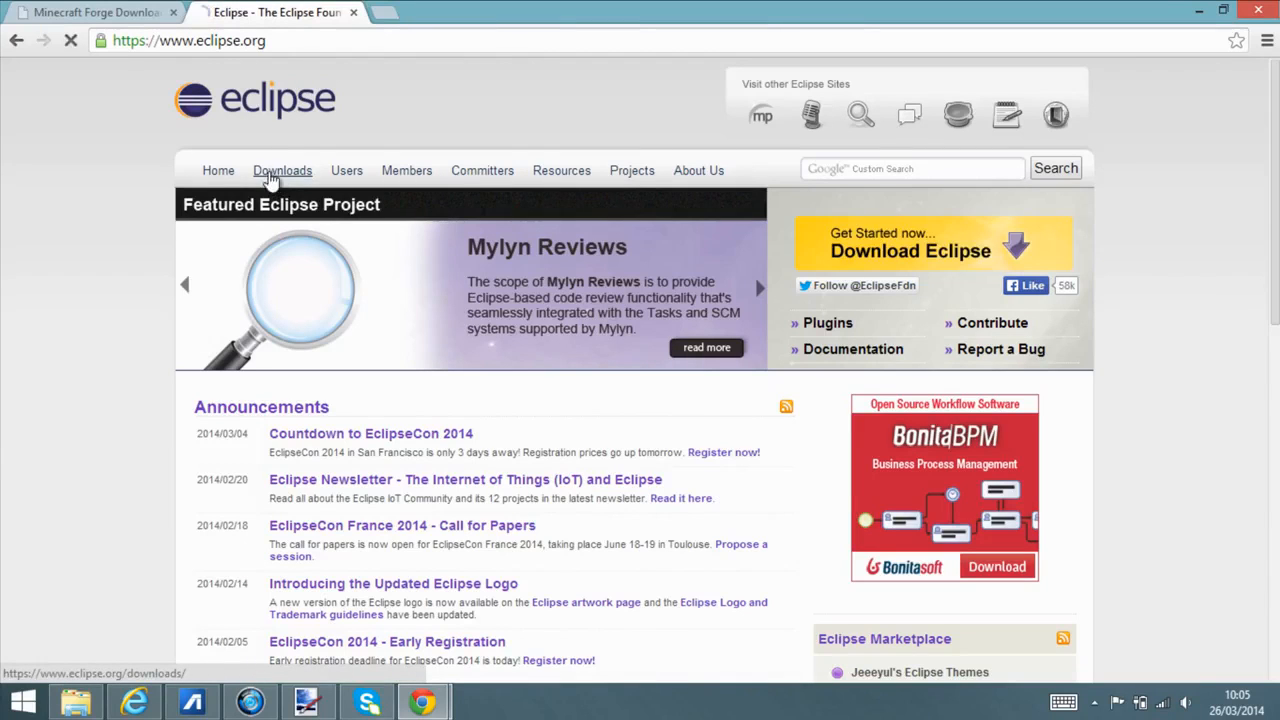
{"action": "left_click", "coordinate": [282, 170]}
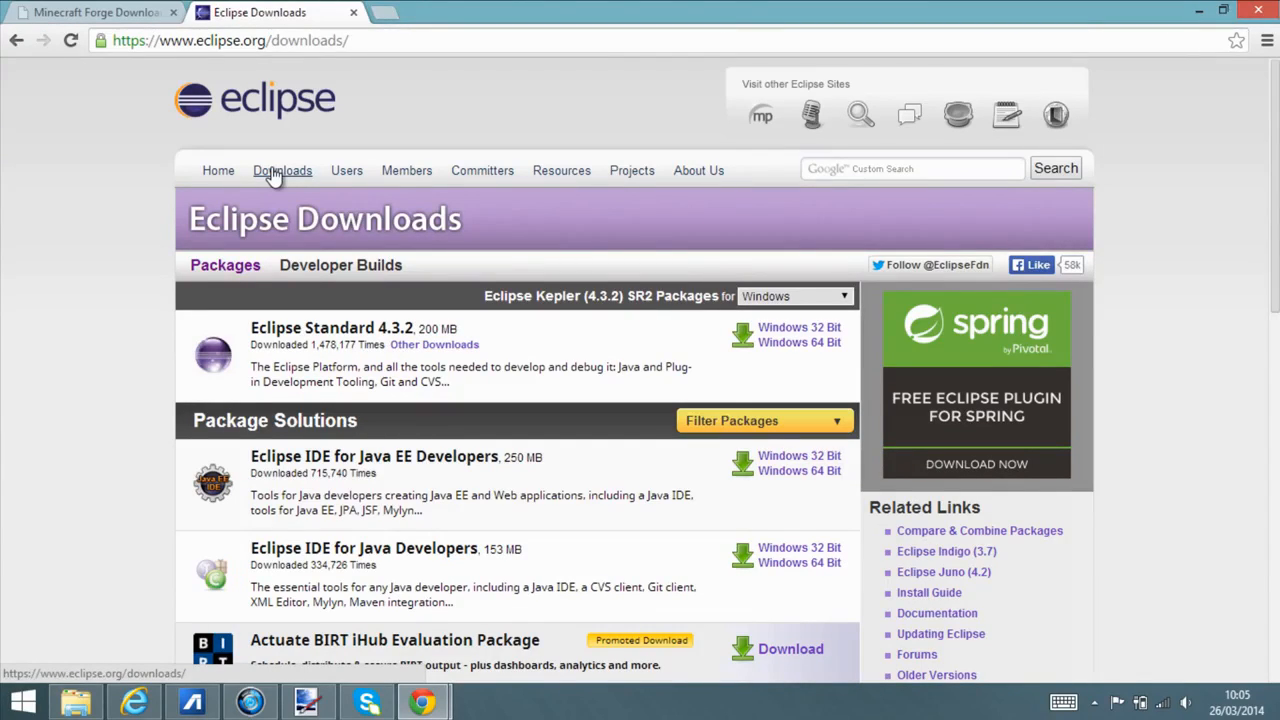
{"action": "mouse_move", "coordinate": [108, 311]}
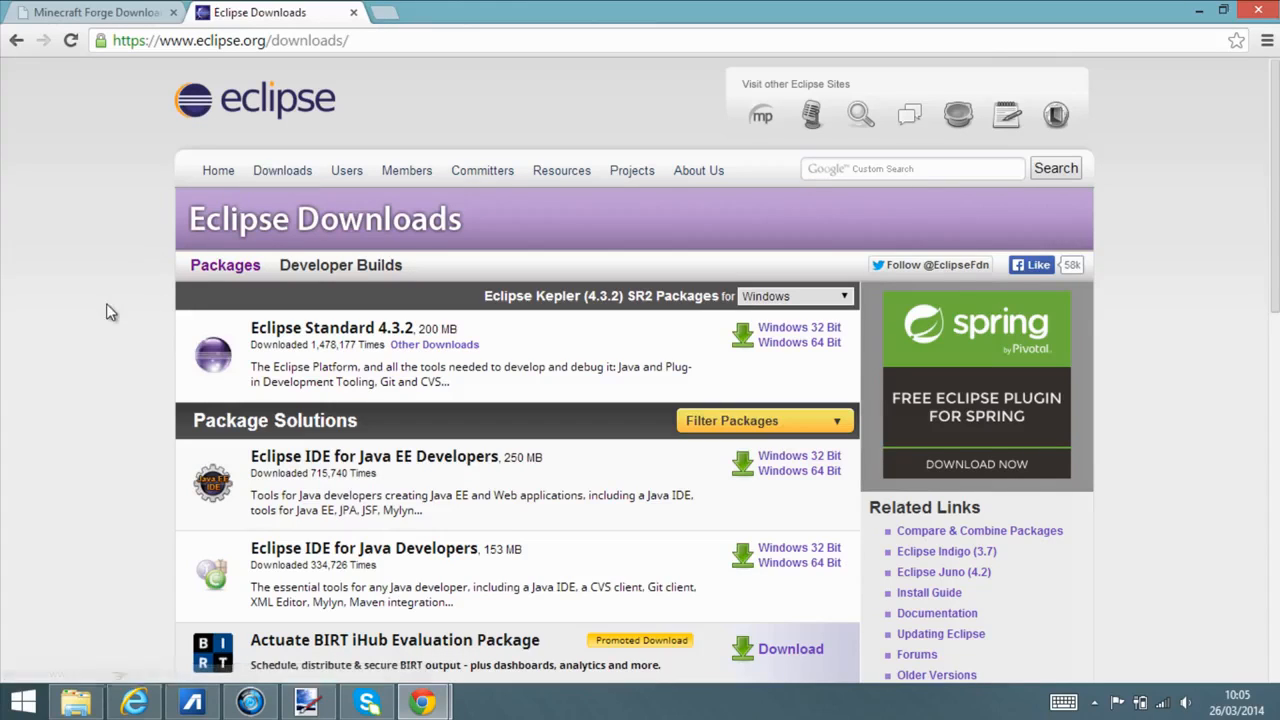
{"action": "mouse_move", "coordinate": [492, 346]}
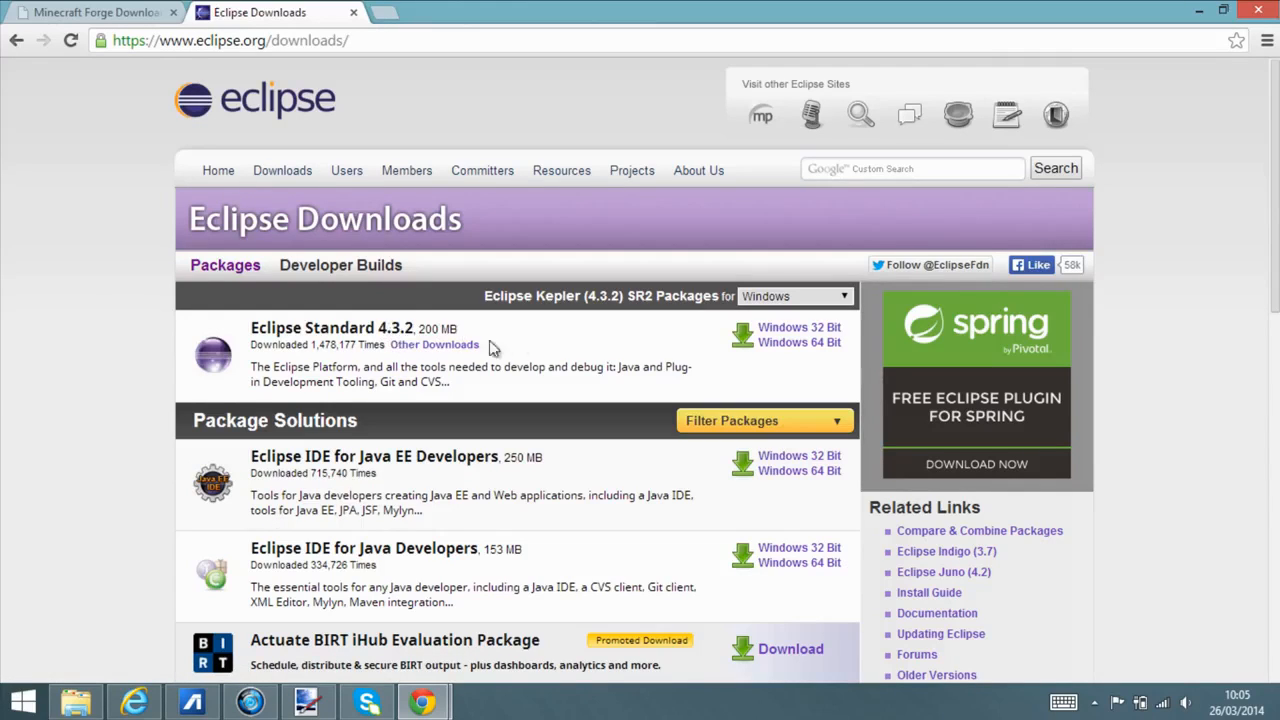
{"action": "mouse_move", "coordinate": [398, 366]}
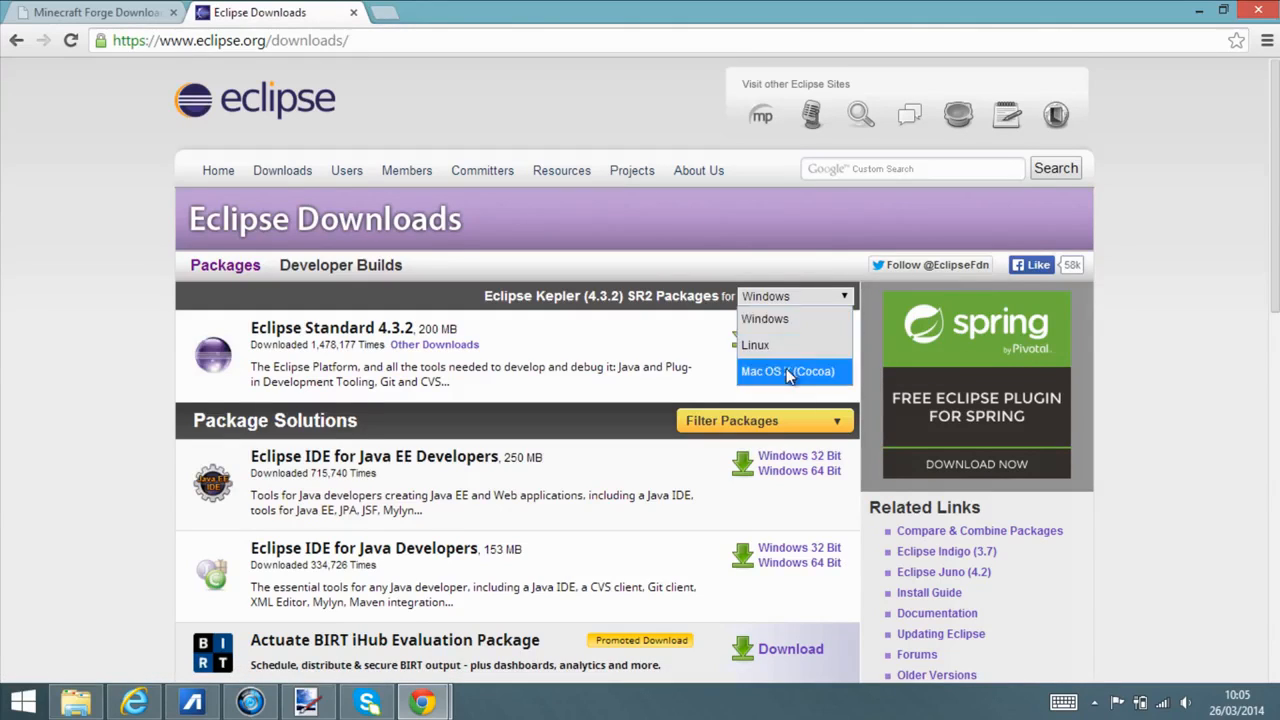
{"action": "mouse_move", "coordinate": [782, 378]}
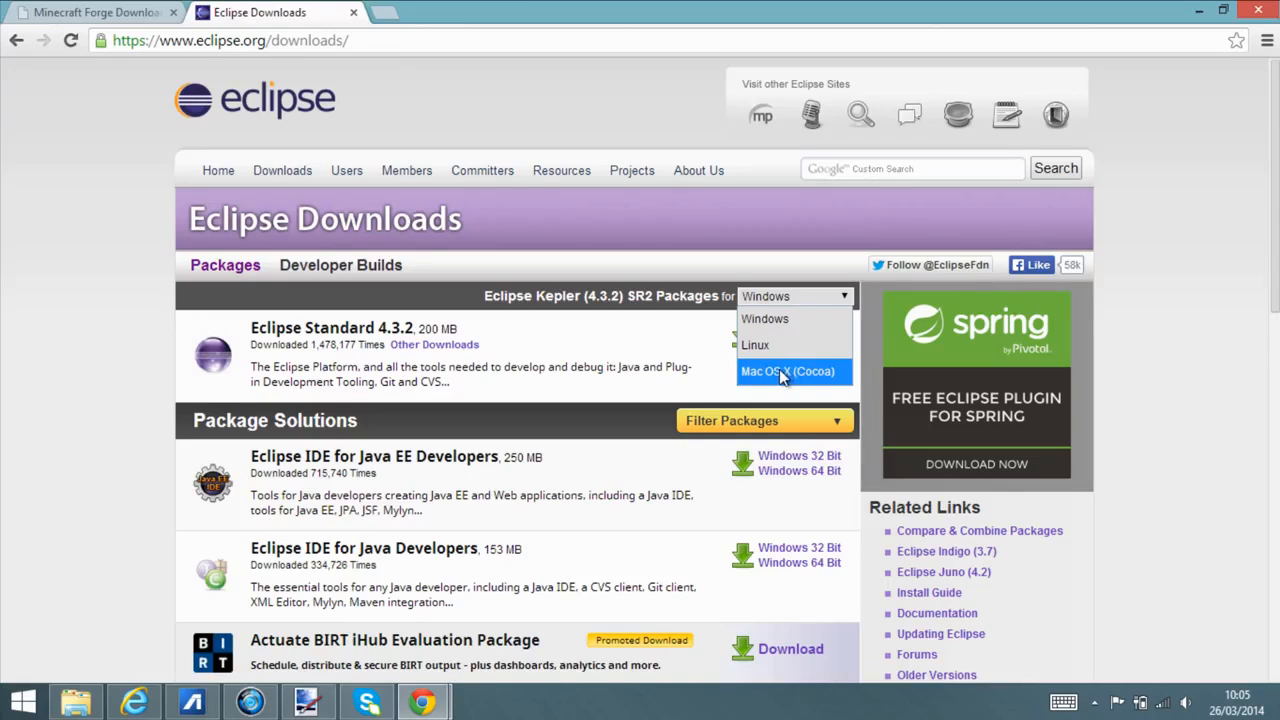
{"action": "mouse_move", "coordinate": [680, 352]}
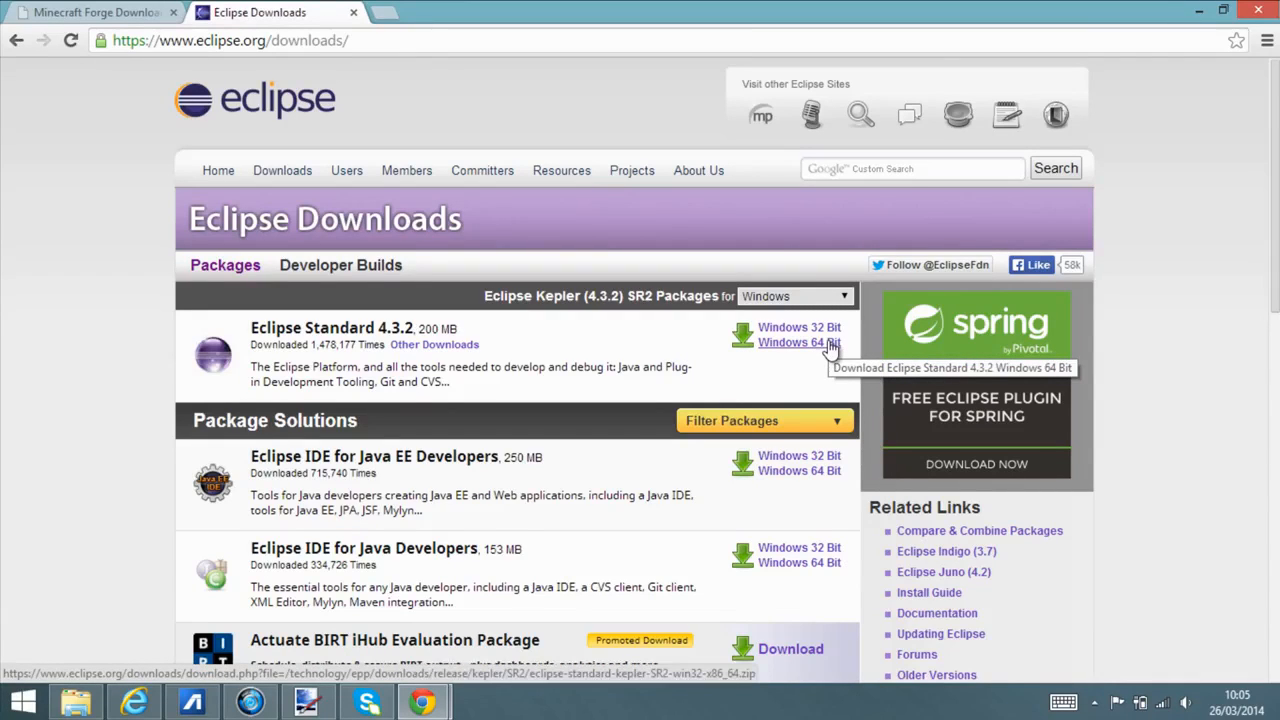
Download the Eclipse Standard 4.3.2 Windows 64-bit zip via the UK Mirror Service.
{"action": "left_click", "coordinate": [795, 342]}
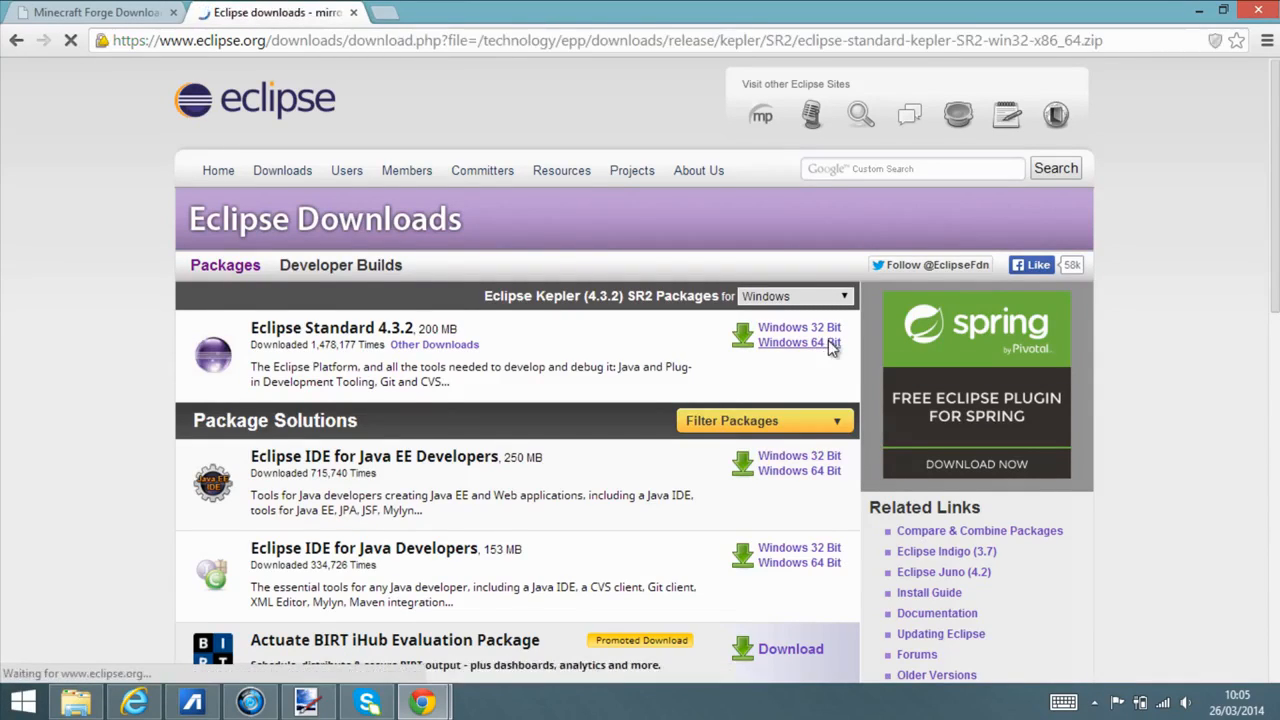
{"action": "left_click", "coordinate": [790, 342]}
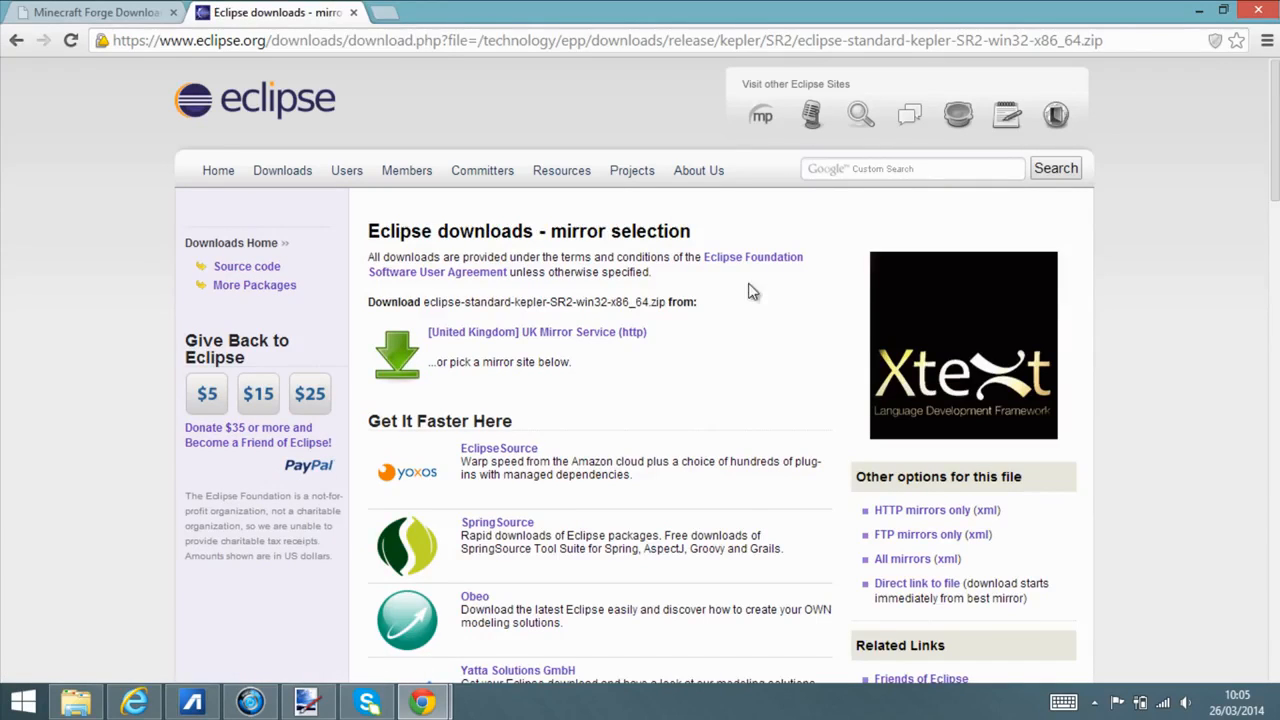
{"action": "mouse_move", "coordinate": [458, 285]}
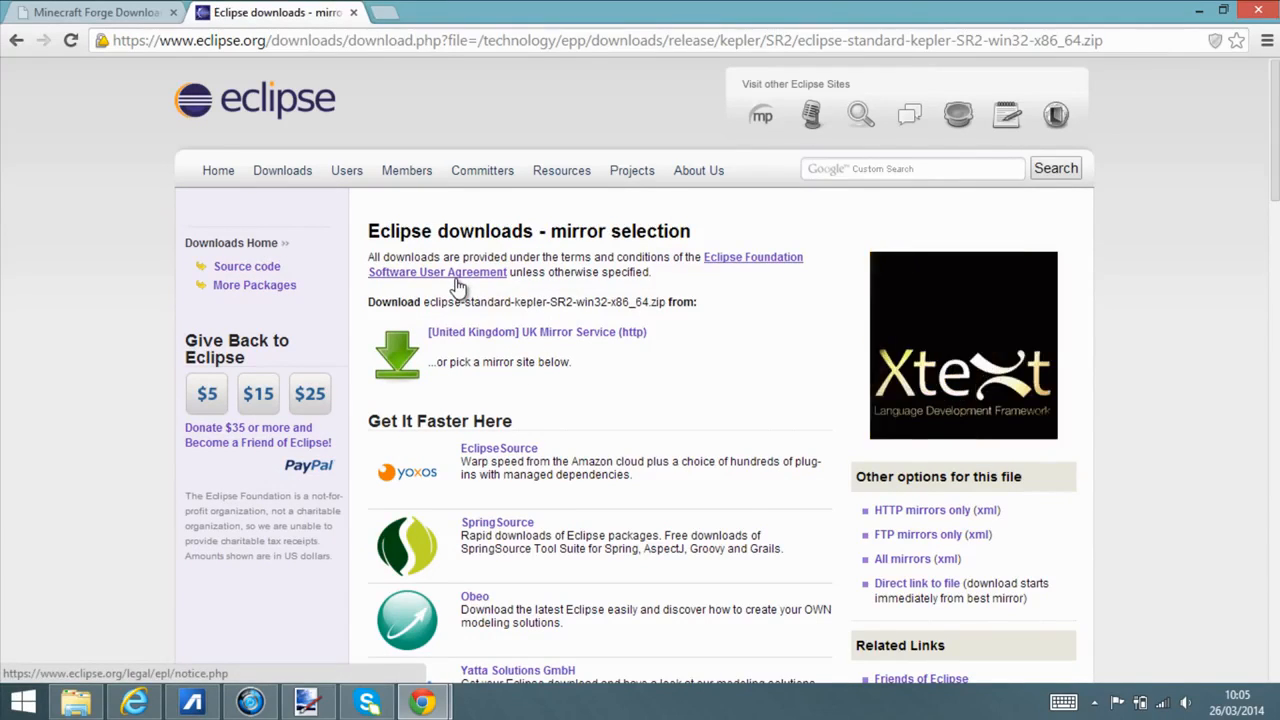
{"action": "mouse_move", "coordinate": [600, 348]}
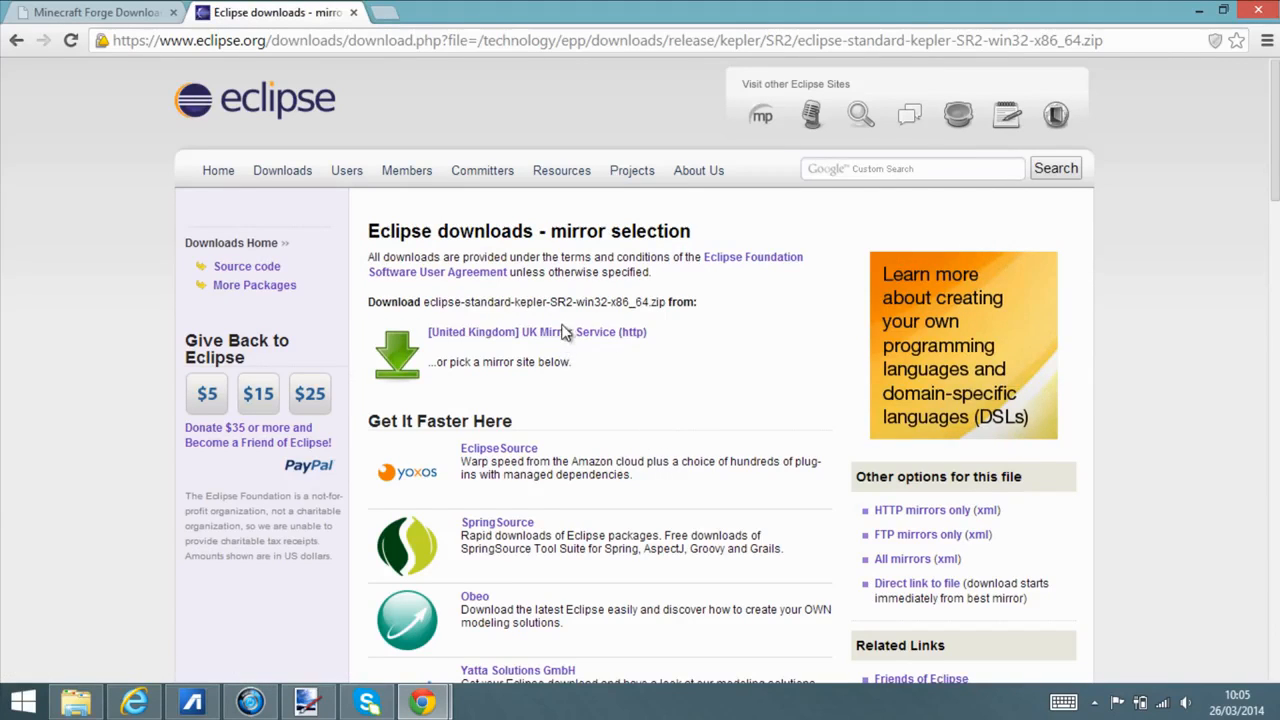
{"action": "left_click", "coordinate": [562, 331]}
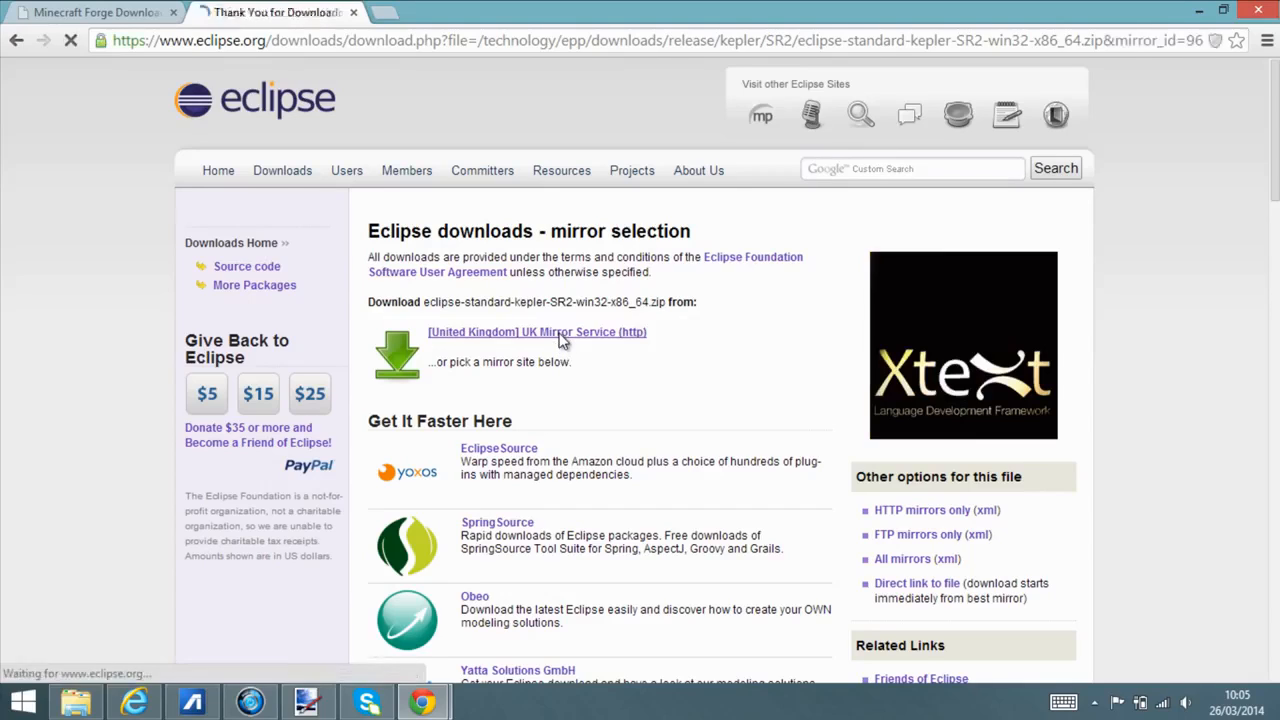
{"action": "left_click", "coordinate": [537, 332]}
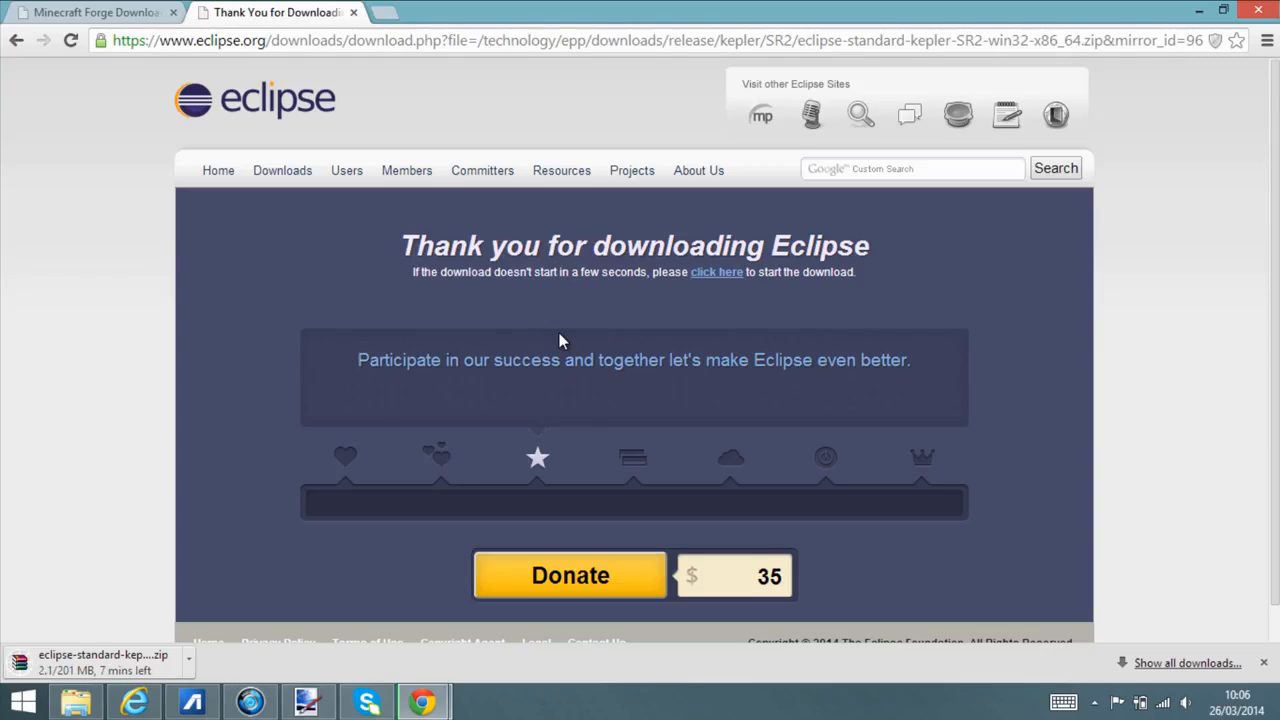
{"action": "mouse_move", "coordinate": [258, 697]}
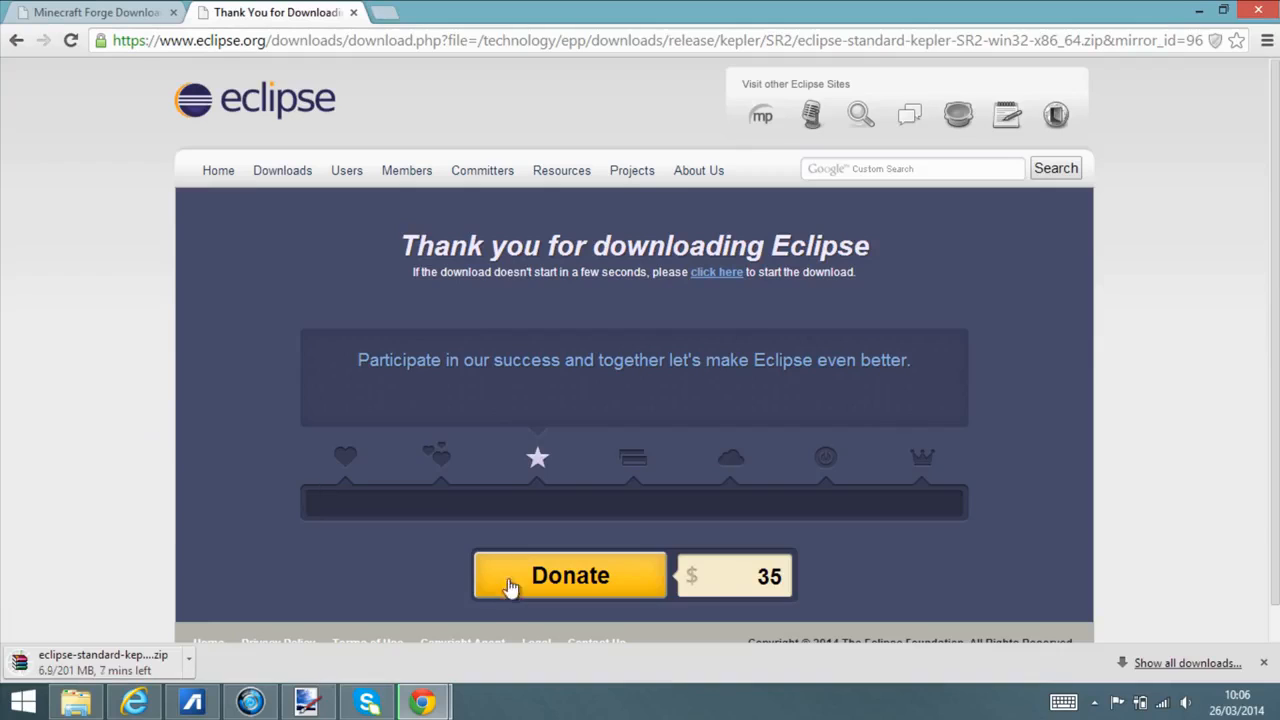
{"action": "mouse_move", "coordinate": [401, 524]}
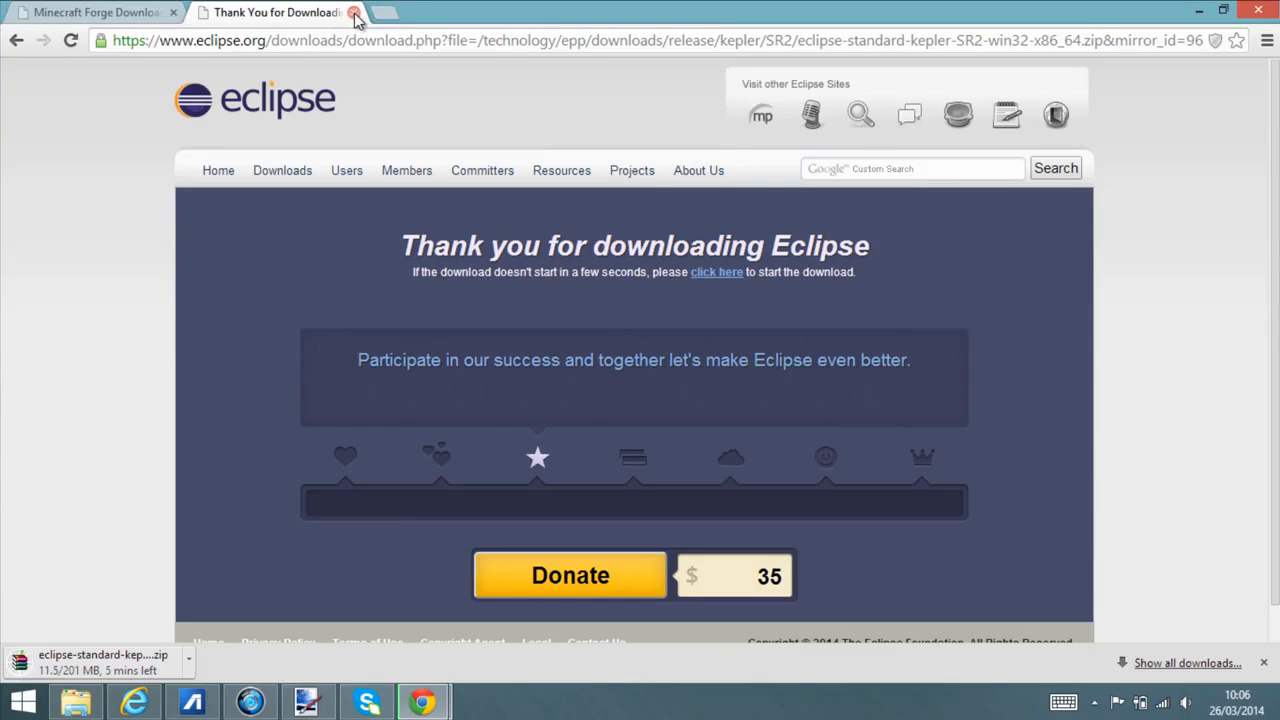
Close the Eclipse thank-you tab and download the Forge 1.6.4-Recommended (9.11.1.965) source zip.
{"action": "left_click", "coordinate": [355, 13]}
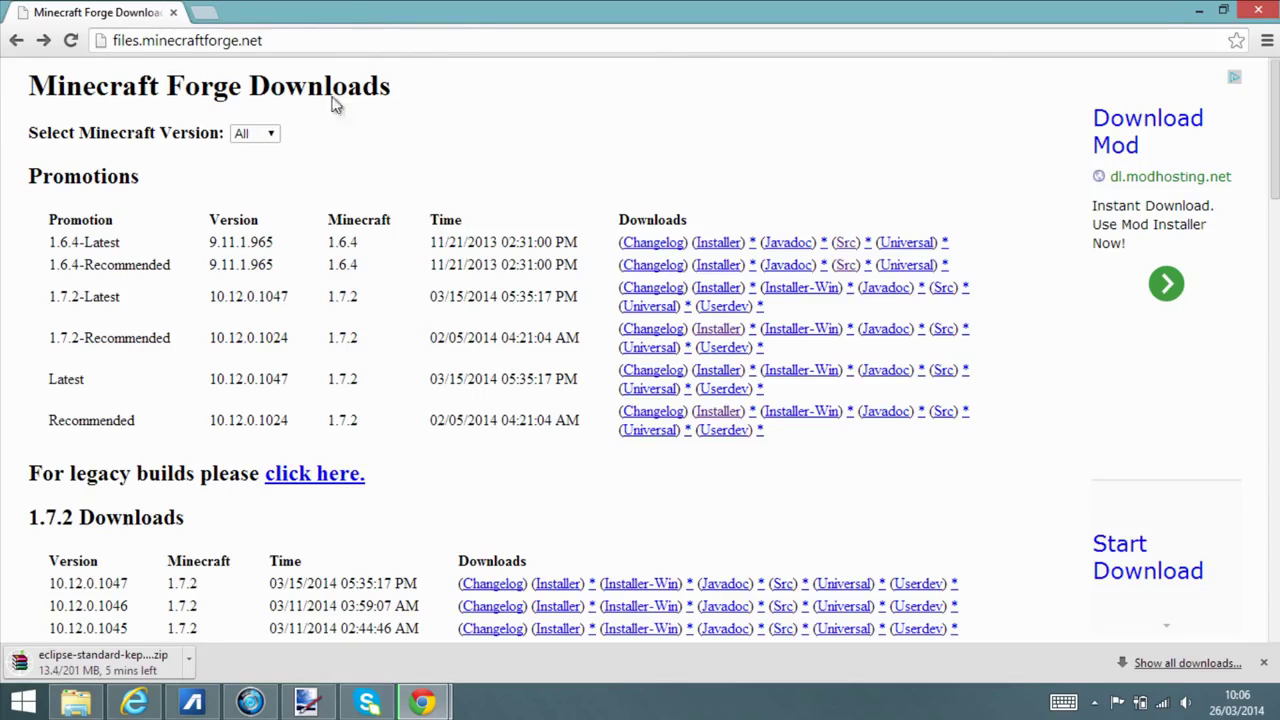
{"action": "mouse_move", "coordinate": [172, 264]}
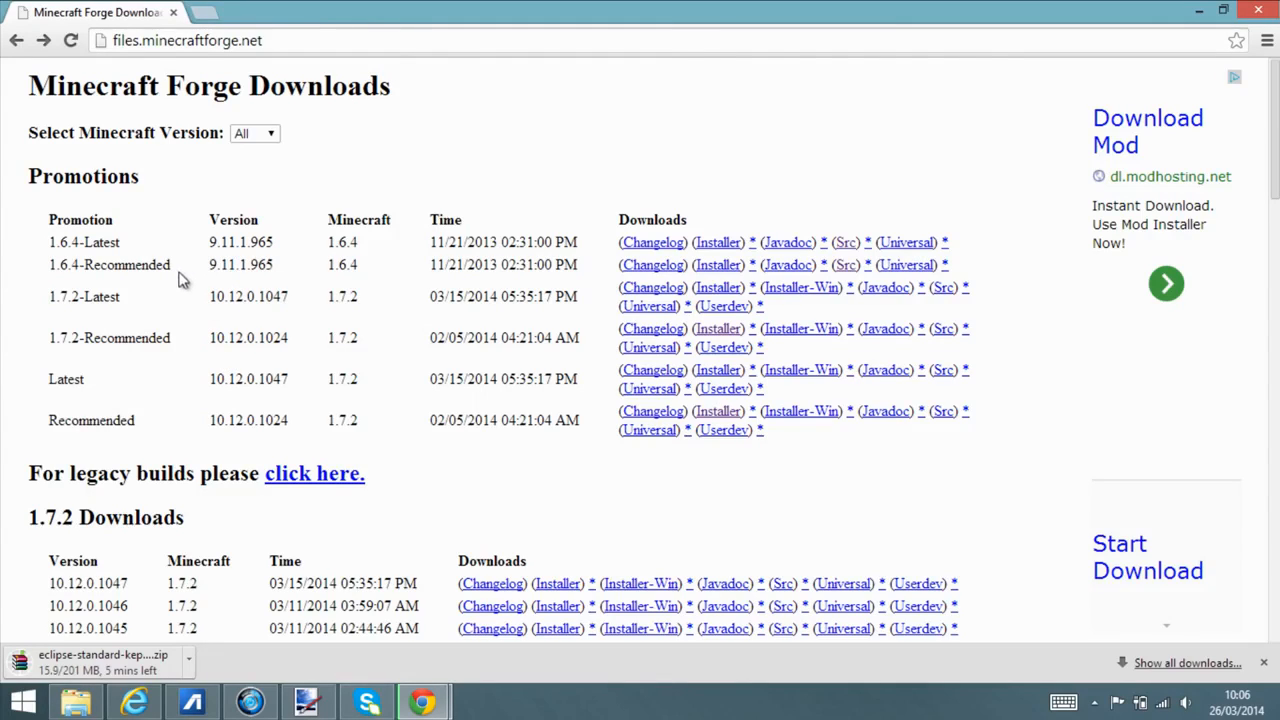
{"action": "mouse_move", "coordinate": [578, 242]}
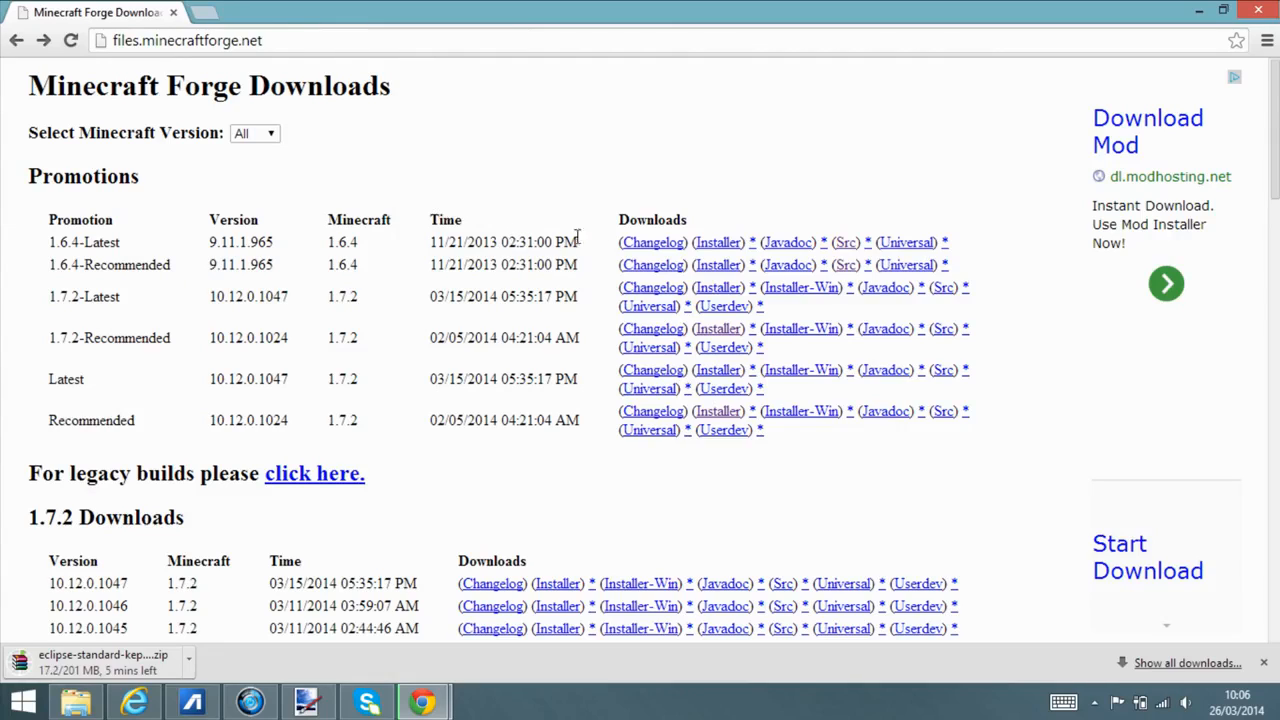
{"action": "mouse_move", "coordinate": [522, 296]}
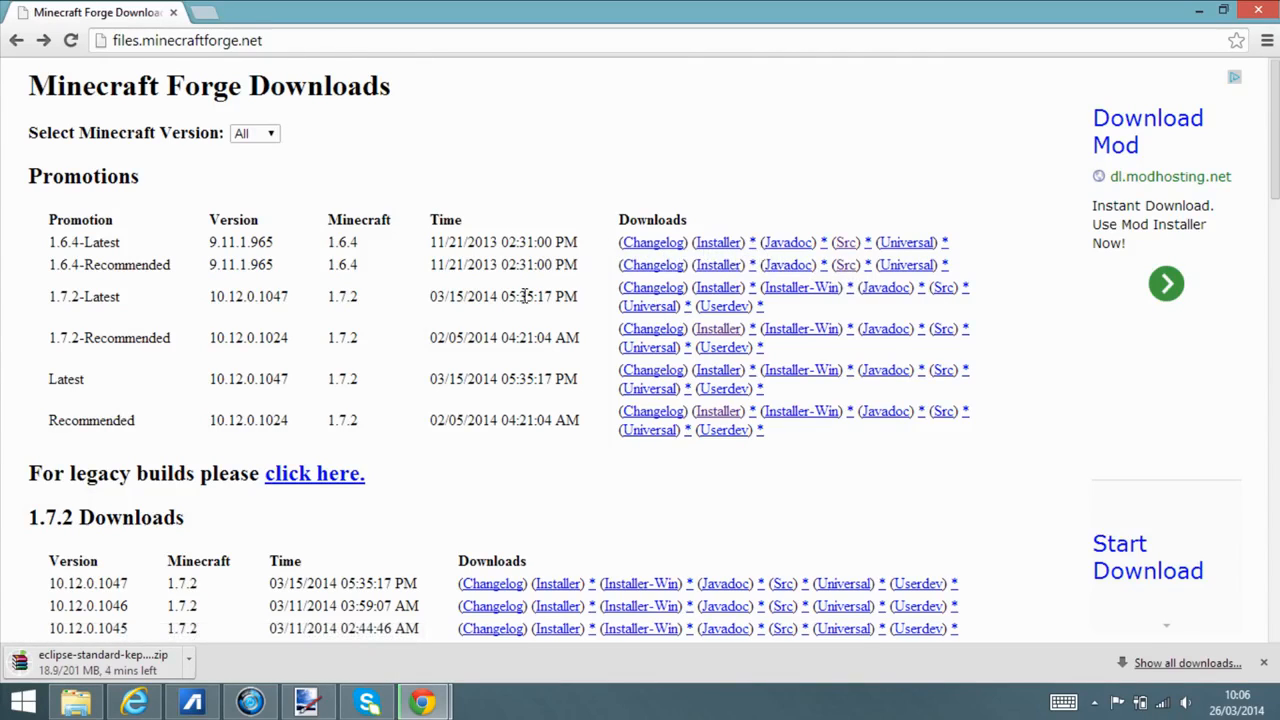
{"action": "mouse_move", "coordinate": [846, 264]}
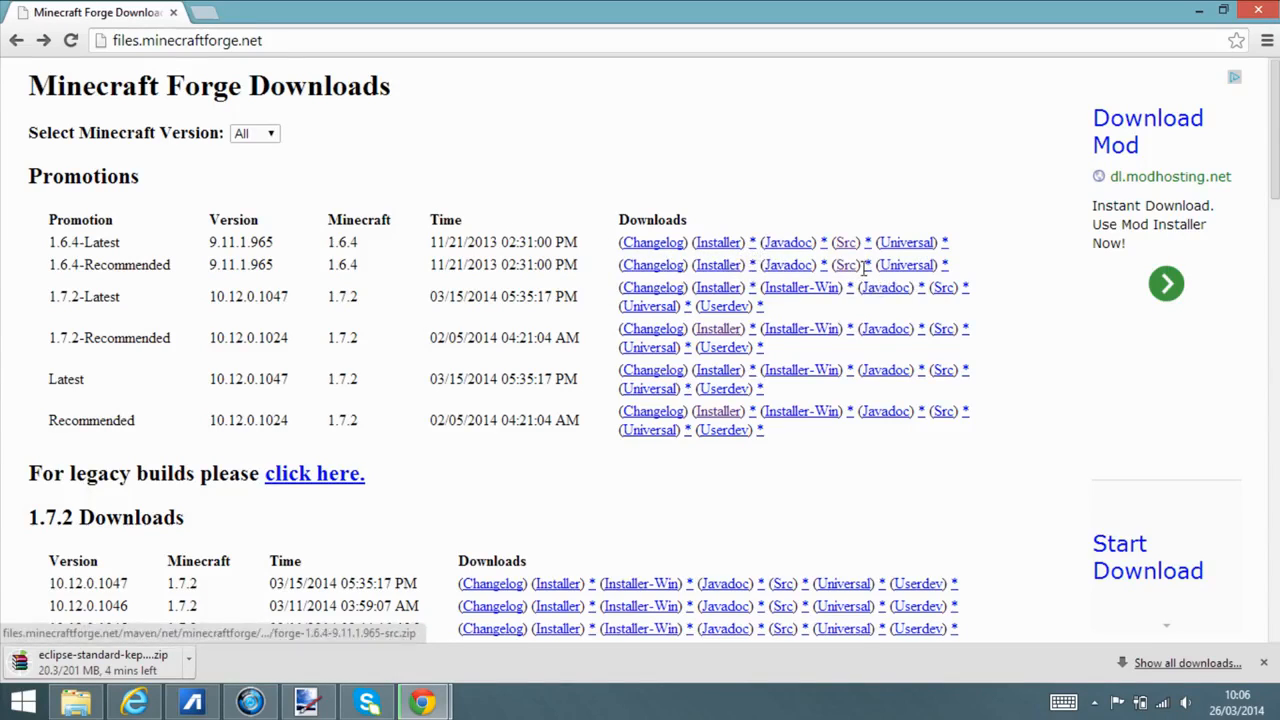
{"action": "left_click", "coordinate": [845, 264]}
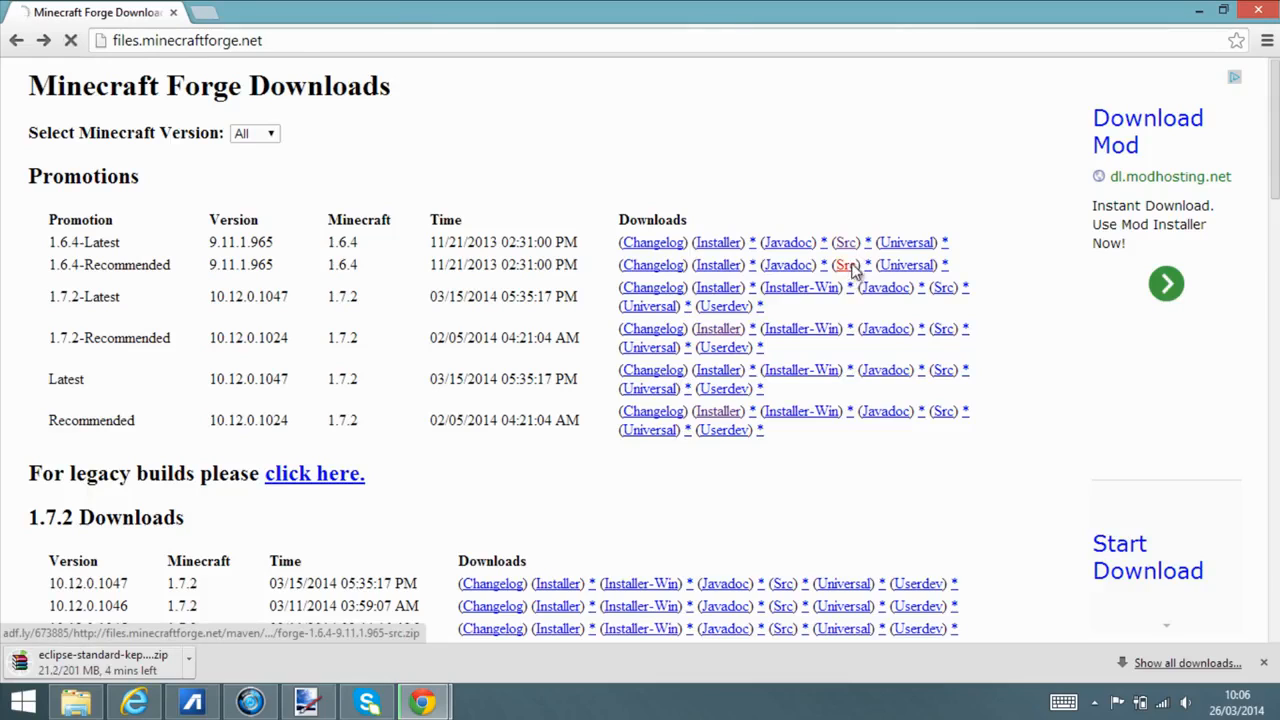
{"action": "left_click", "coordinate": [845, 264]}
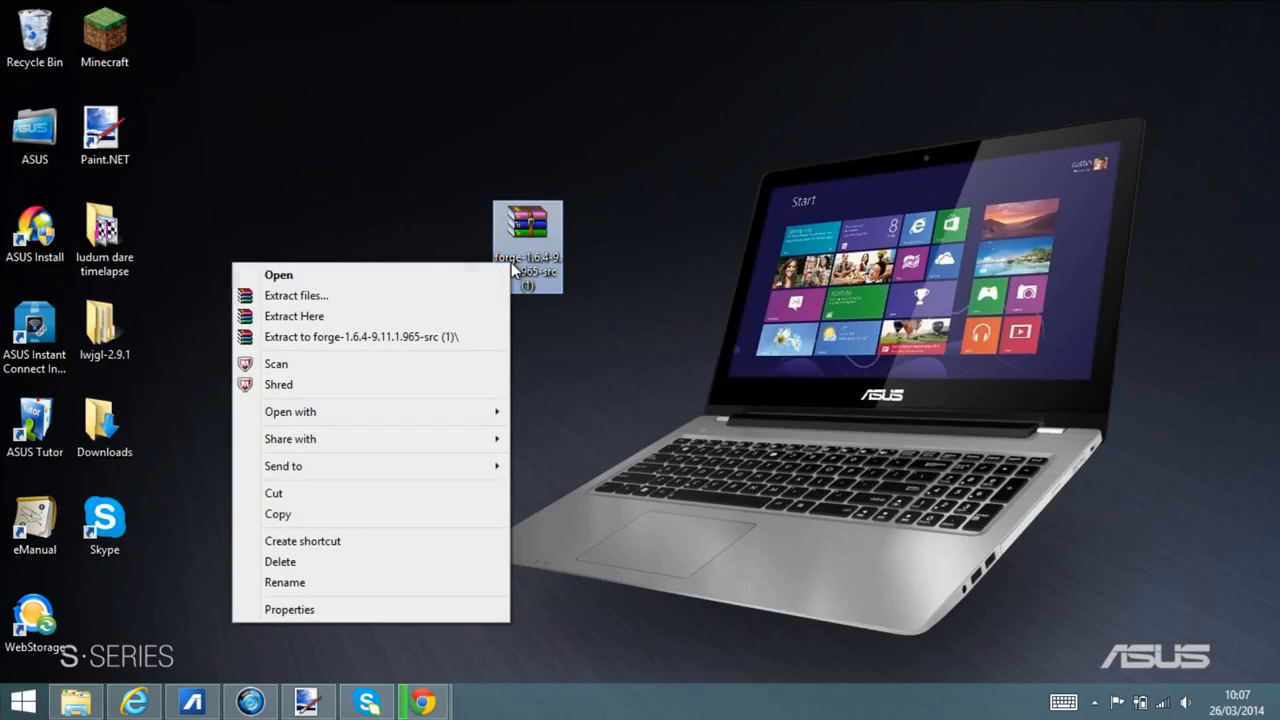
{"action": "mouse_move", "coordinate": [360, 320]}
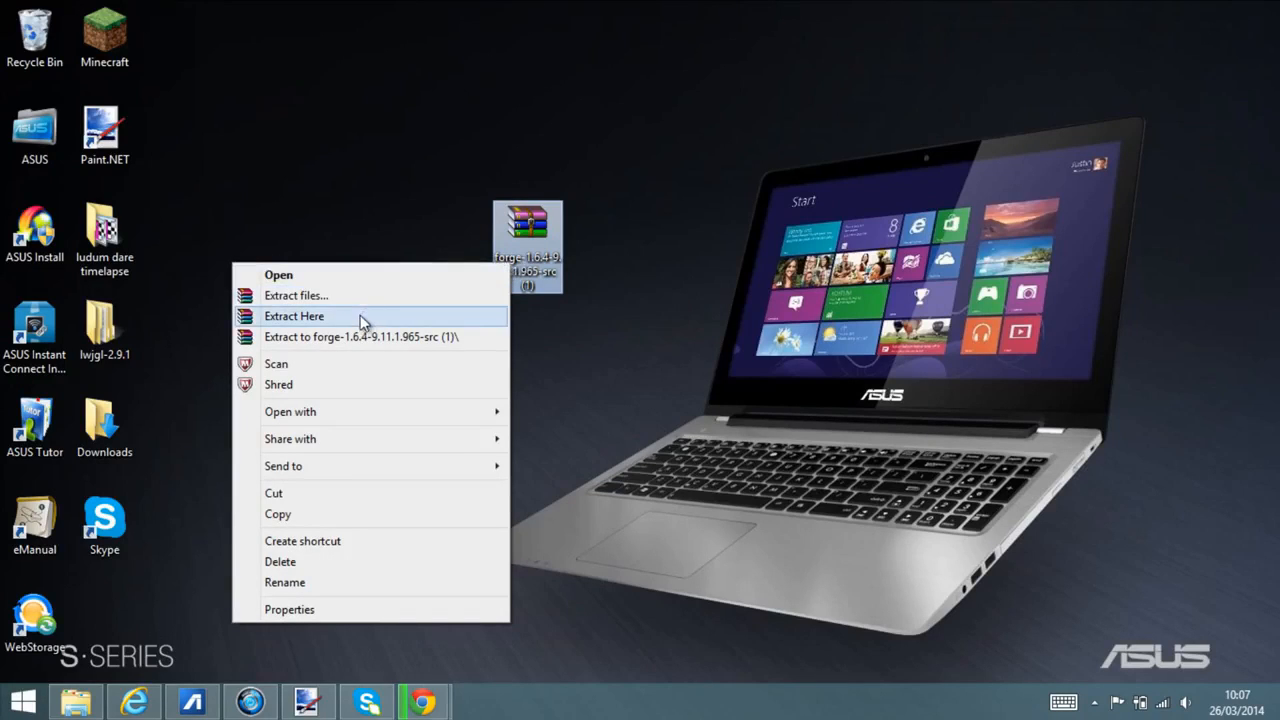
{"action": "mouse_move", "coordinate": [367, 332]}
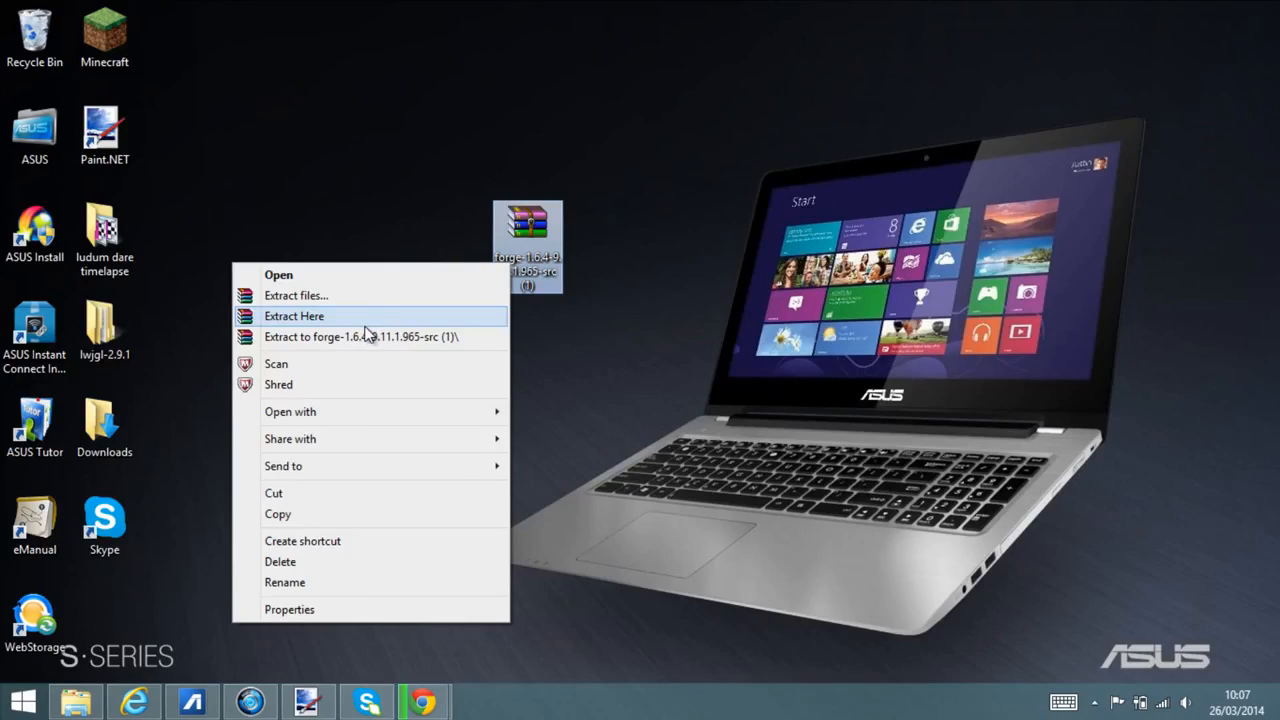
{"action": "mouse_move", "coordinate": [378, 328]}
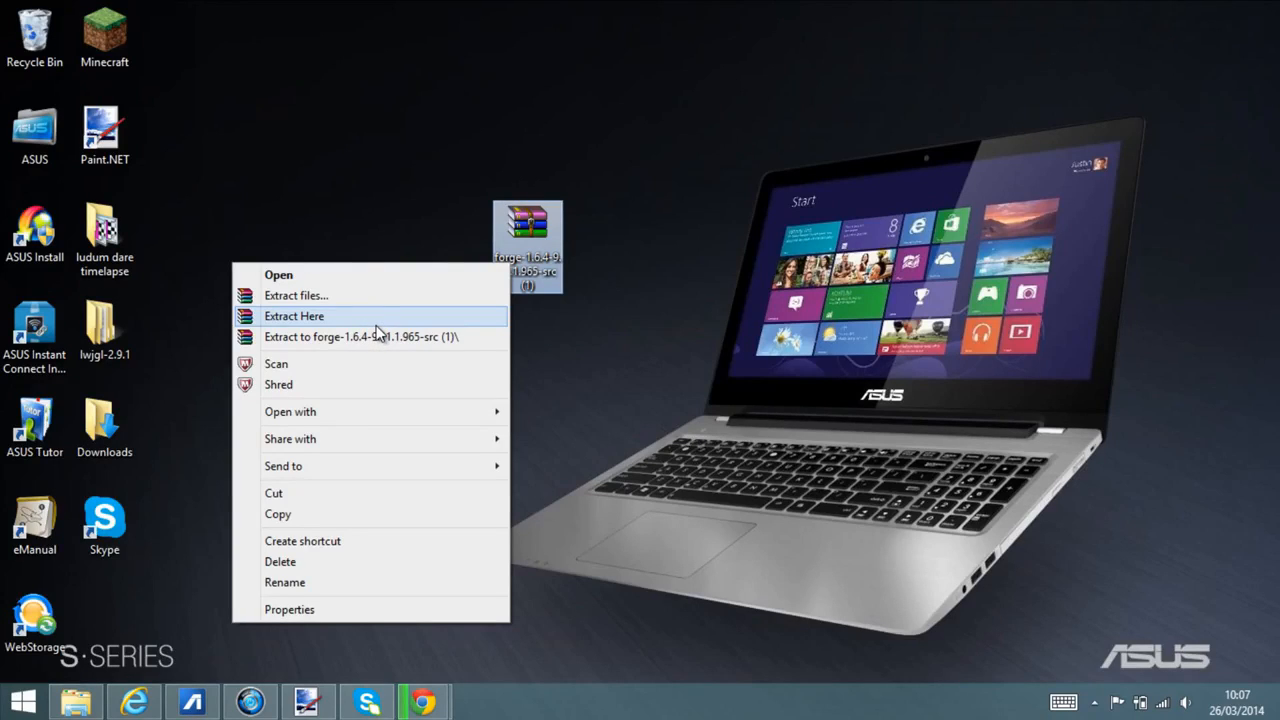
{"action": "mouse_move", "coordinate": [290, 439]}
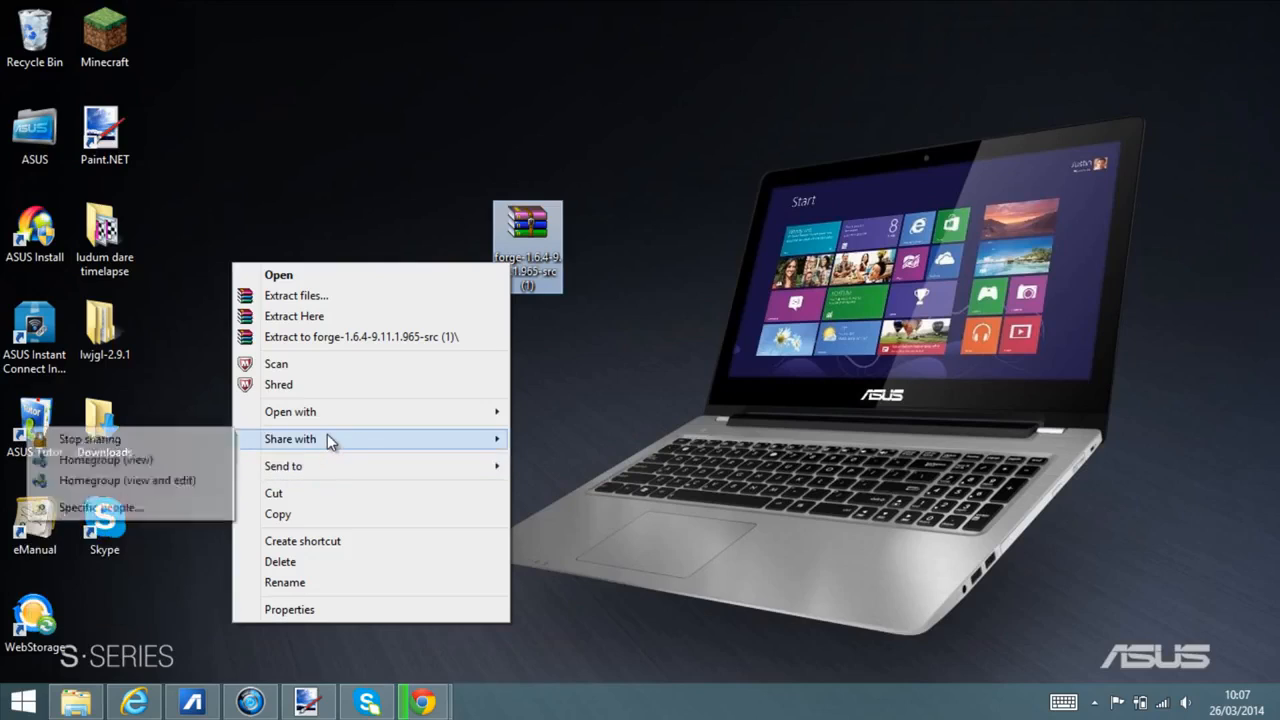
{"action": "mouse_move", "coordinate": [333, 412]}
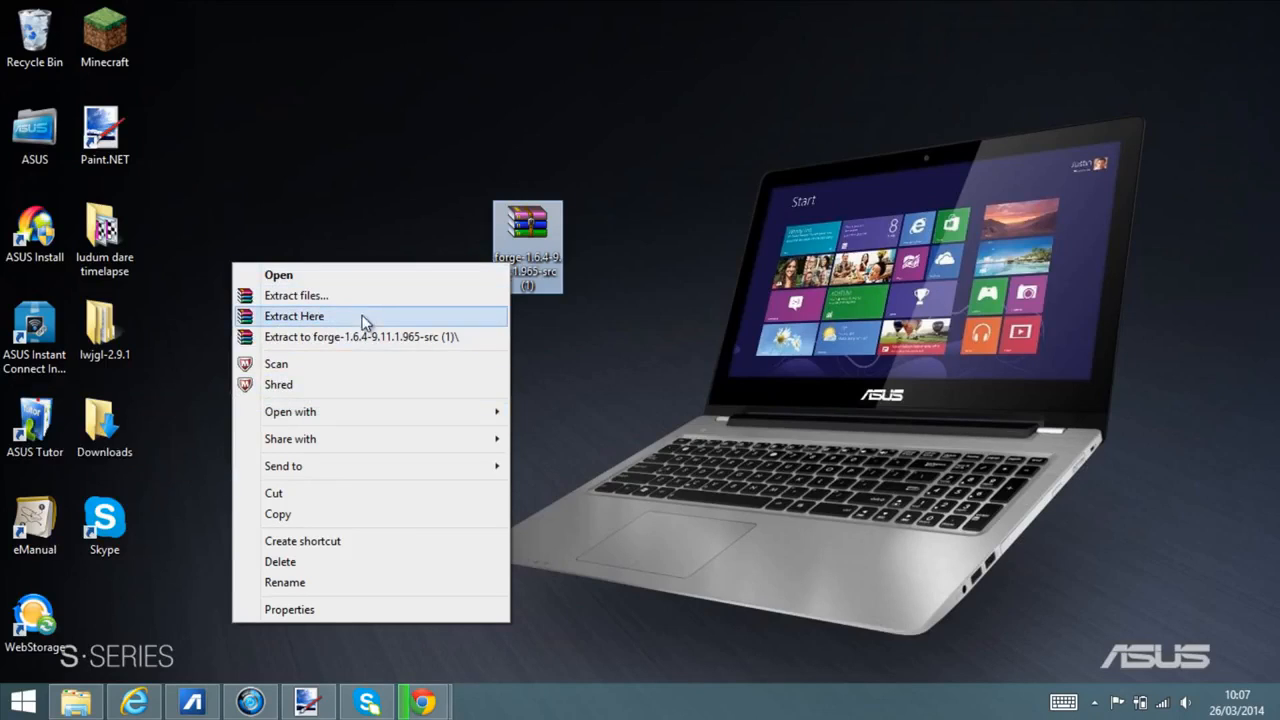
{"action": "mouse_move", "coordinate": [364, 318]}
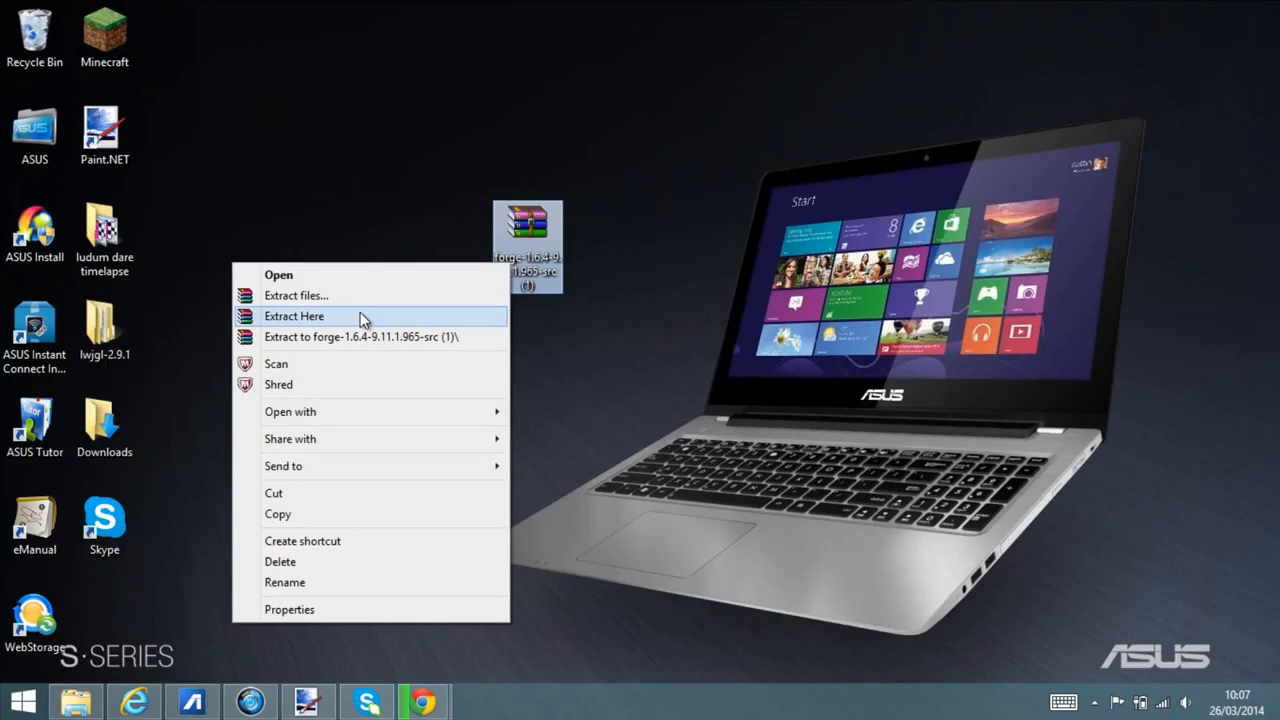
{"action": "mouse_move", "coordinate": [350, 345]}
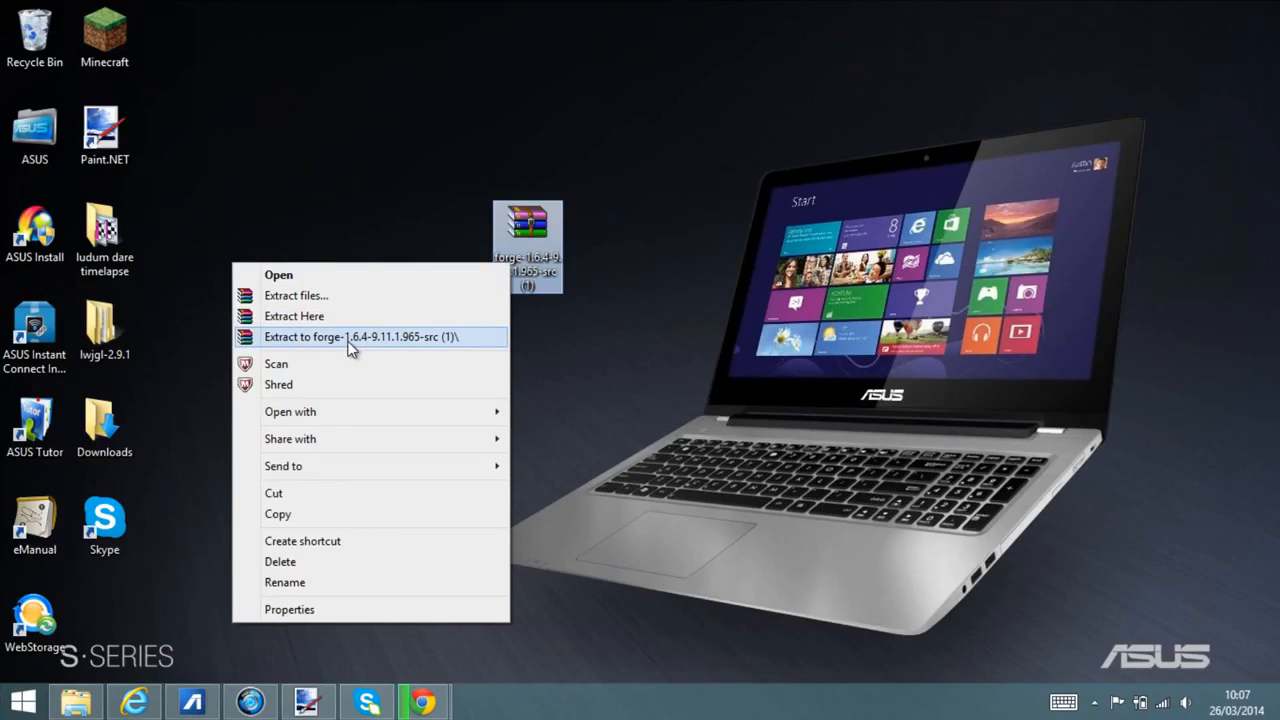
{"action": "left_click", "coordinate": [360, 336]}
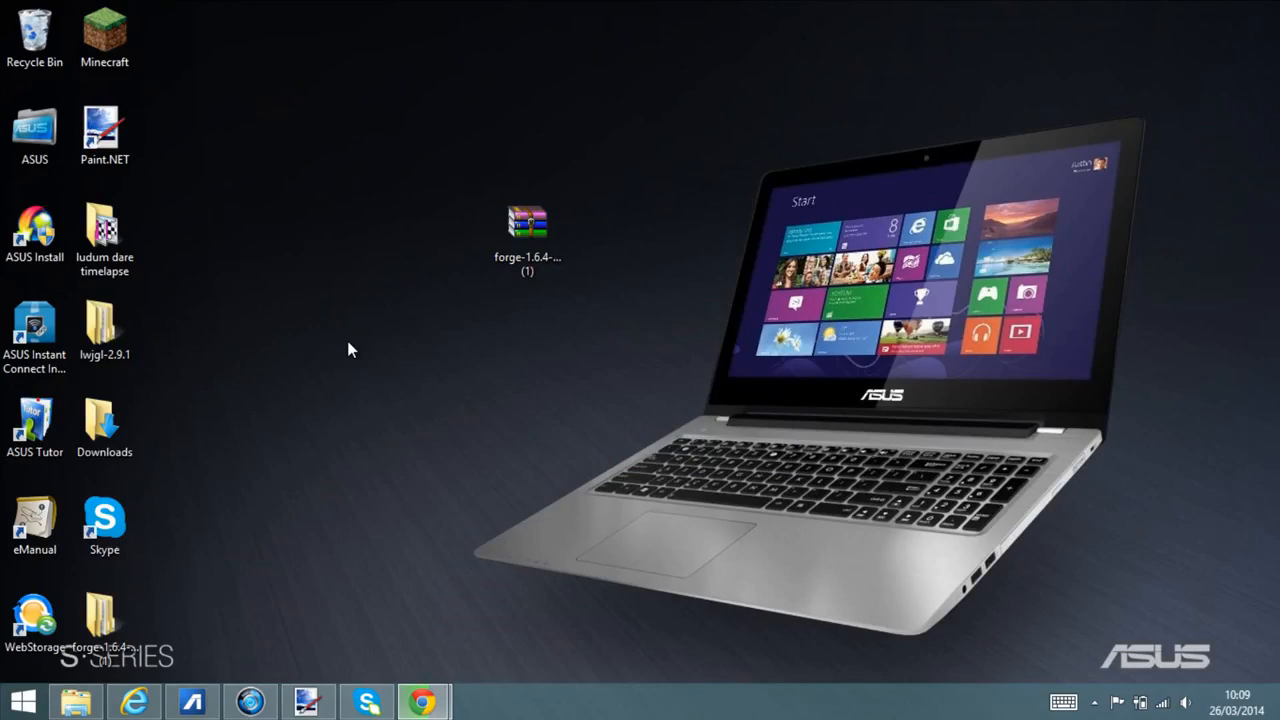
{"action": "mouse_move", "coordinate": [354, 369]}
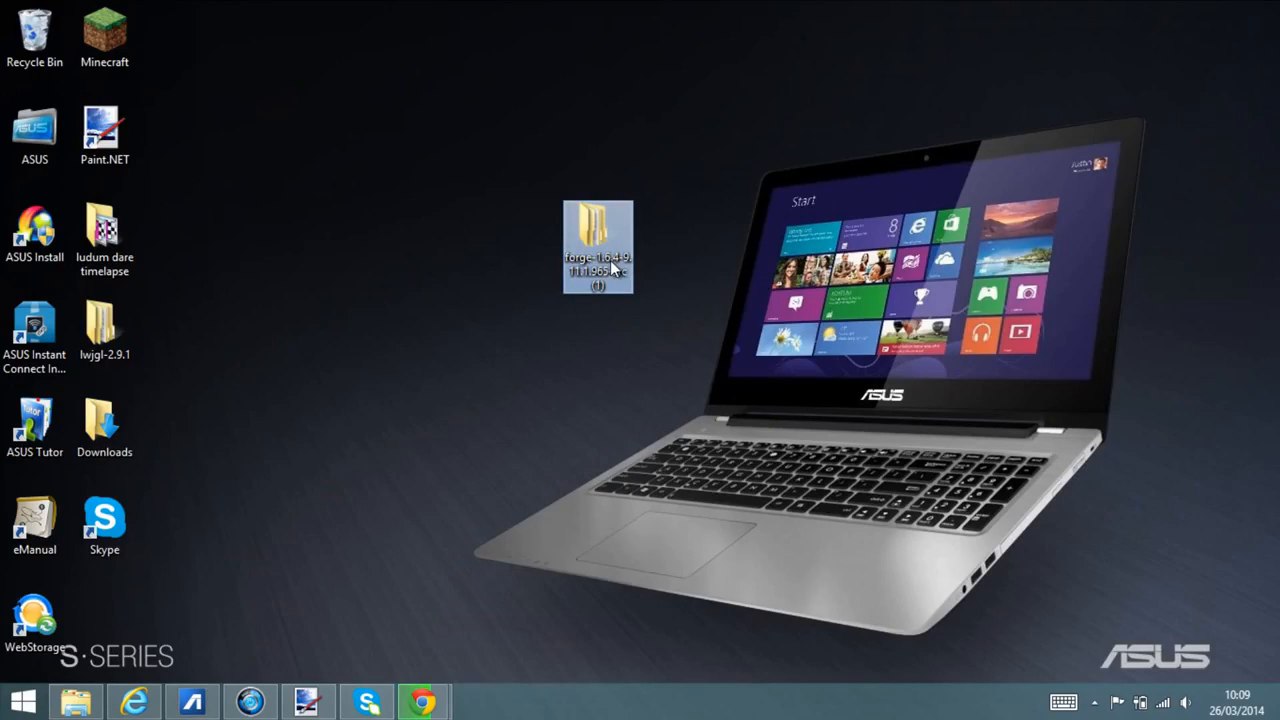
Rename the extracted Forge desktop folder to 'Modding Folder - YT'.
{"action": "left_click", "coordinate": [594, 230]}
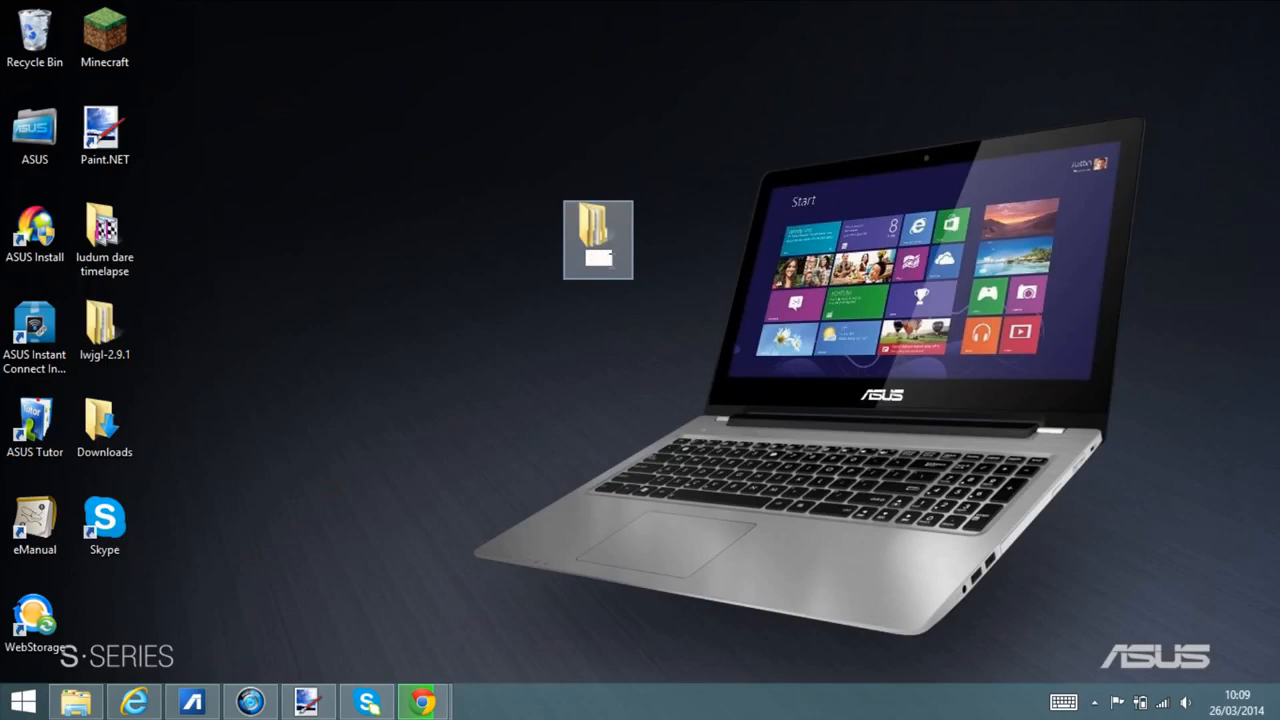
{"action": "type", "text": "poo"}
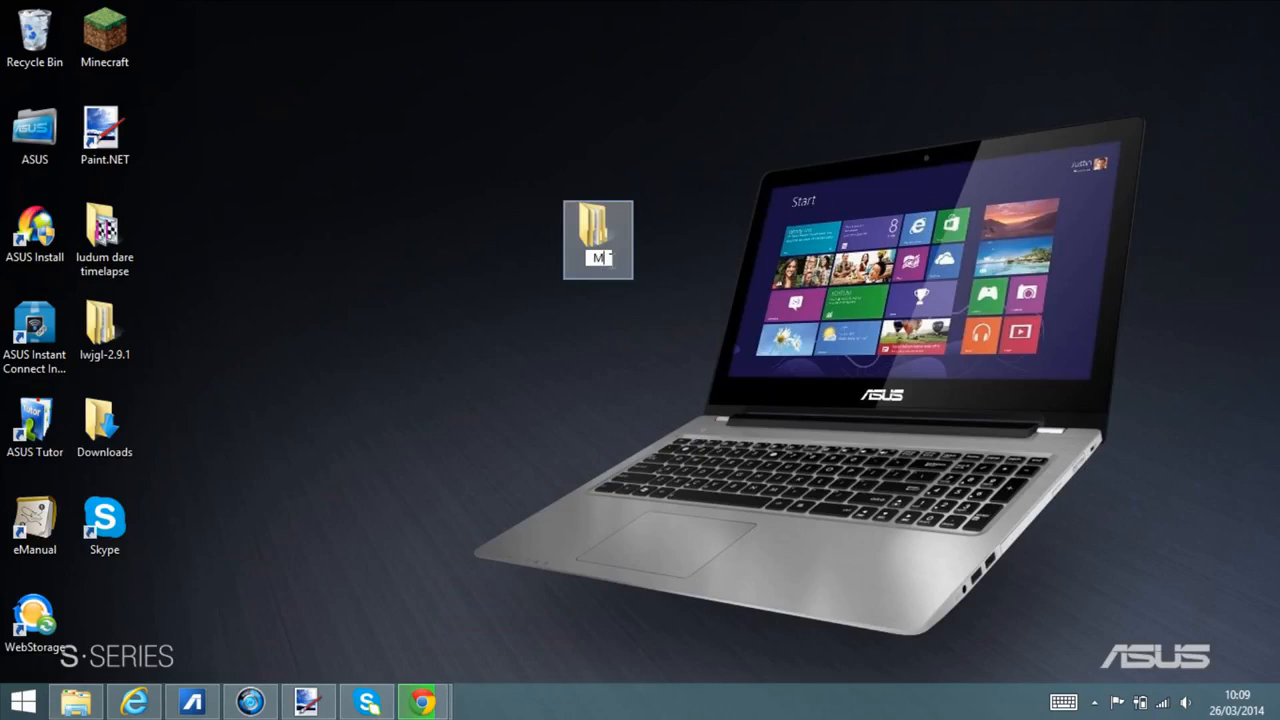
{"action": "type", "text": "odding Folder - YT"}
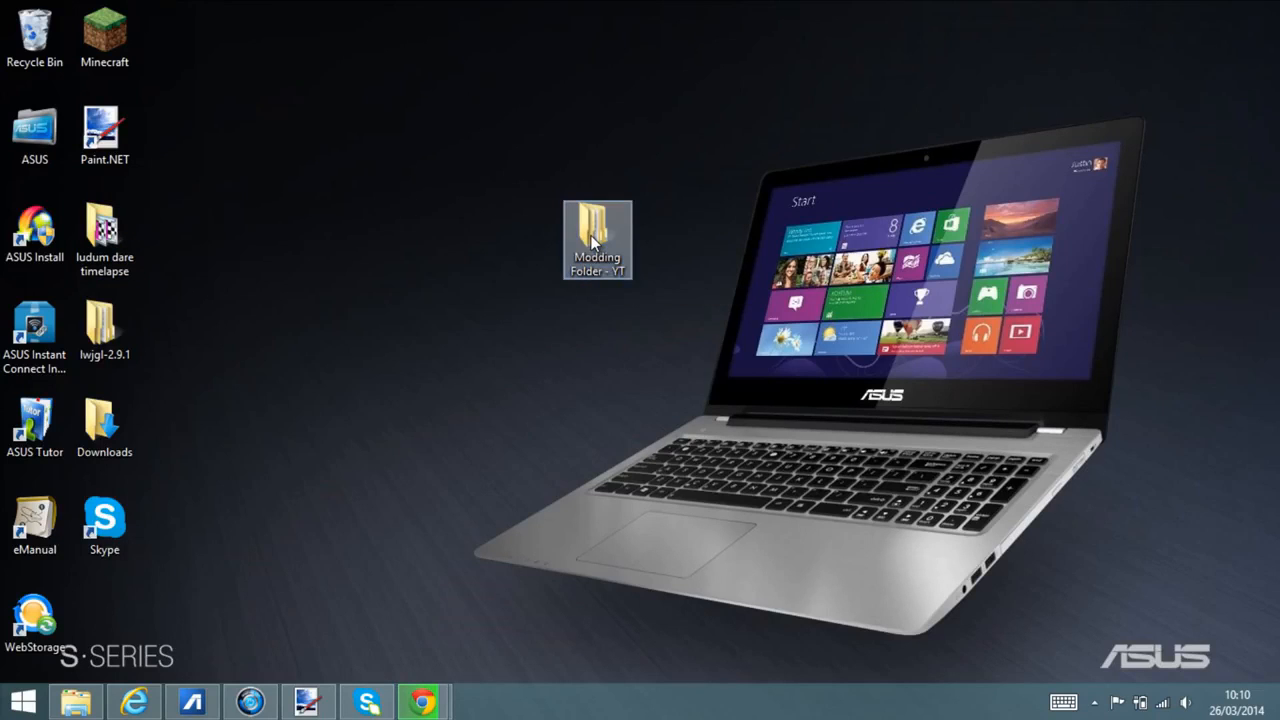
Open 'Modding Folder - YT' maximized and rename its forge folder to 'tut_mod'.
{"action": "double_click", "coordinate": [597, 233]}
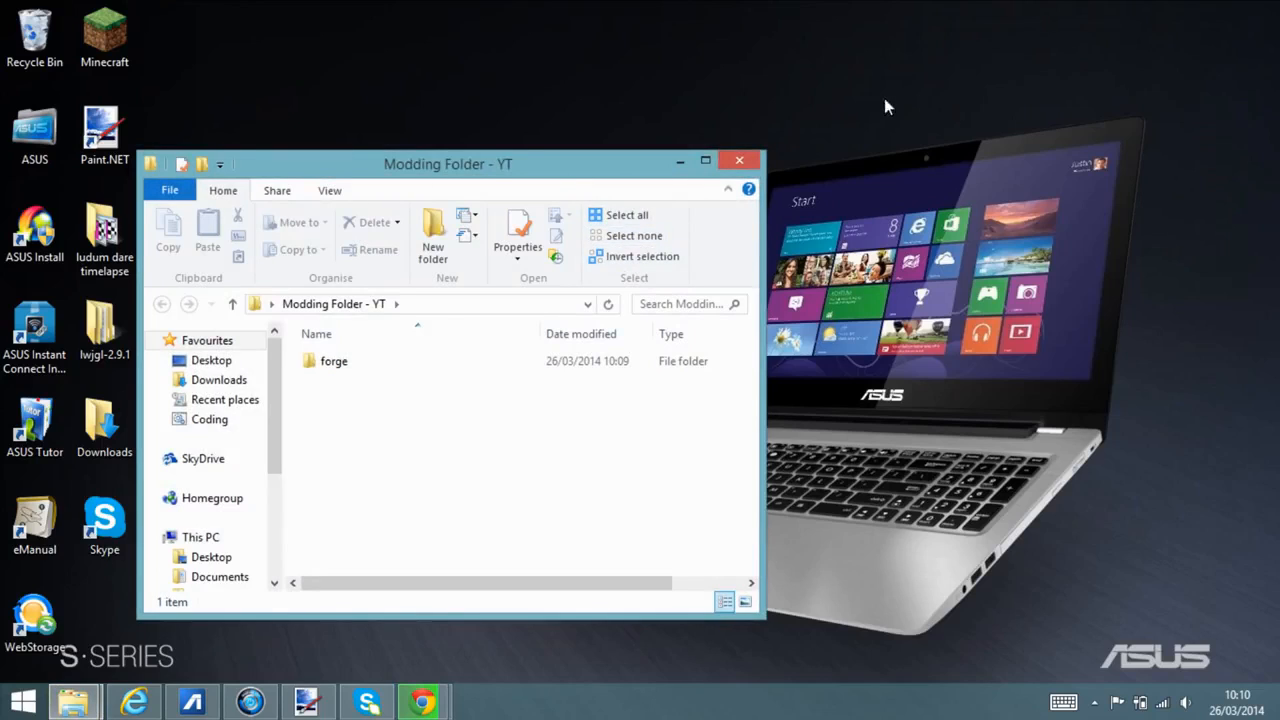
{"action": "left_click", "coordinate": [706, 160]}
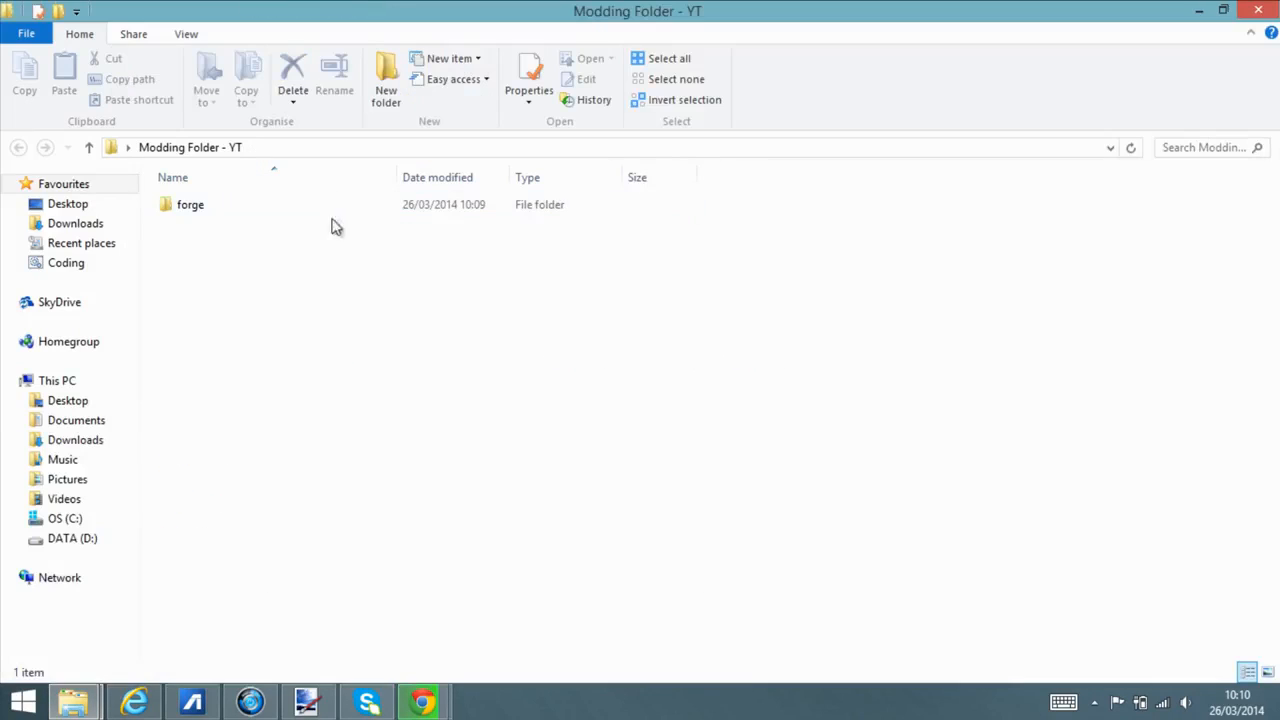
{"action": "left_click", "coordinate": [190, 204]}
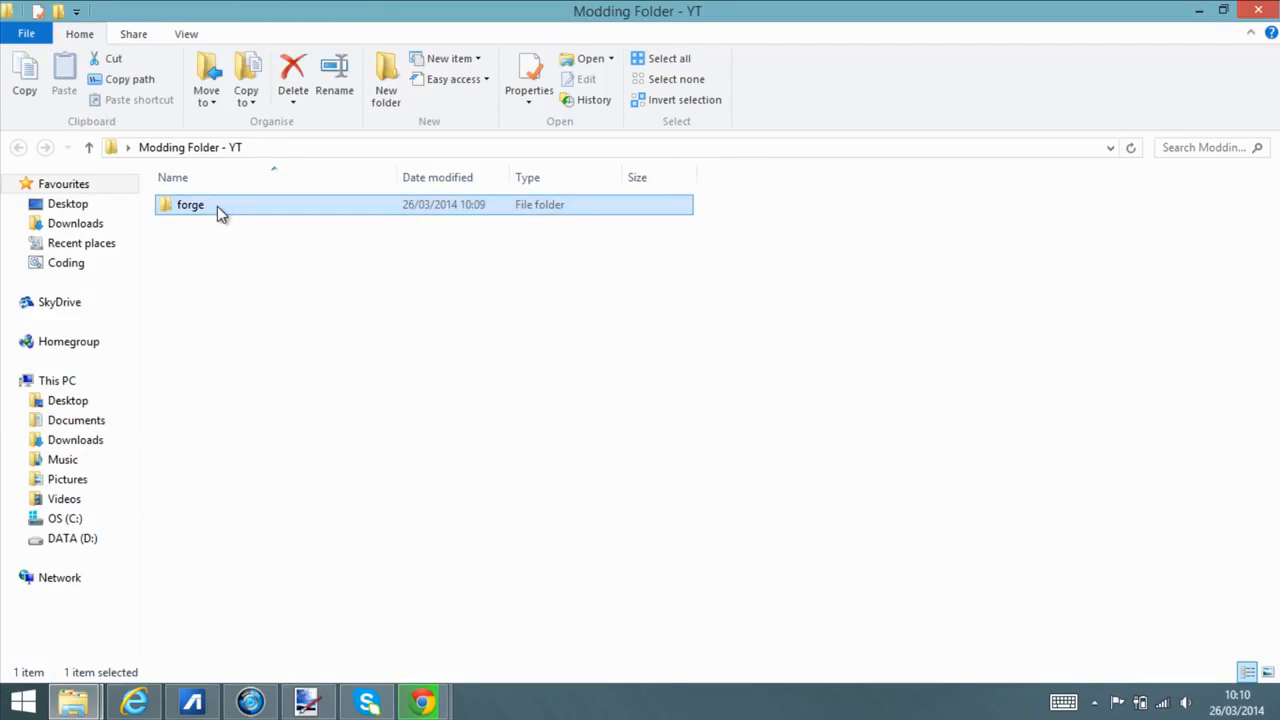
{"action": "left_click", "coordinate": [190, 204]}
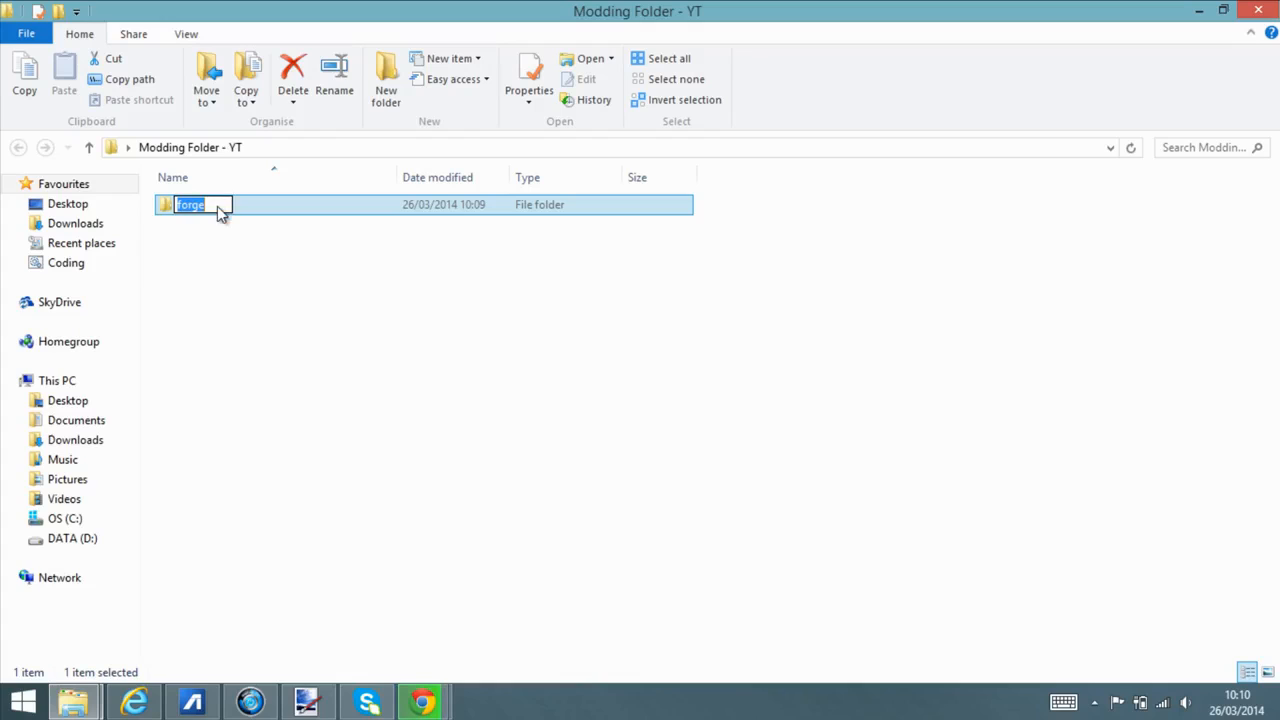
{"action": "type", "text": "tut"}
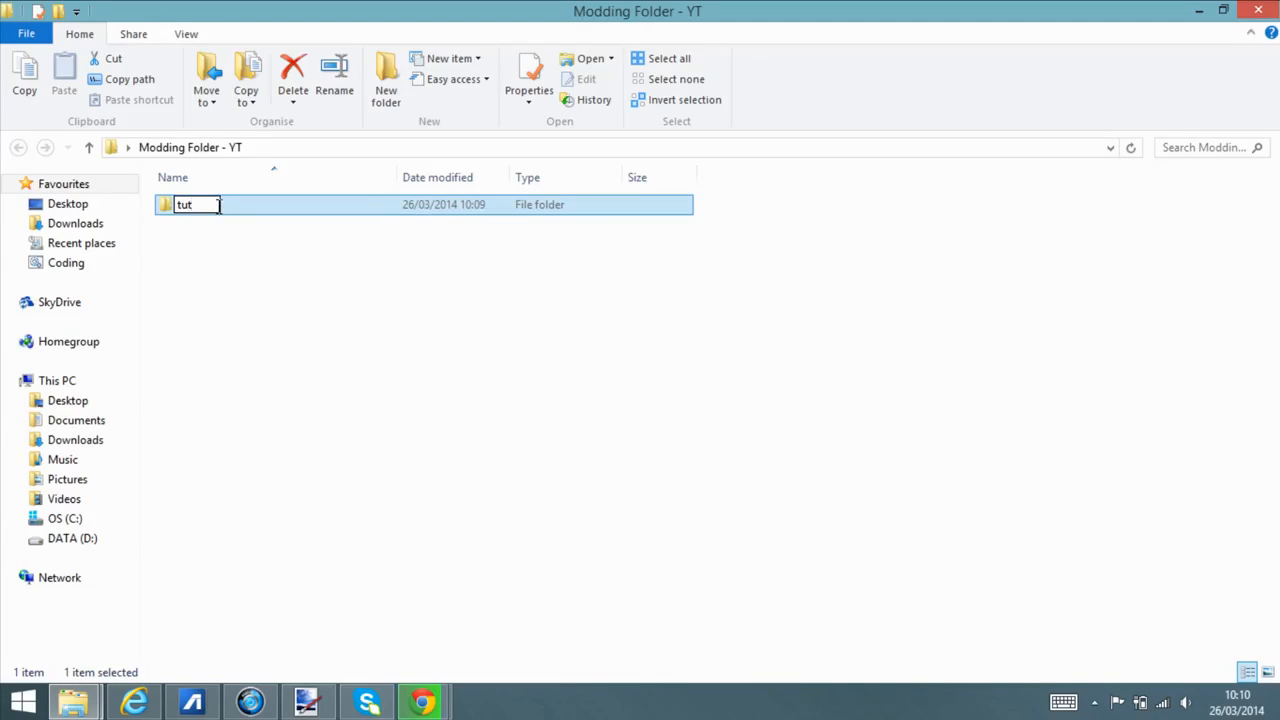
{"action": "type", "text": "_"}
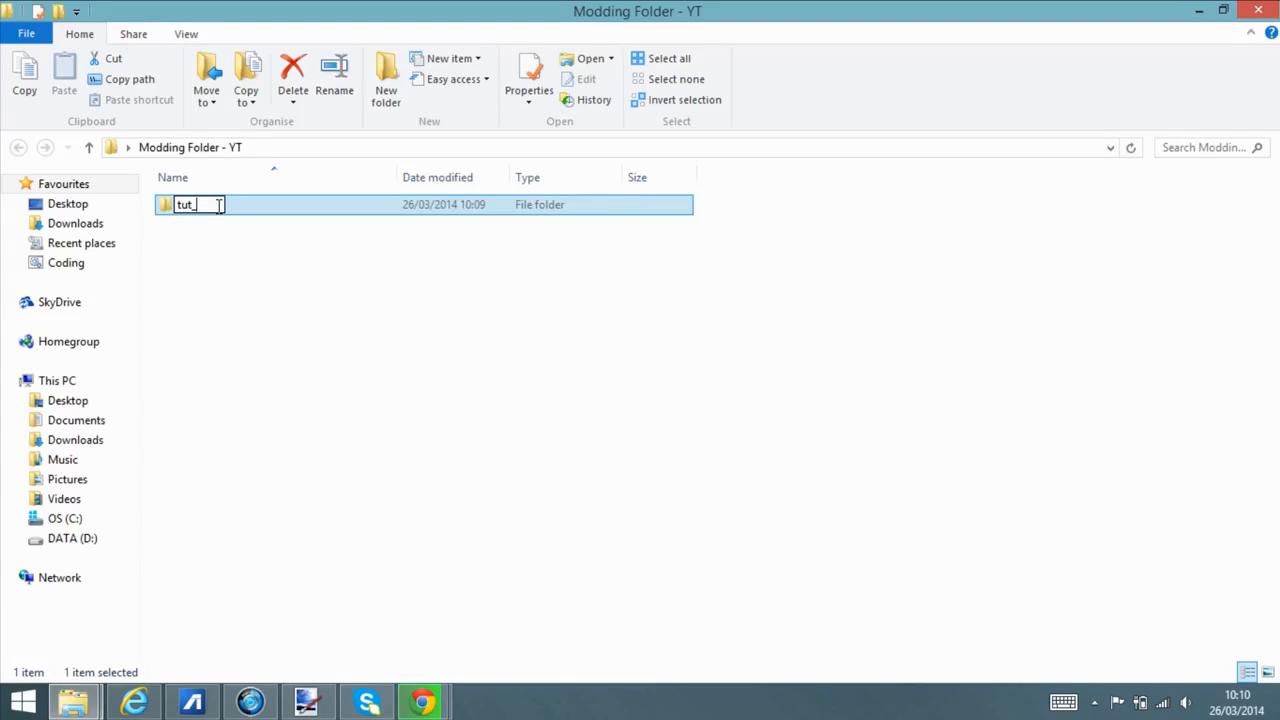
{"action": "type", "text": "M"}
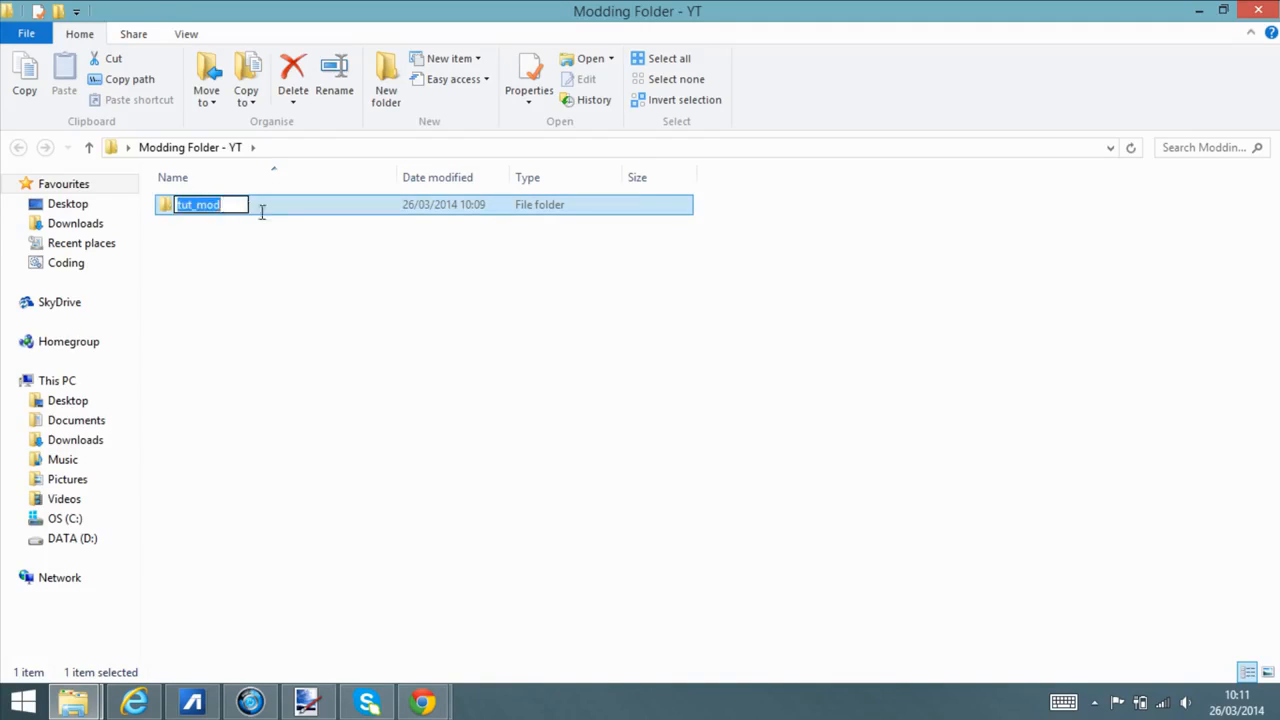
Open tut_mod and run install.cmd to start the Forge ModLoader setup.
{"action": "double_click", "coordinate": [197, 204]}
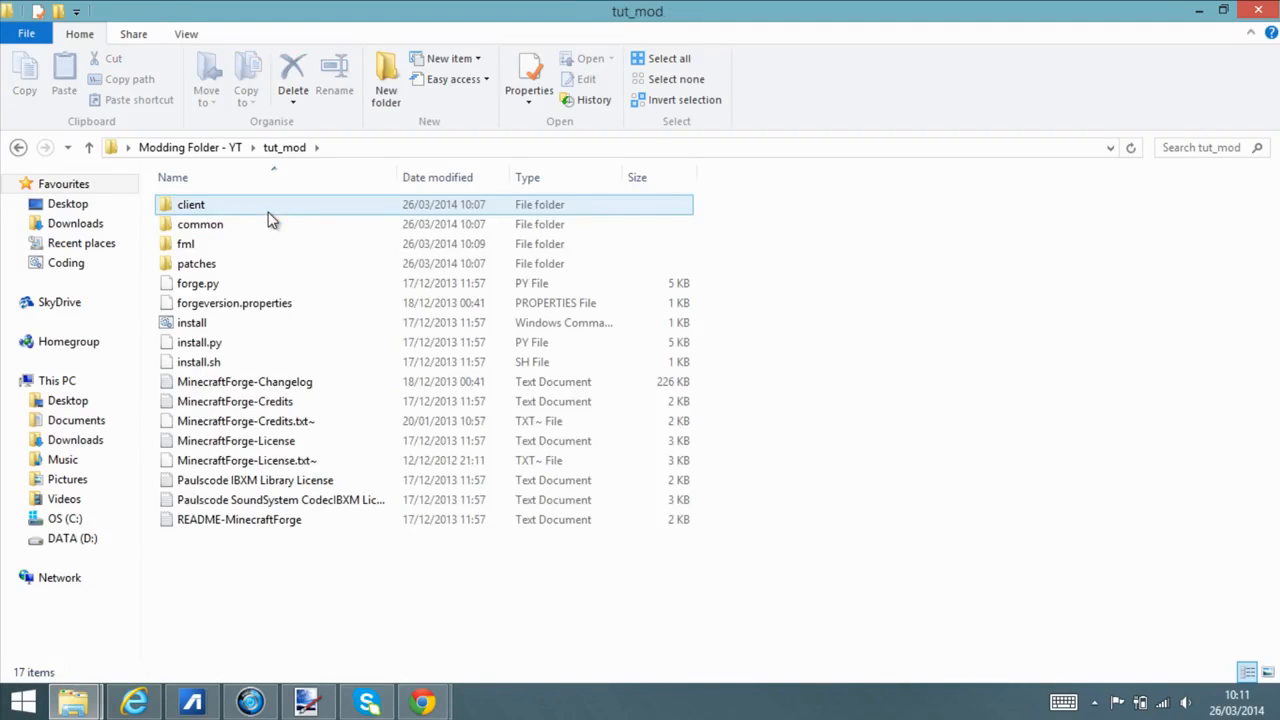
{"action": "left_click", "coordinate": [191, 322]}
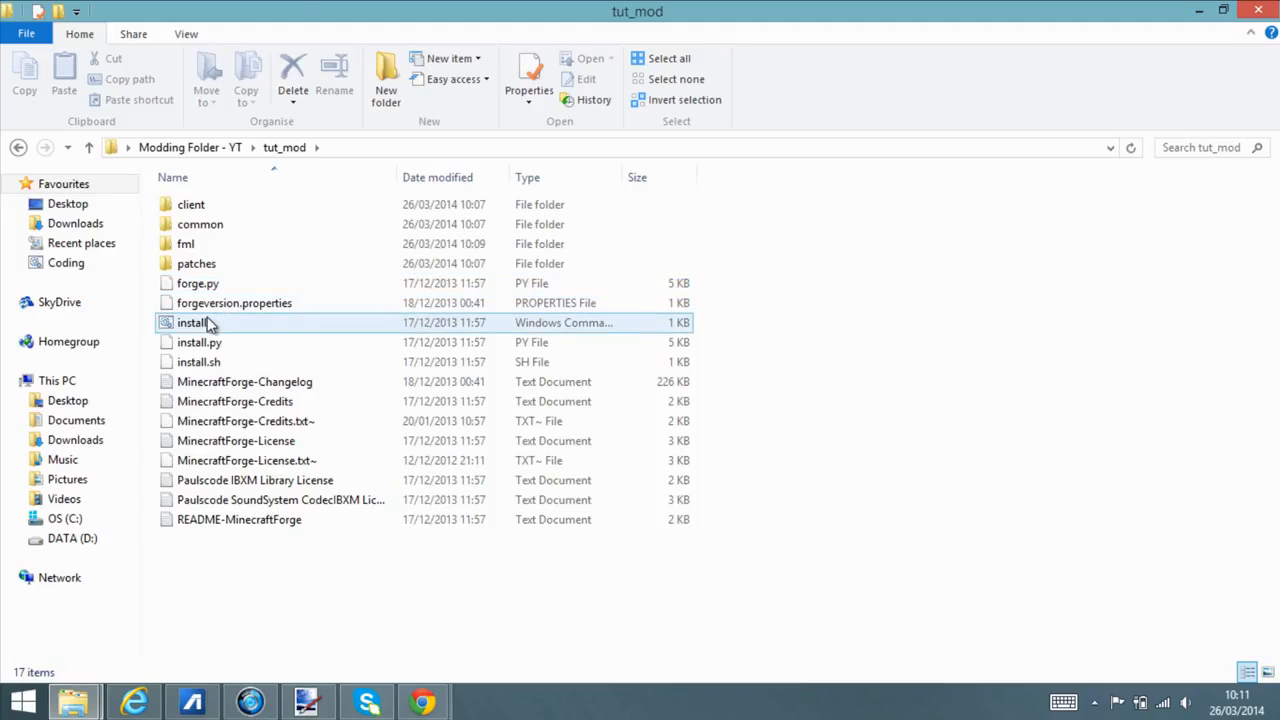
{"action": "left_click", "coordinate": [190, 322]}
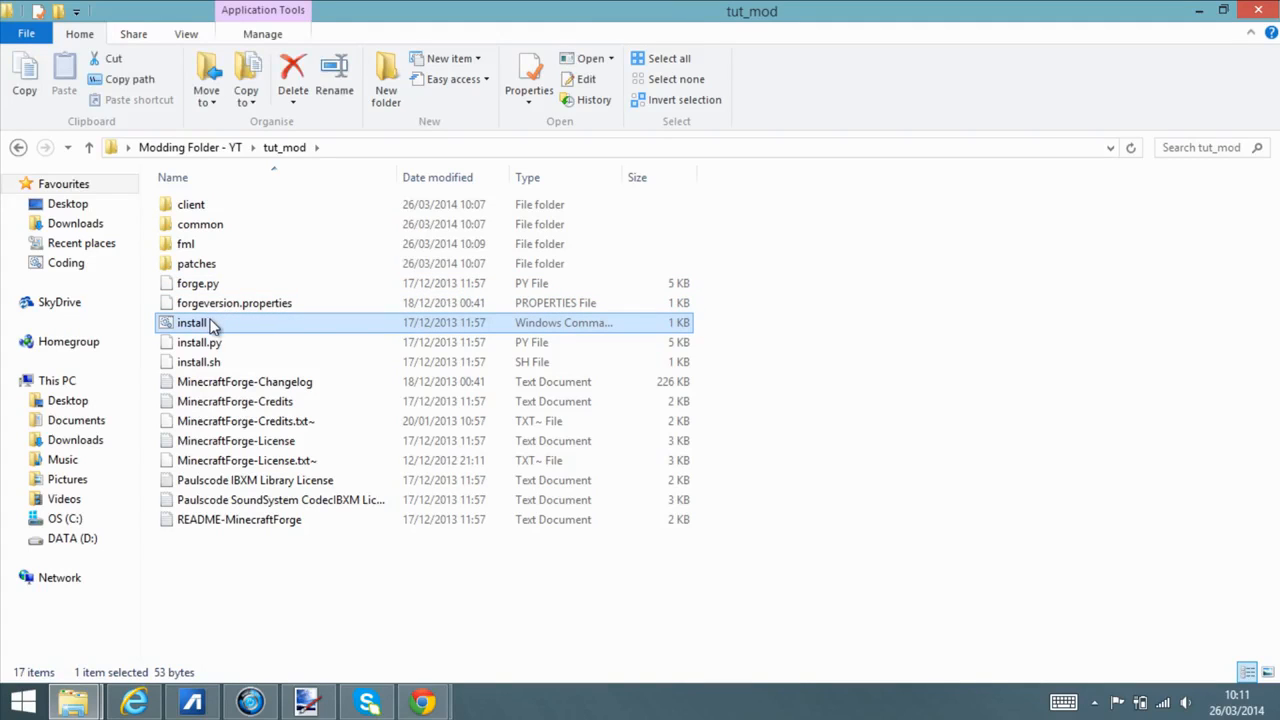
{"action": "mouse_move", "coordinate": [219, 326]}
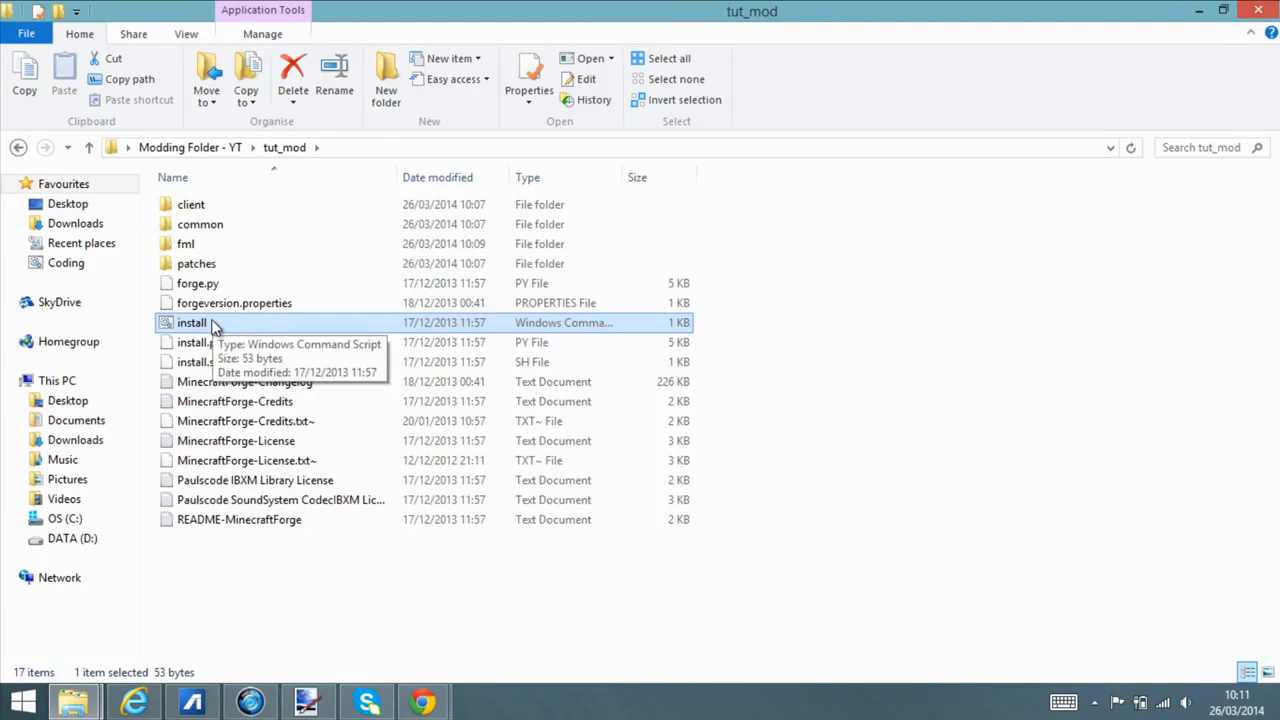
{"action": "mouse_move", "coordinate": [265, 327]}
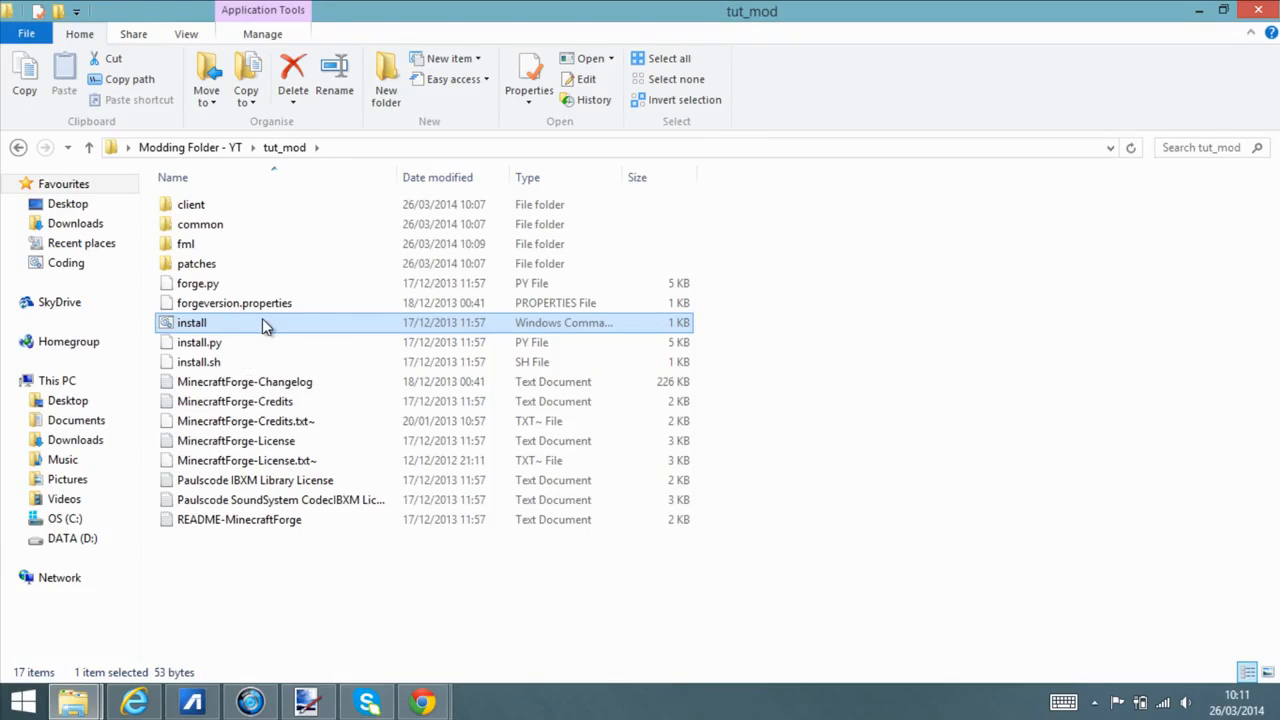
{"action": "double_click", "coordinate": [191, 322]}
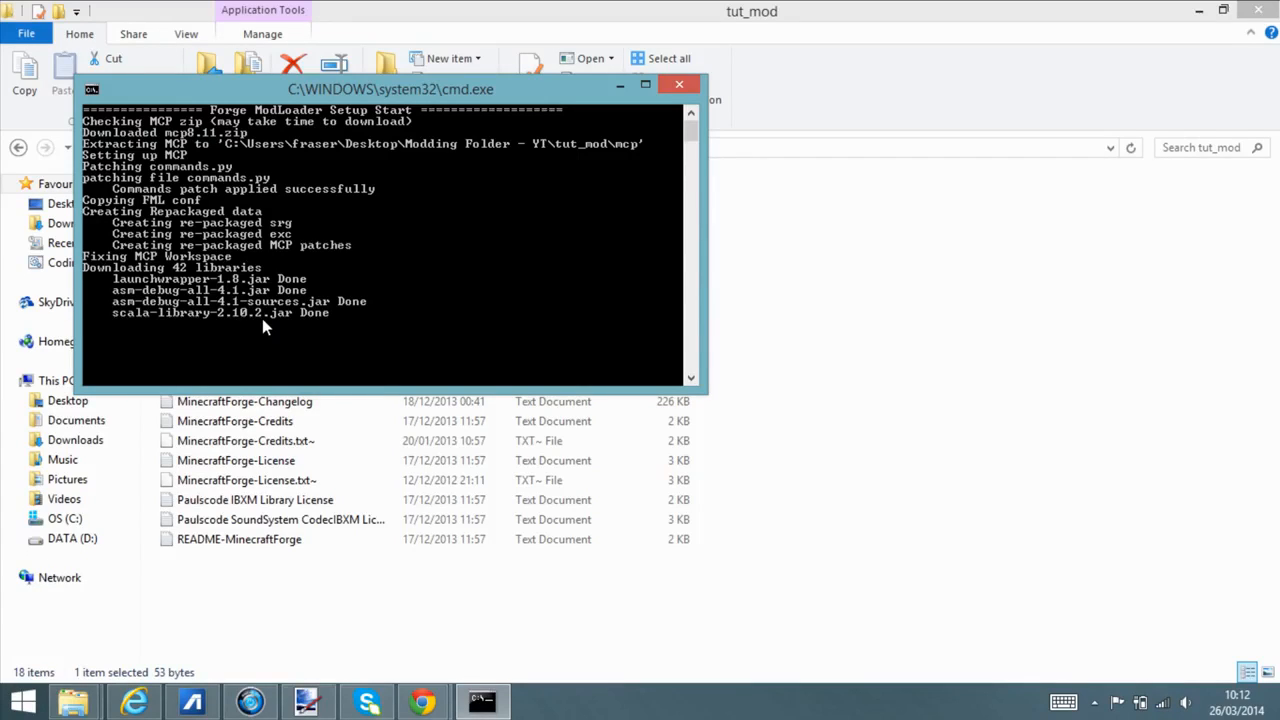
{"action": "mouse_move", "coordinate": [508, 596]}
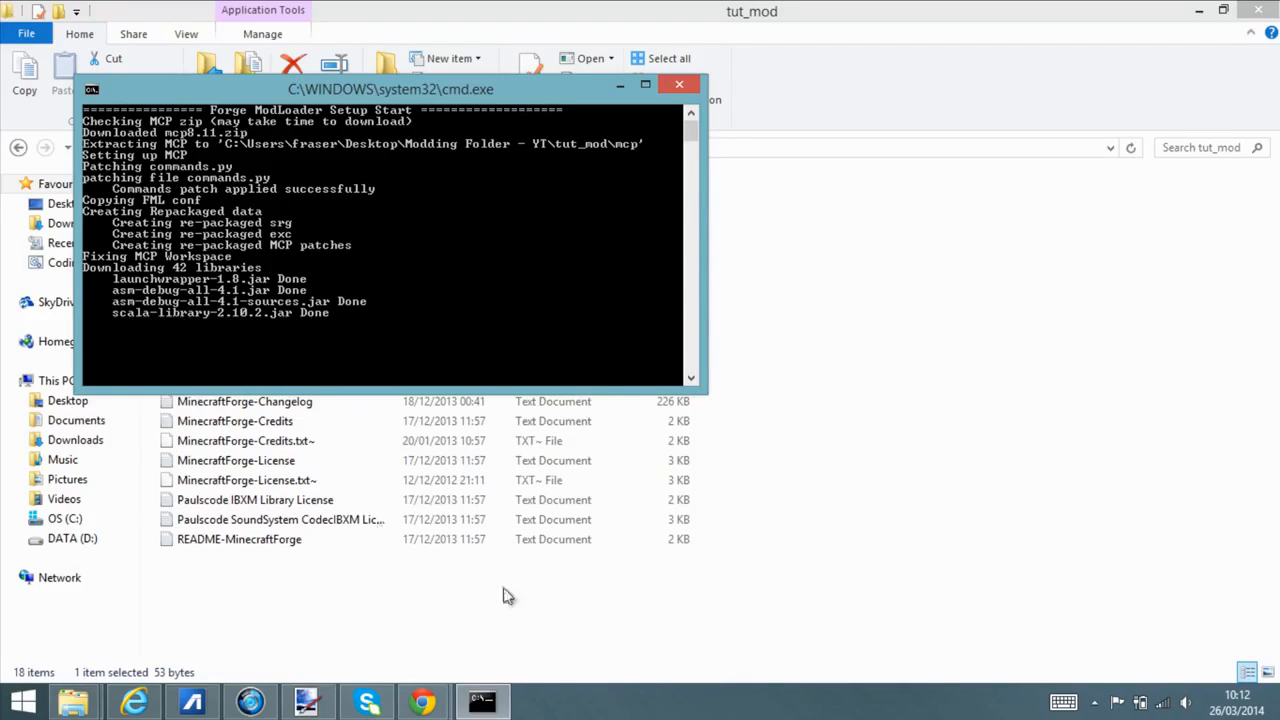
{"action": "mouse_move", "coordinate": [92, 385]}
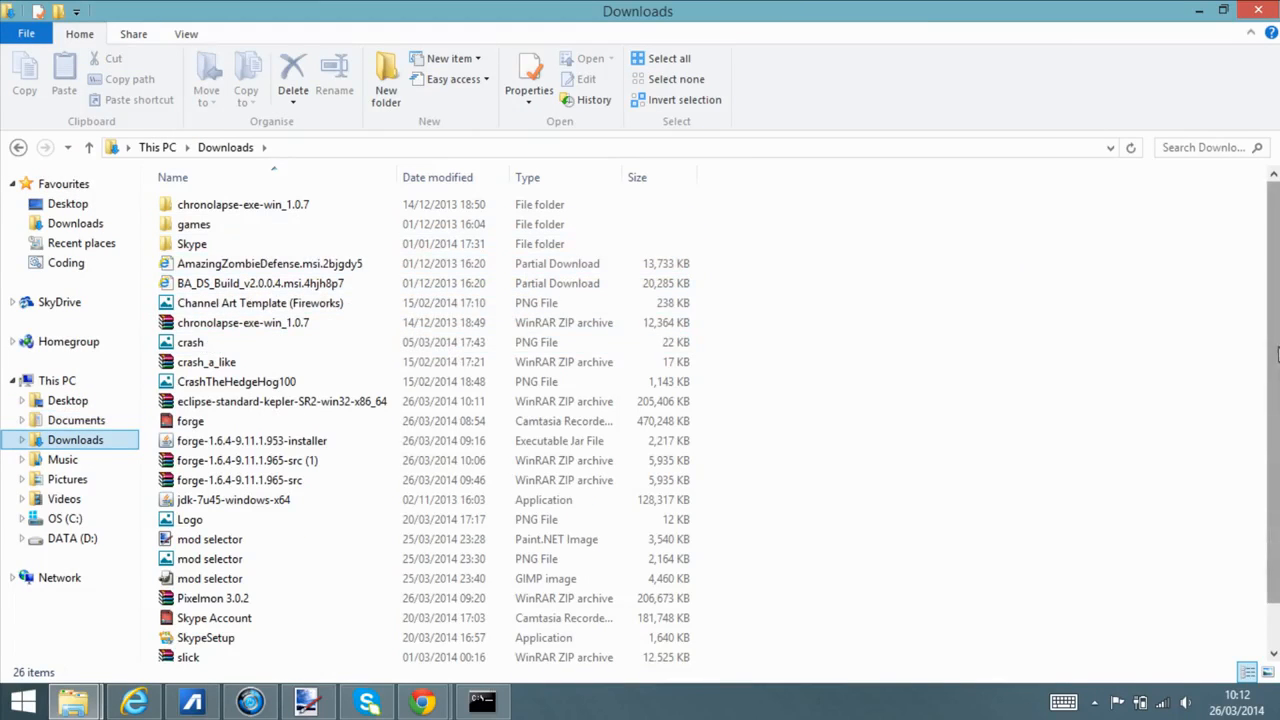
Move the eclipse-standard-kepler-SR2-win32-x86_64 zip from Downloads onto the desktop.
{"action": "left_click", "coordinate": [189, 519]}
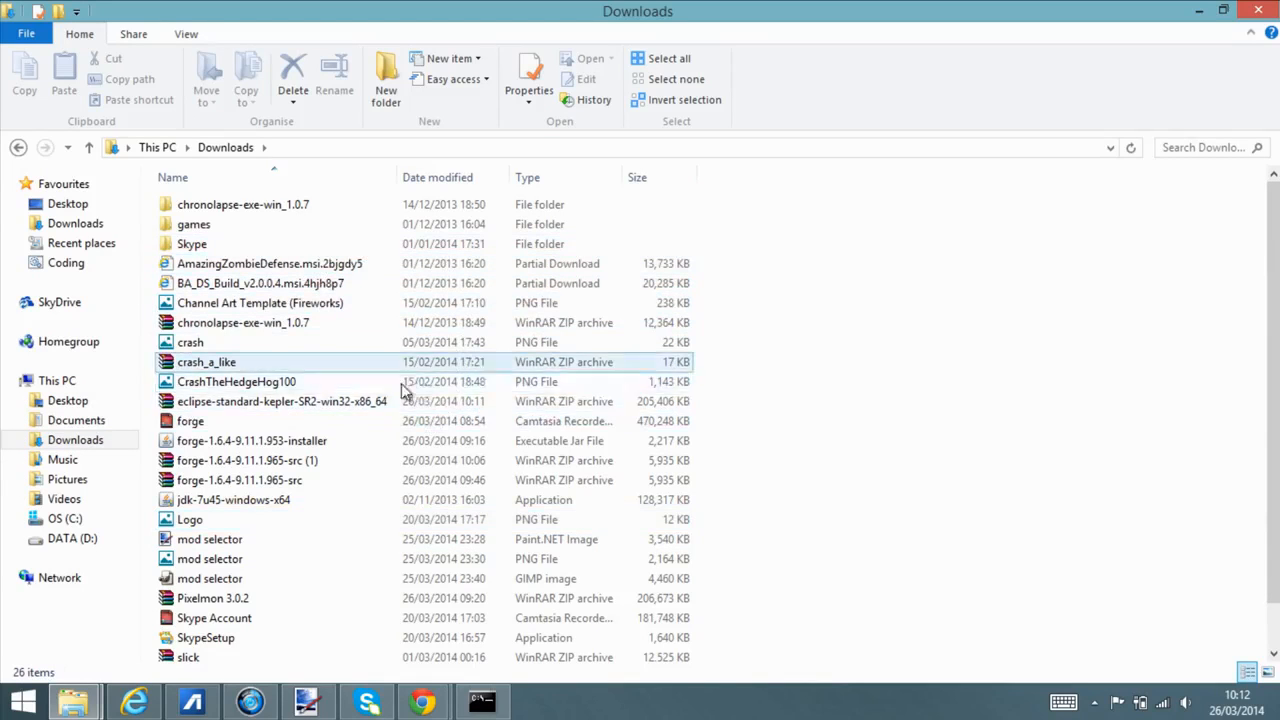
{"action": "left_click", "coordinate": [282, 401]}
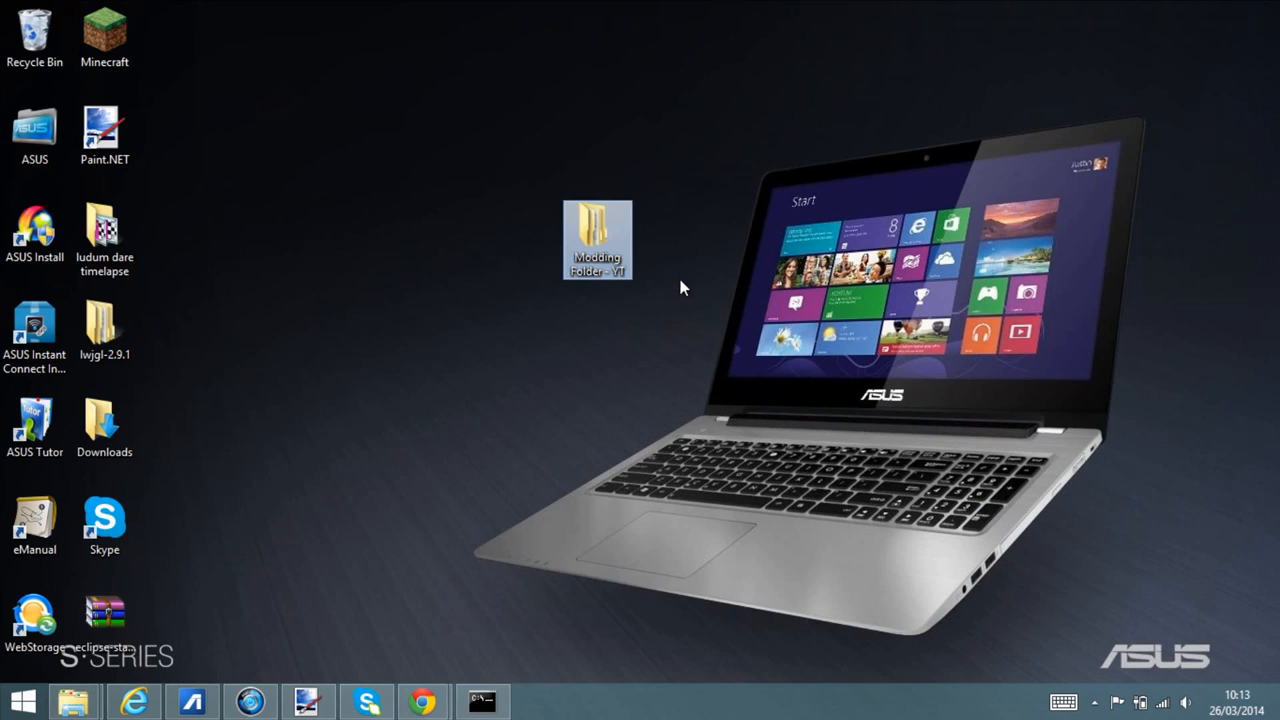
{"action": "mouse_move", "coordinate": [74, 700]}
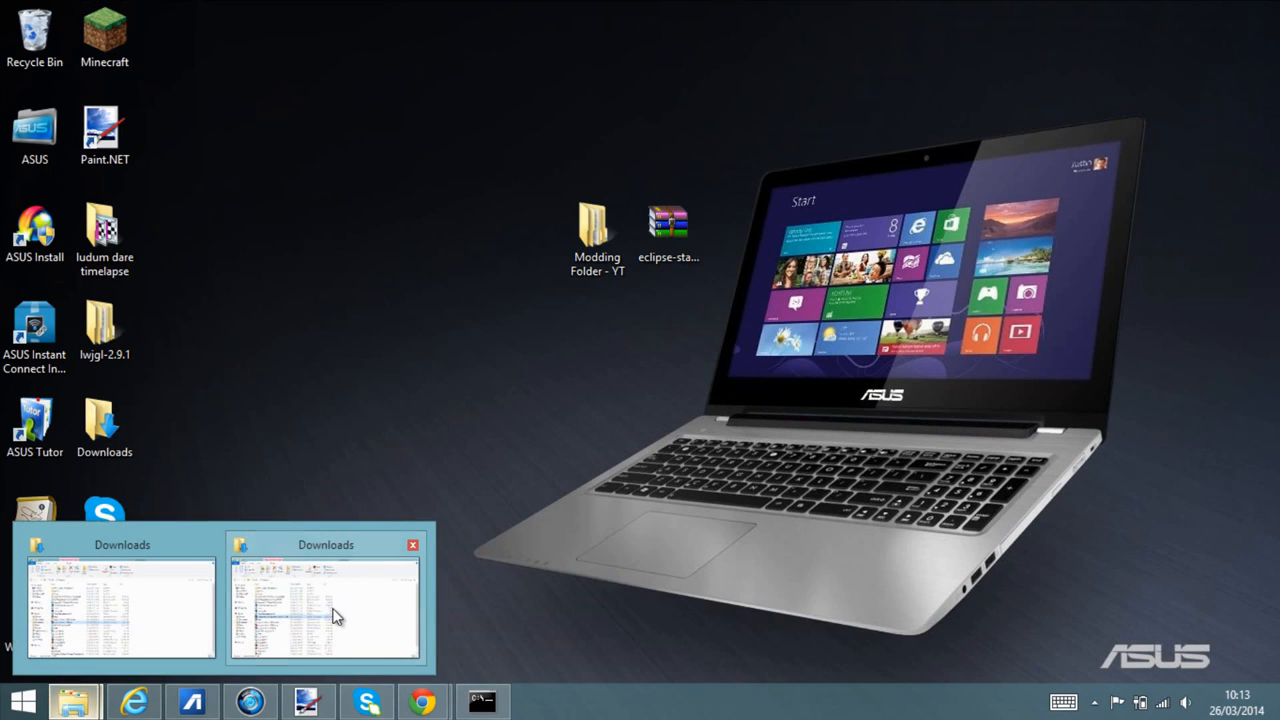
{"action": "left_click", "coordinate": [322, 610]}
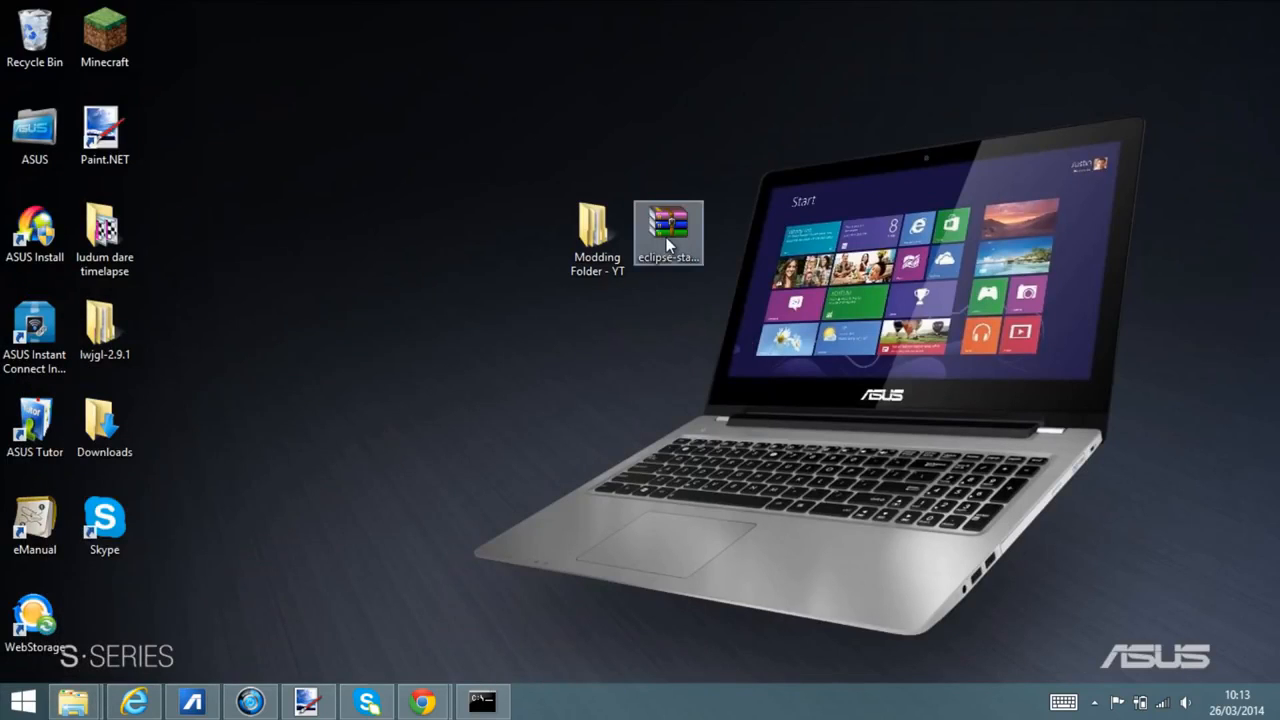
Extract the Eclipse Kepler zip into its own folder with WinRAR, then bring Command Prompt forward.
{"action": "left_click", "coordinate": [671, 222]}
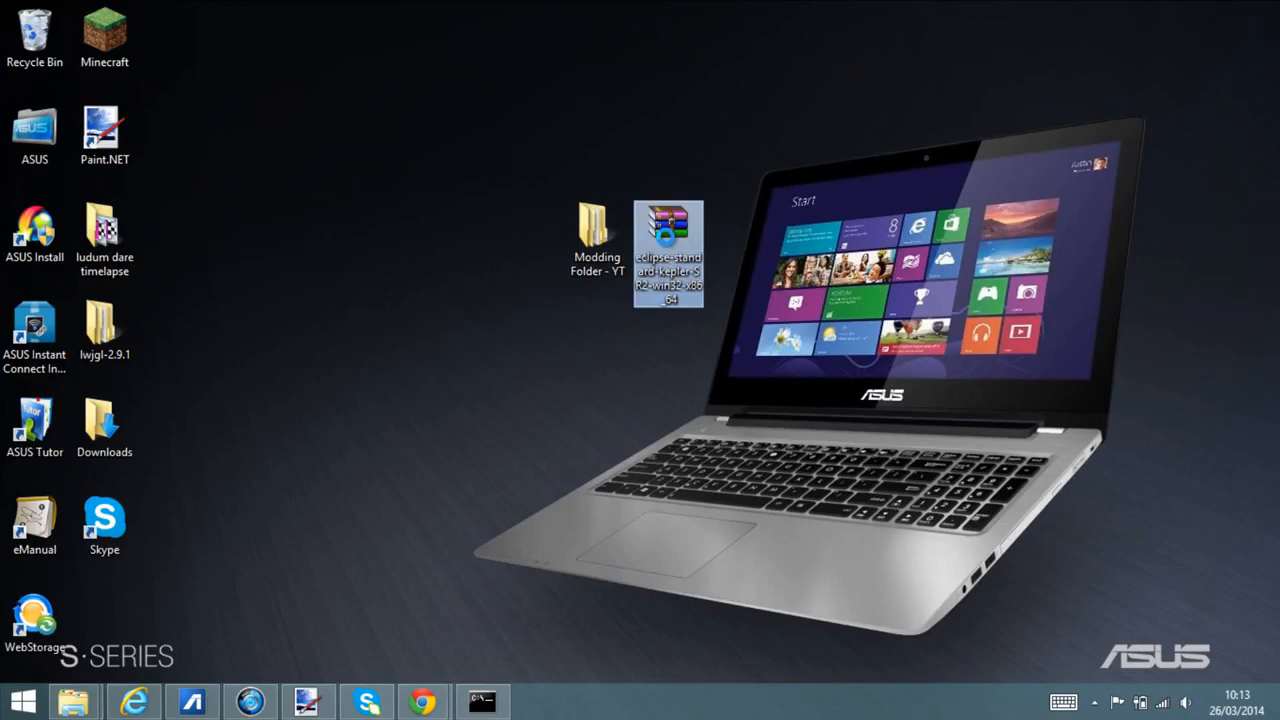
{"action": "right_click", "coordinate": [665, 245]}
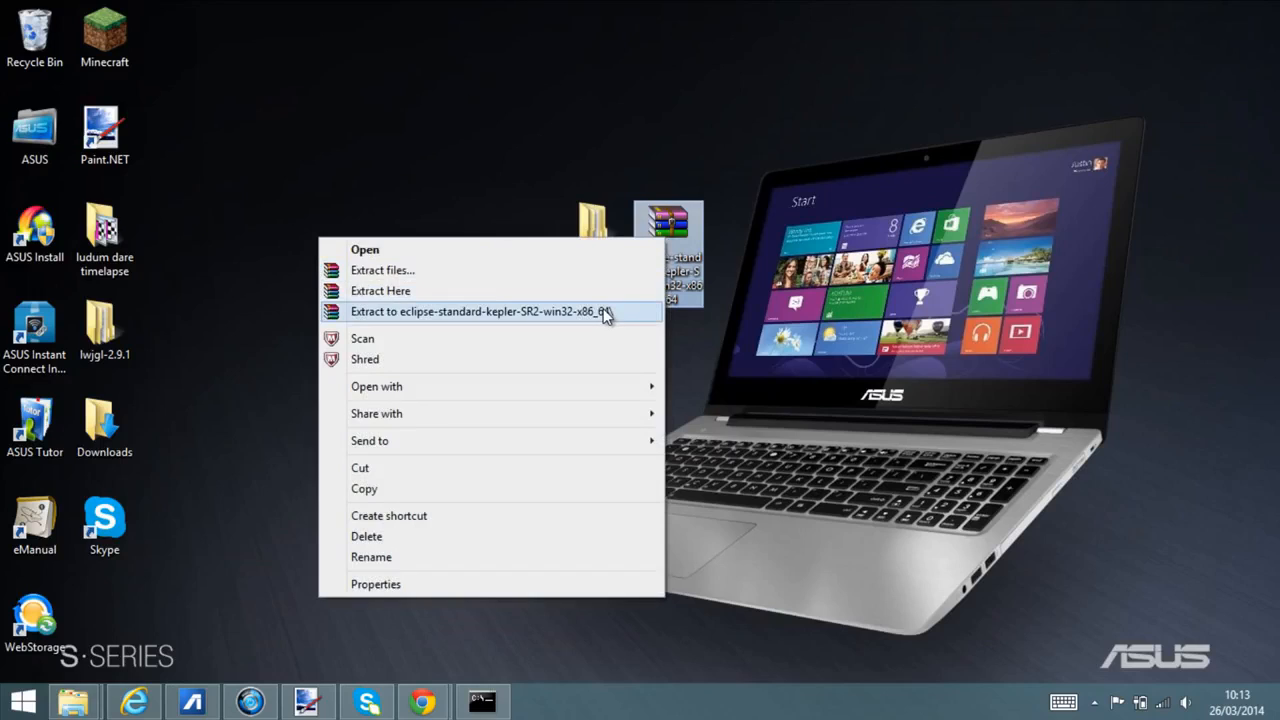
{"action": "left_click", "coordinate": [493, 311]}
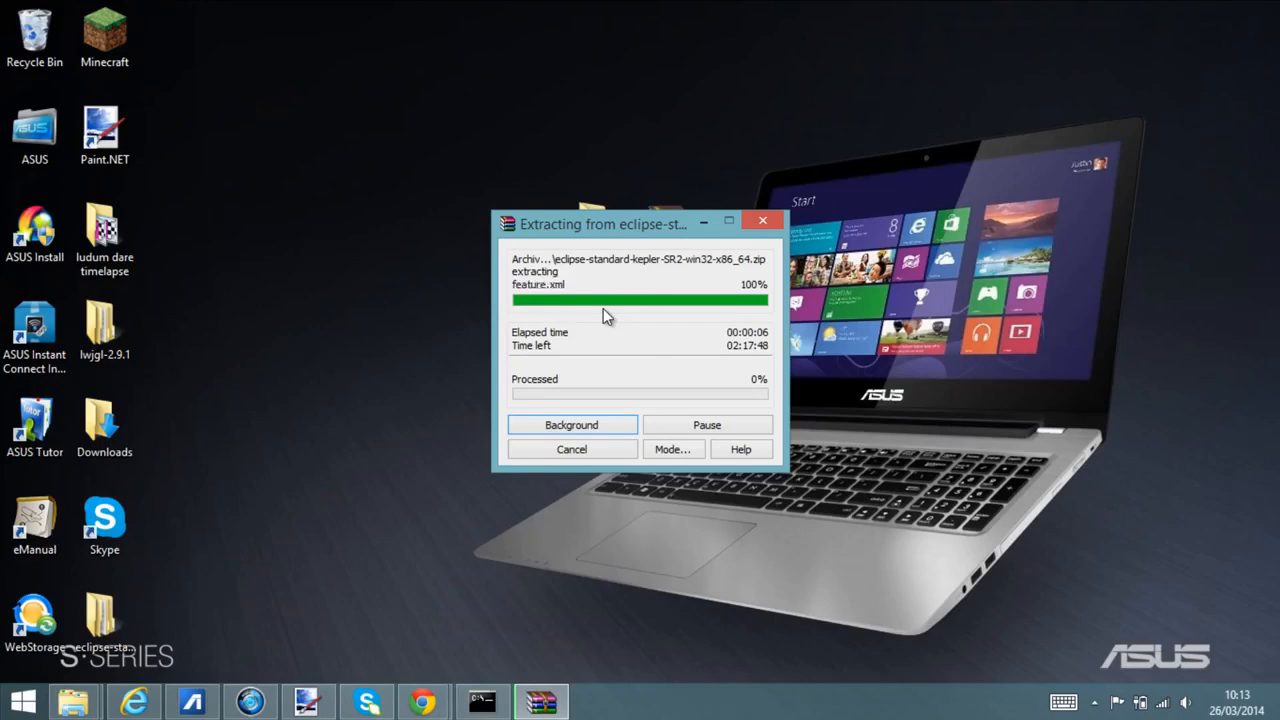
{"action": "mouse_move", "coordinate": [483, 698]}
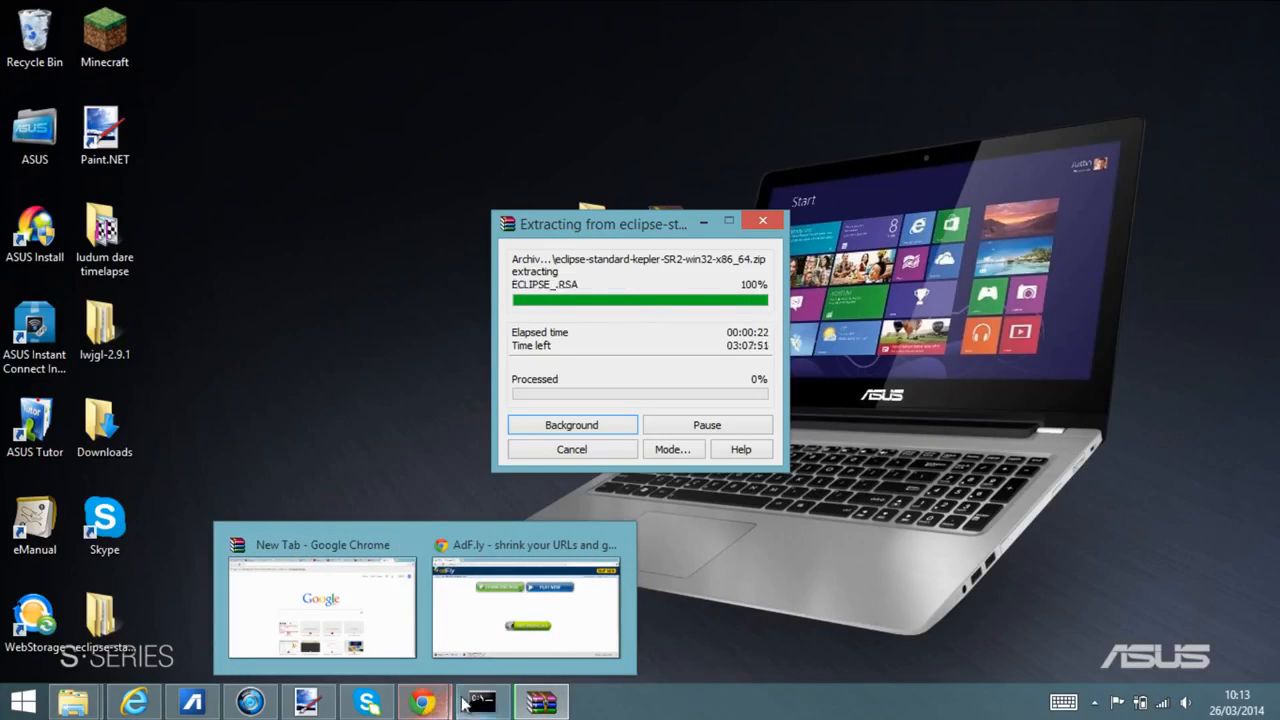
{"action": "left_click", "coordinate": [481, 701]}
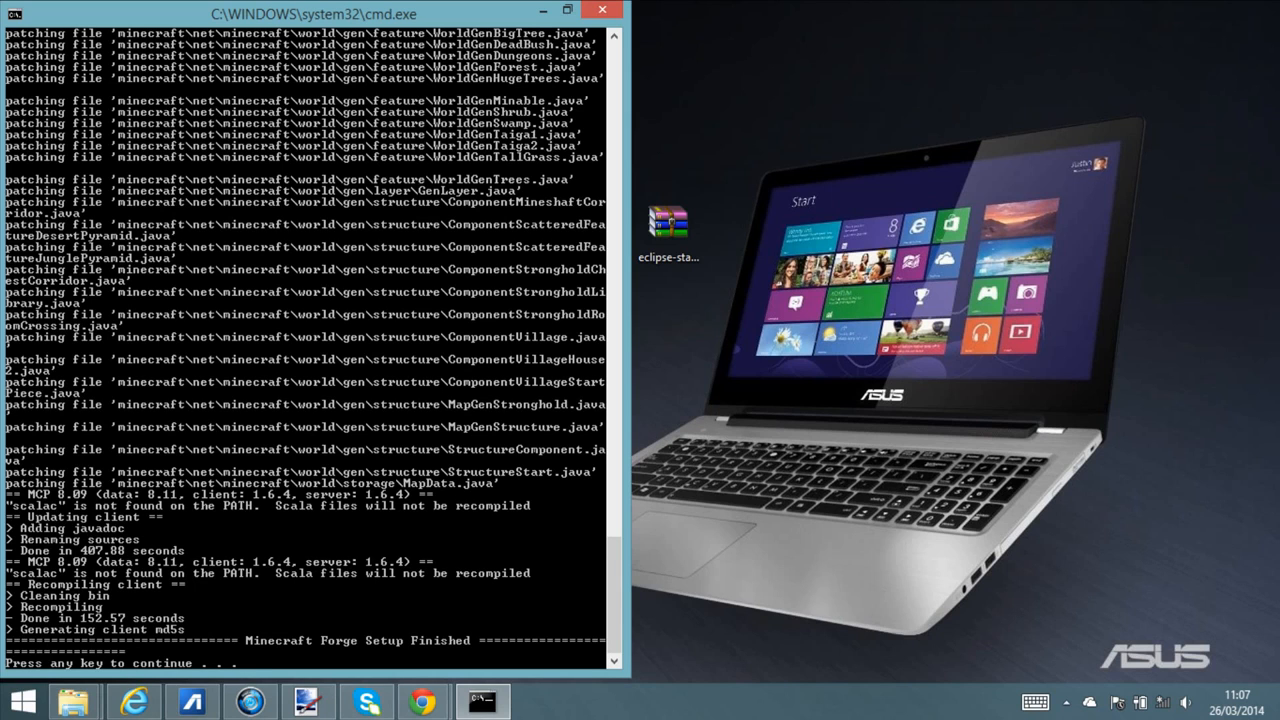
Close the 'Minecraft Forge Setup Finished' console window.
{"action": "left_click", "coordinate": [610, 12]}
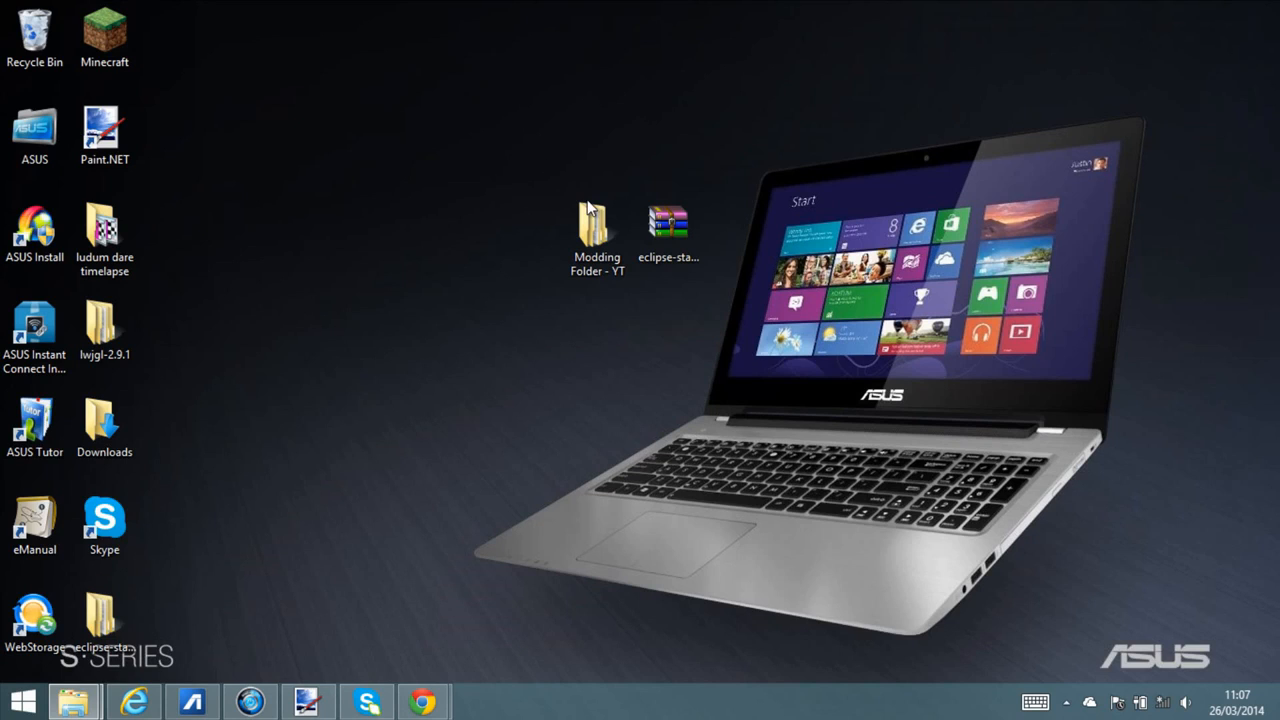
{"action": "left_click", "coordinate": [595, 218]}
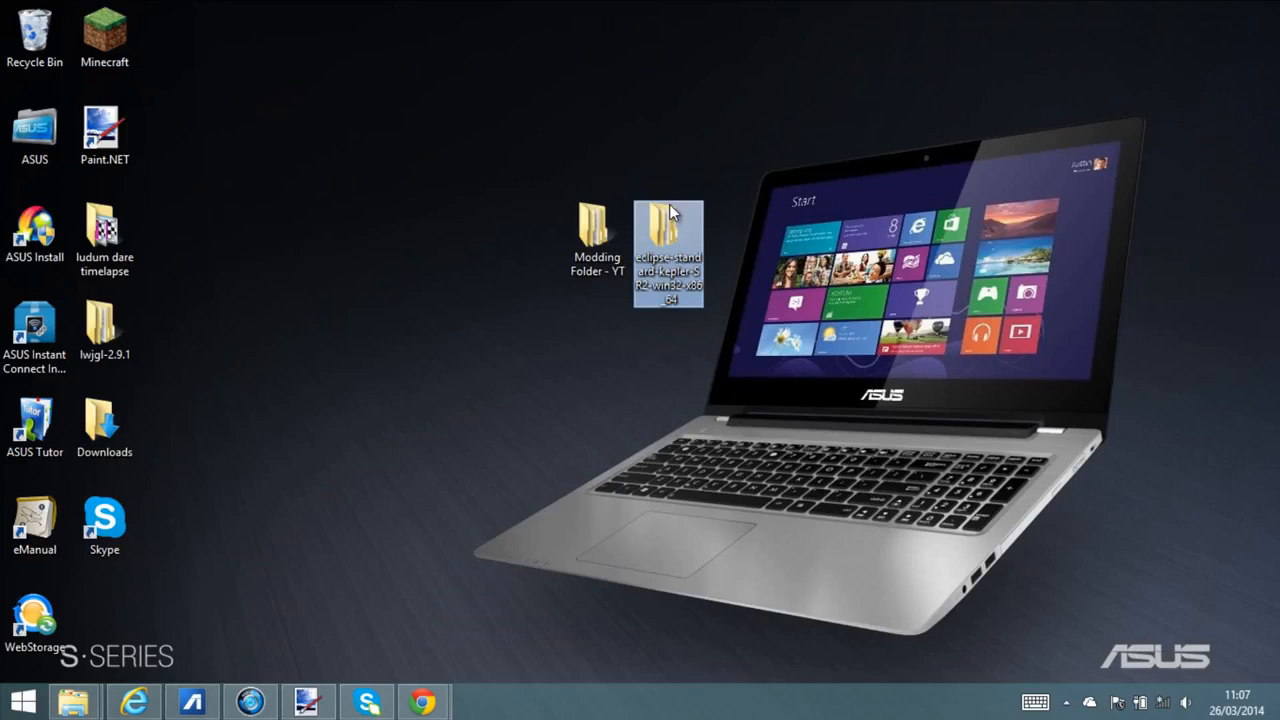
Rename the folder 'Eclipse for Modding' and run its eclipse.exe past SmartScreen.
{"action": "left_click", "coordinate": [673, 220]}
{"action": "type", "text": "Eclipse for Modding"}
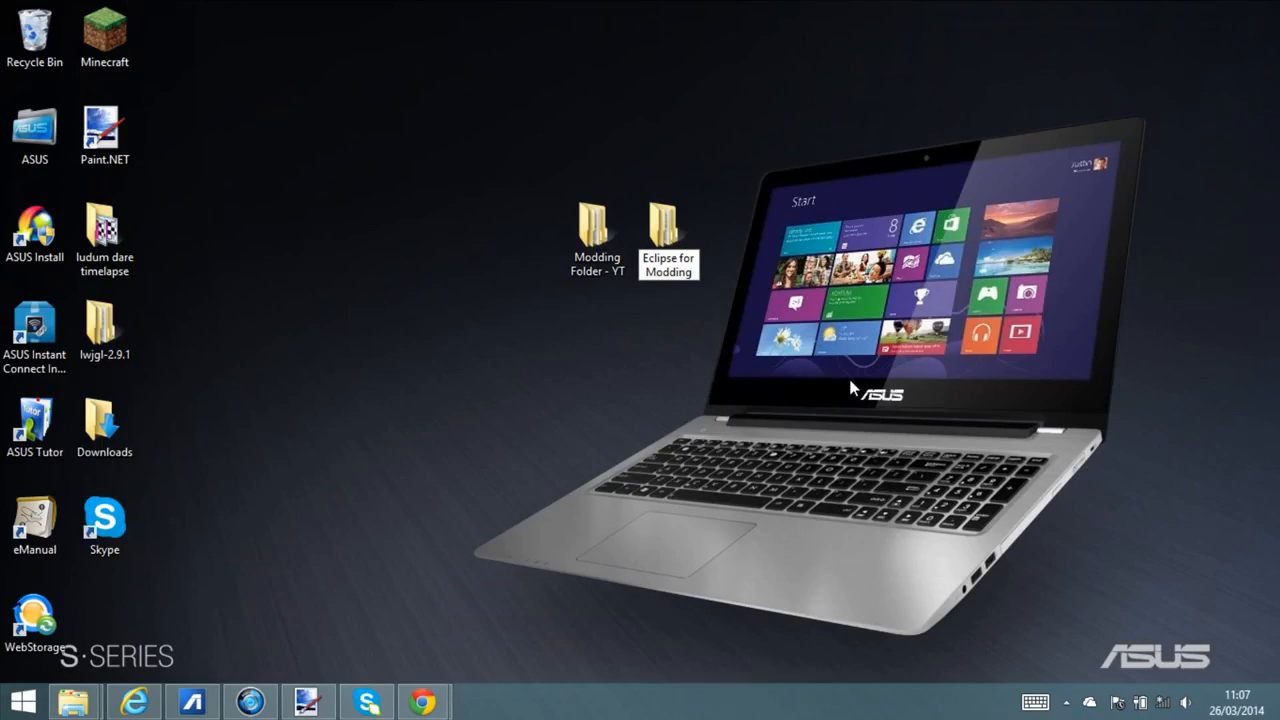
{"action": "mouse_move", "coordinate": [398, 295]}
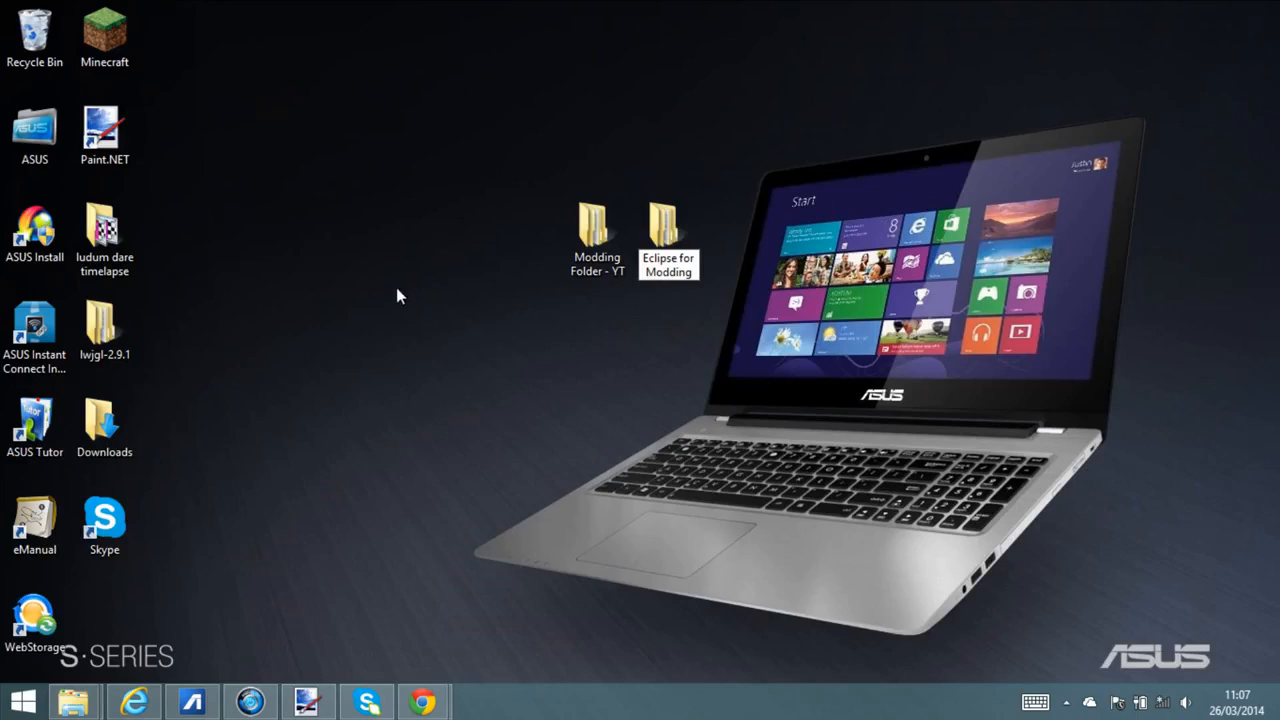
{"action": "mouse_move", "coordinate": [664, 230]}
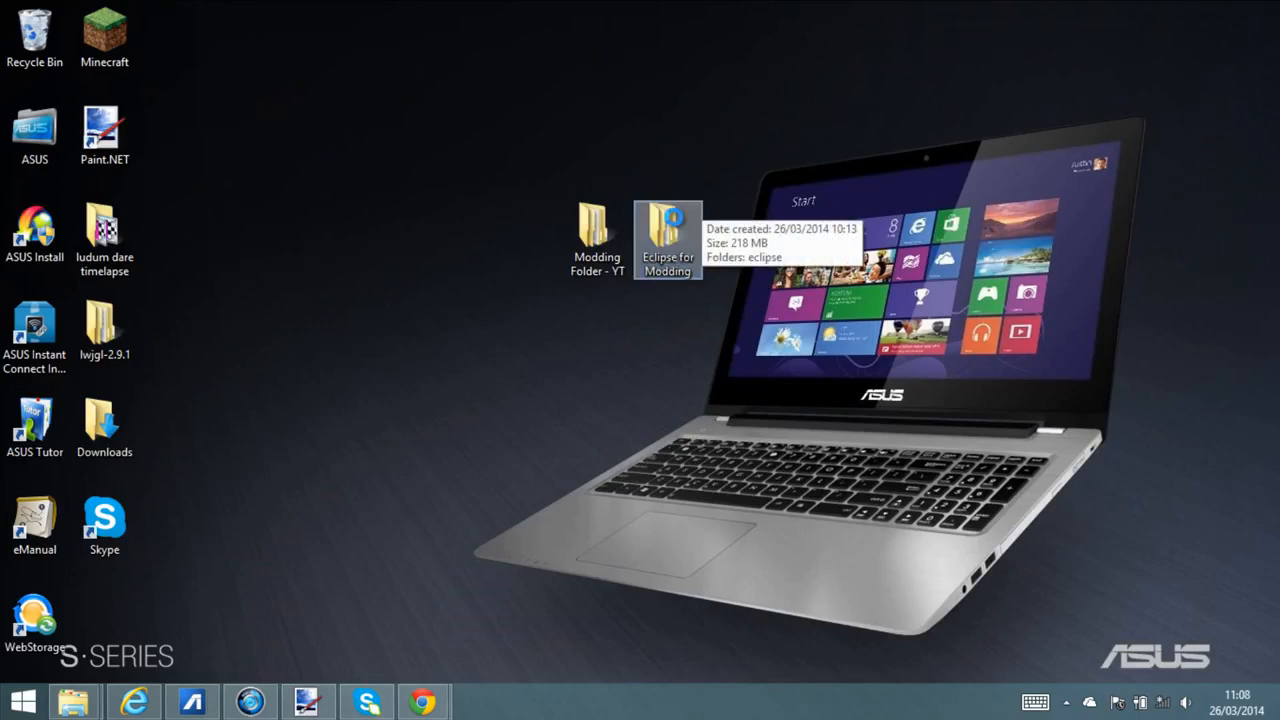
{"action": "double_click", "coordinate": [668, 225]}
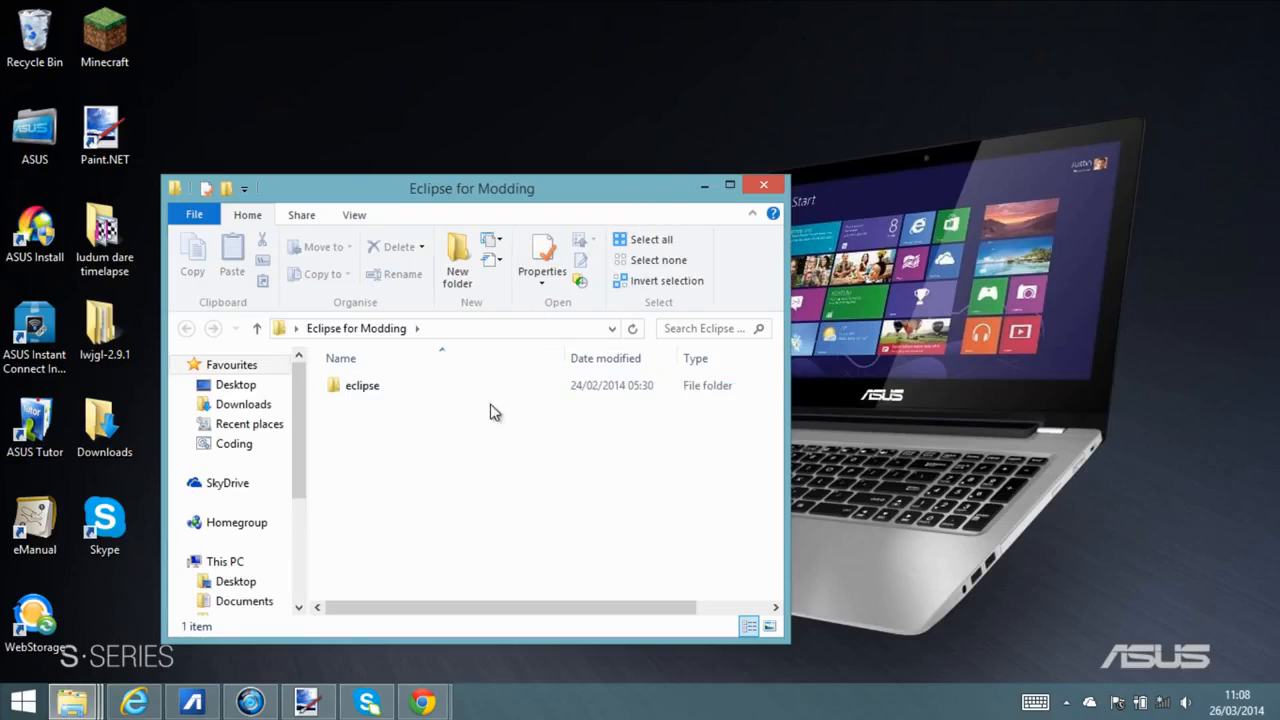
{"action": "double_click", "coordinate": [362, 385]}
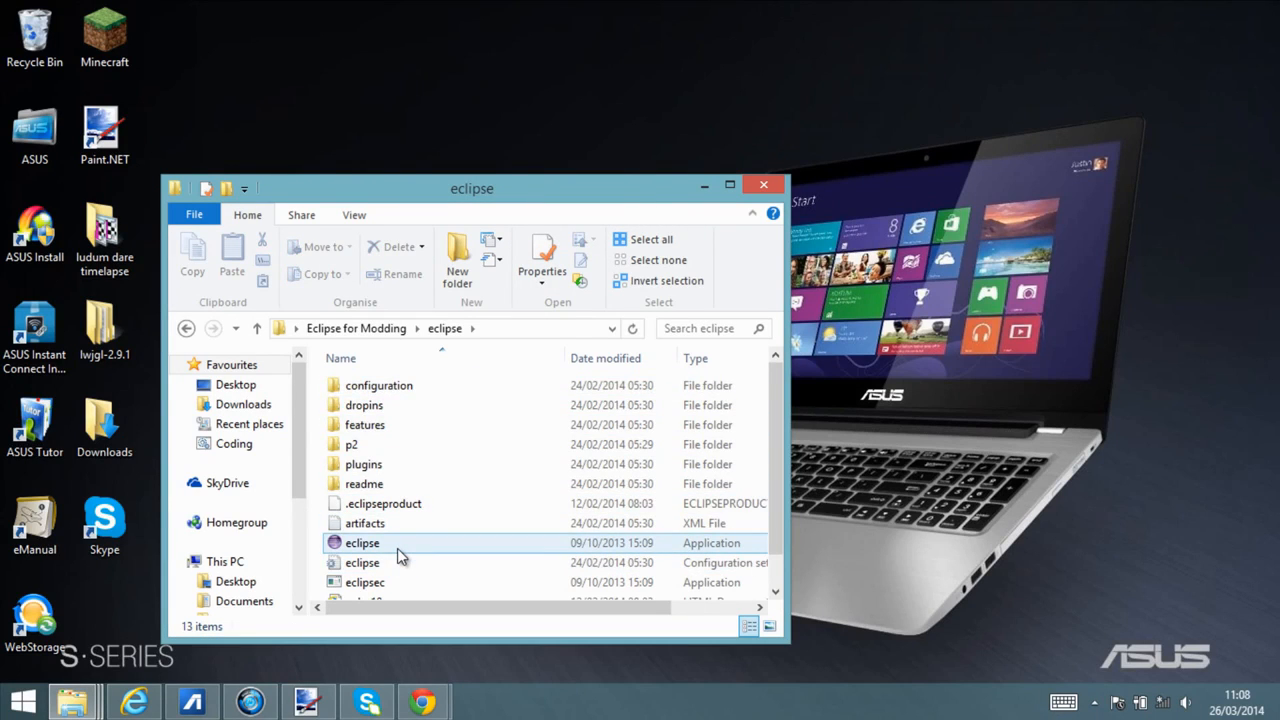
{"action": "mouse_move", "coordinate": [398, 563]}
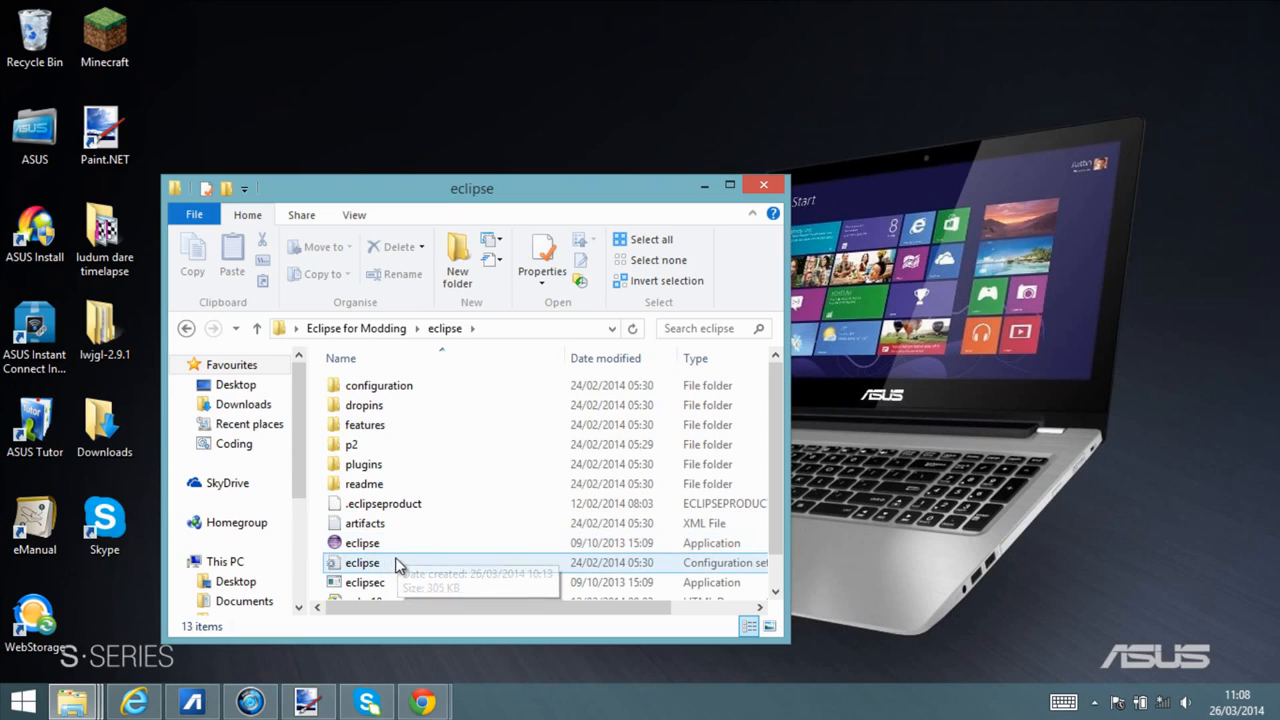
{"action": "left_click", "coordinate": [362, 542]}
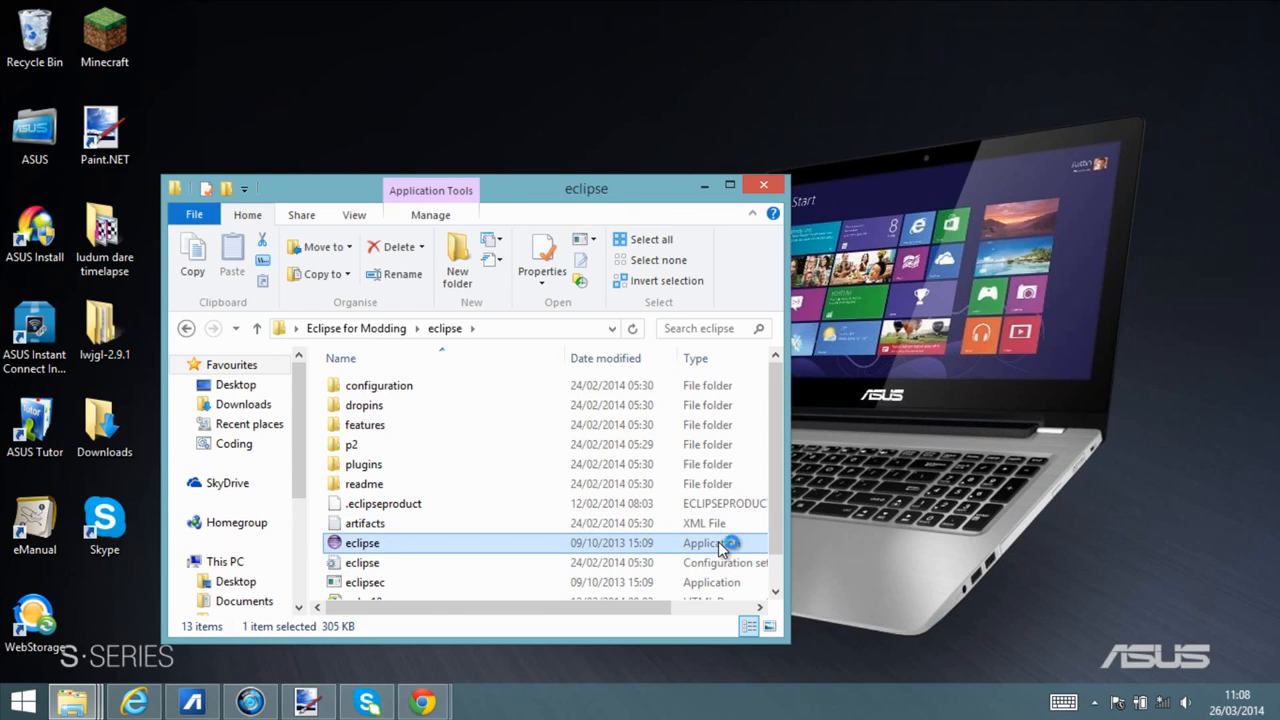
{"action": "double_click", "coordinate": [361, 542]}
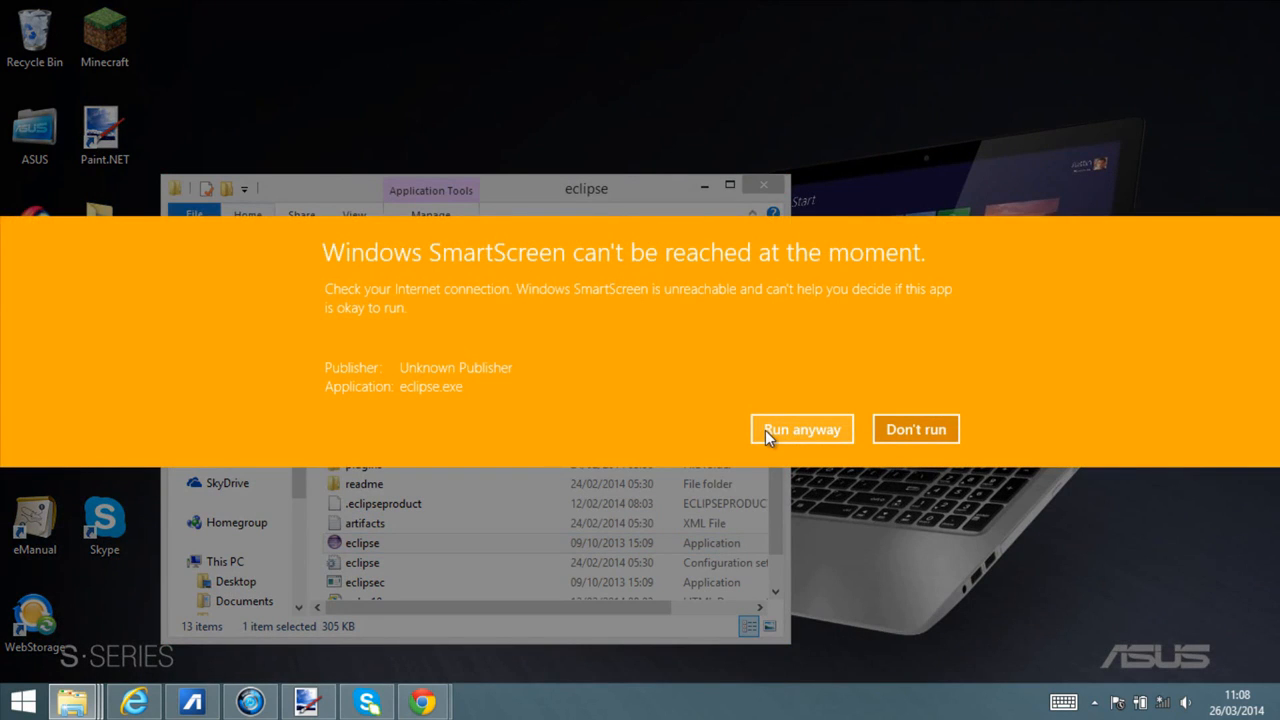
{"action": "left_click", "coordinate": [801, 428]}
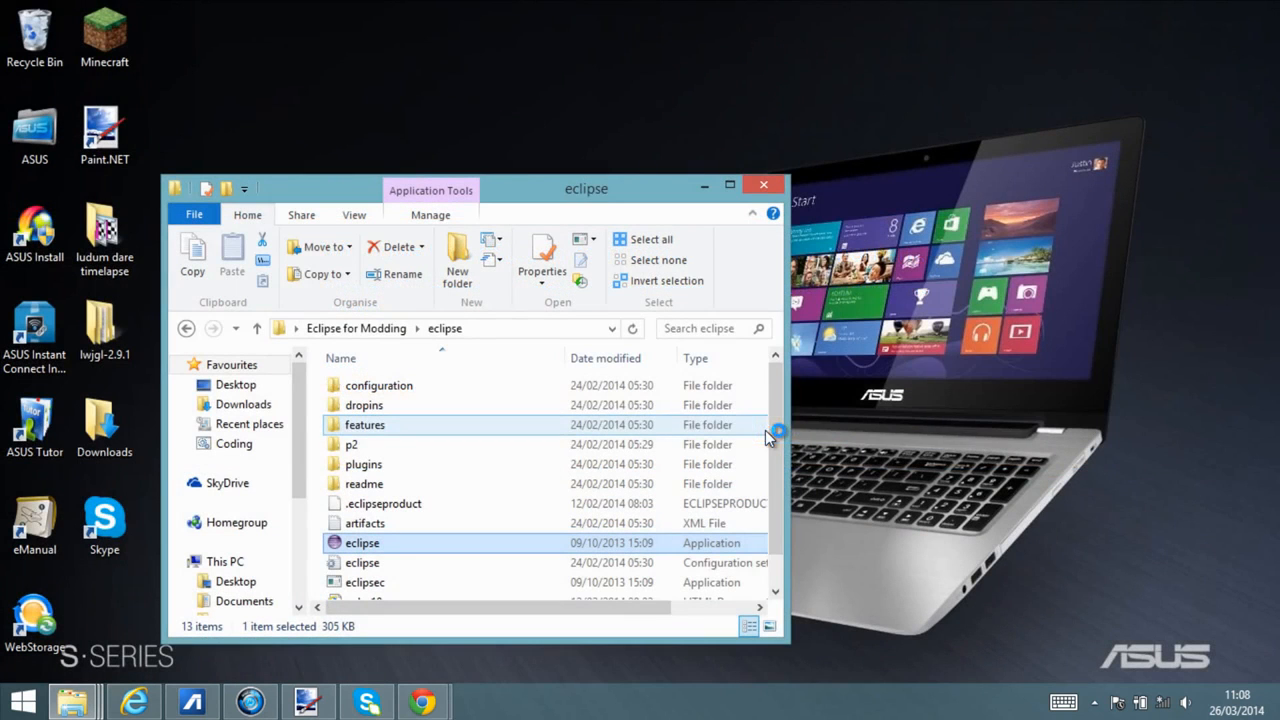
{"action": "left_click", "coordinate": [761, 184]}
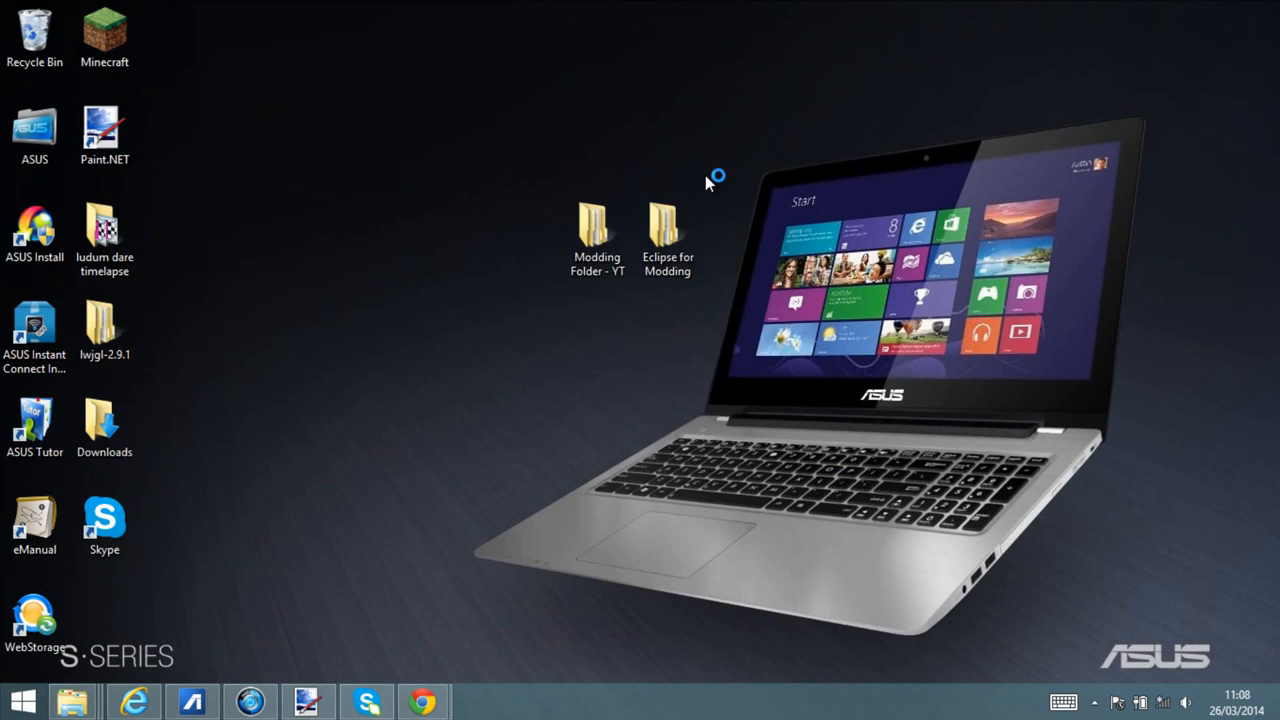
Launch eclipse.exe from the Modding Folder - YT folder and wait for the Kepler splash screen.
{"action": "left_click", "coordinate": [597, 222]}
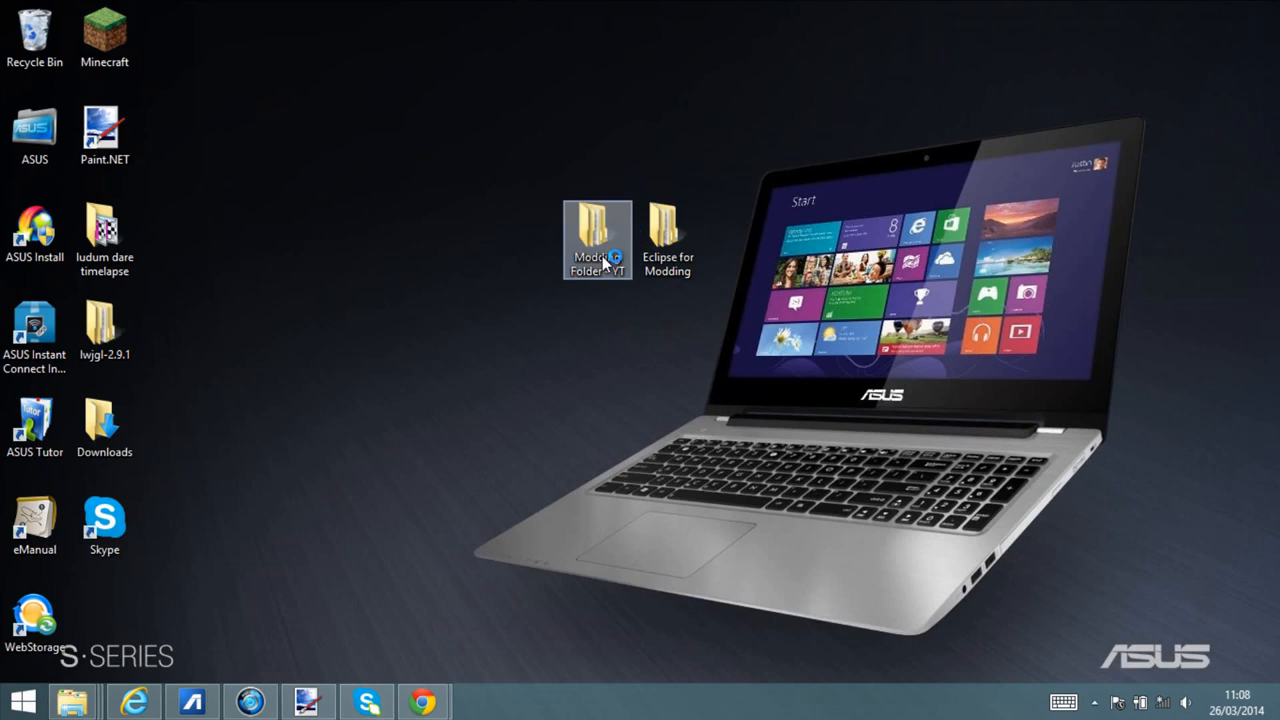
{"action": "double_click", "coordinate": [673, 230]}
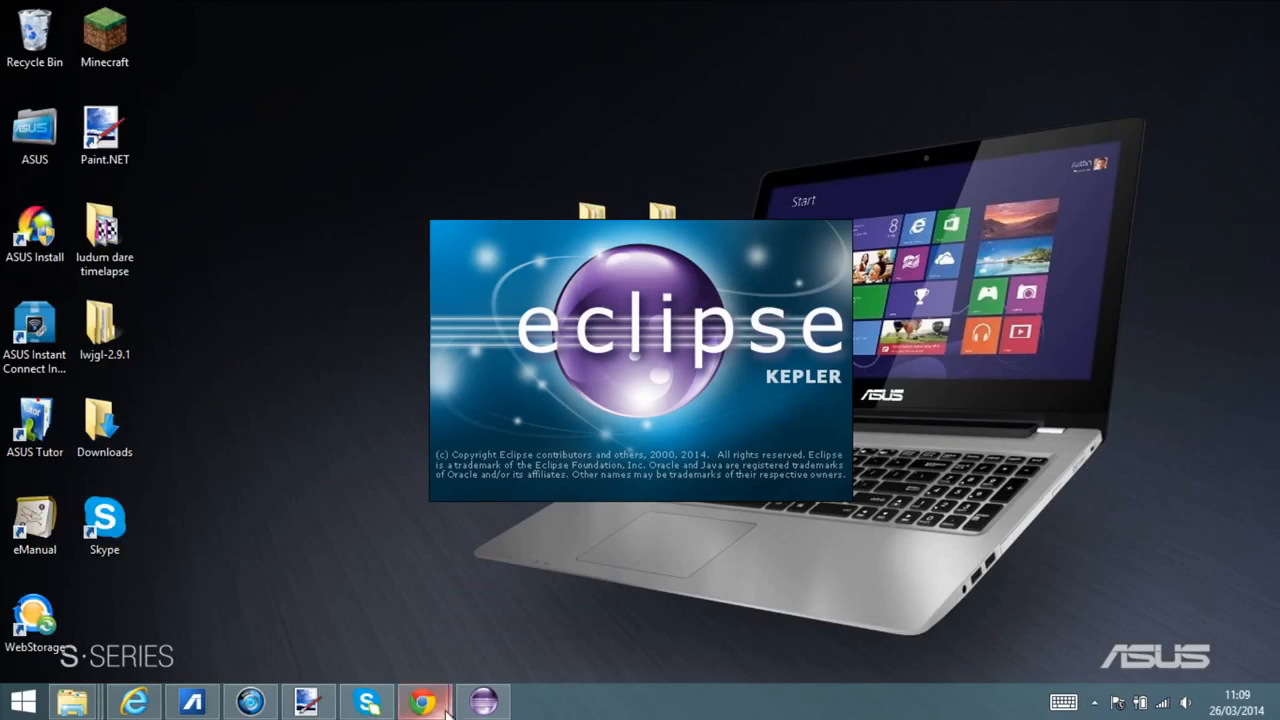
{"action": "mouse_move", "coordinate": [481, 718]}
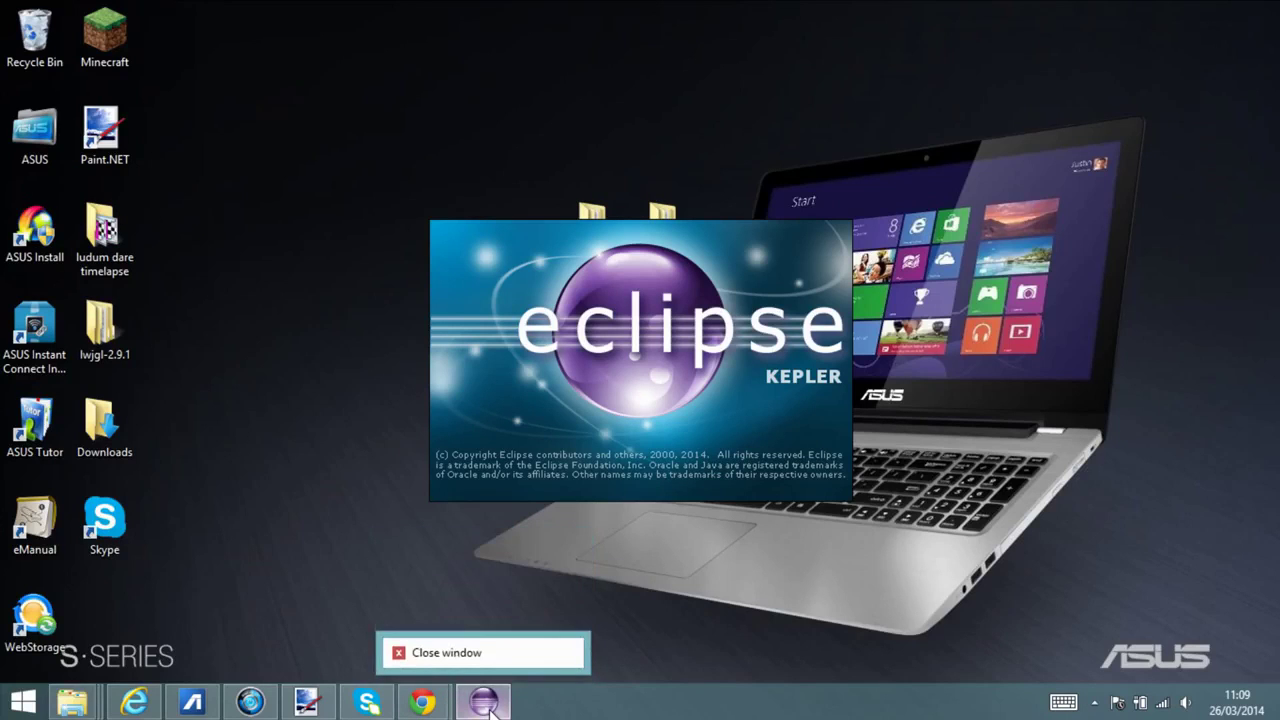
{"action": "mouse_move", "coordinate": [526, 695]}
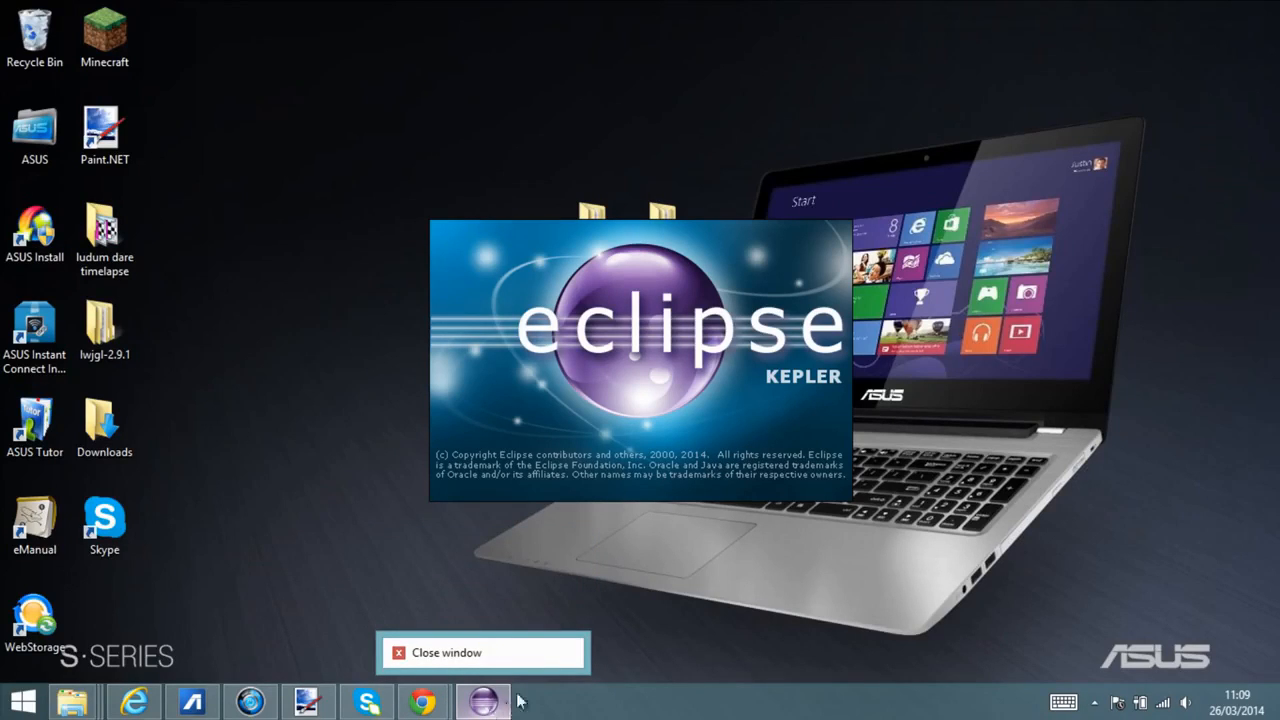
{"action": "mouse_move", "coordinate": [455, 700]}
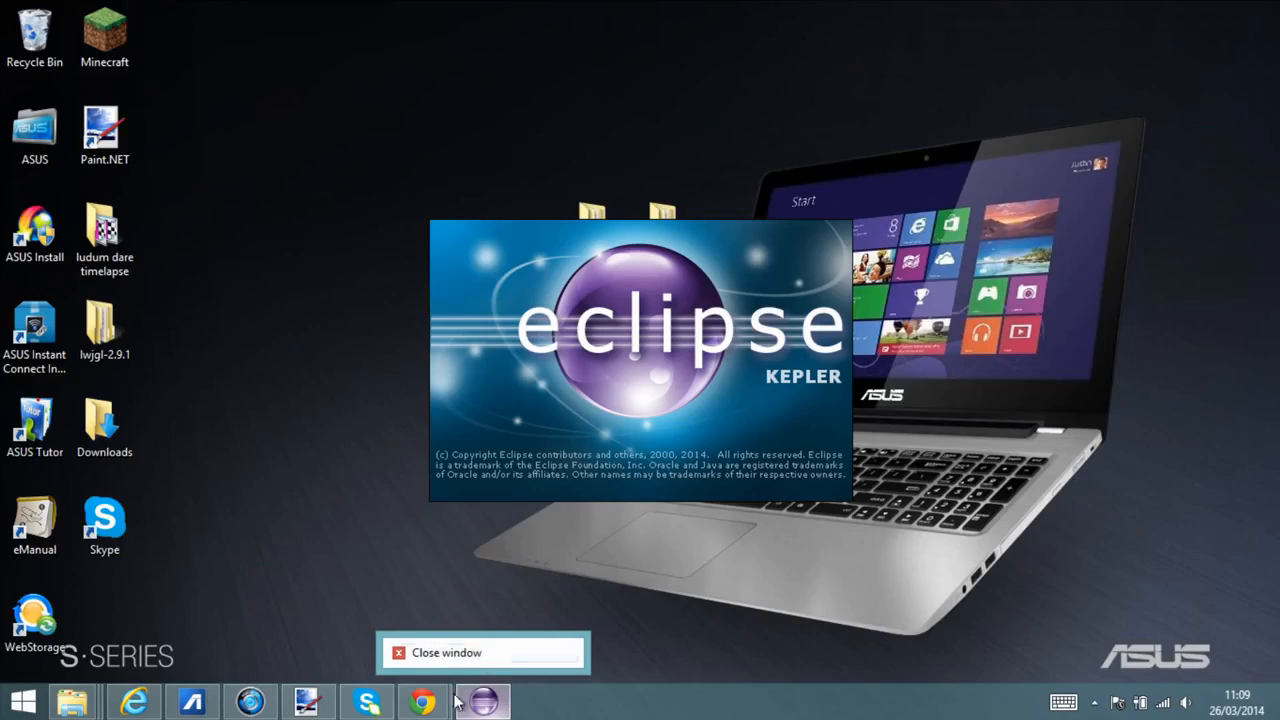
{"action": "mouse_move", "coordinate": [573, 514]}
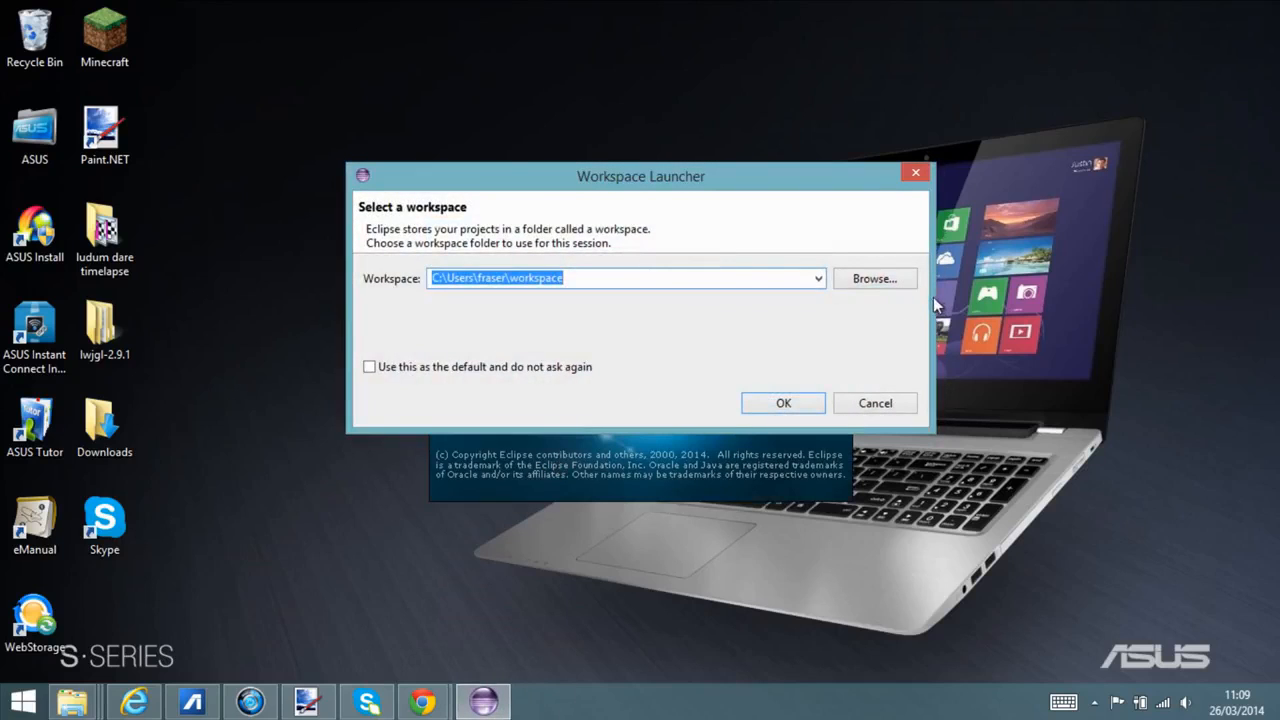
Browse to Modding Folder - YT\tut_mod\mcp\eclipse and confirm it as the workspace directory.
{"action": "left_click", "coordinate": [874, 278]}
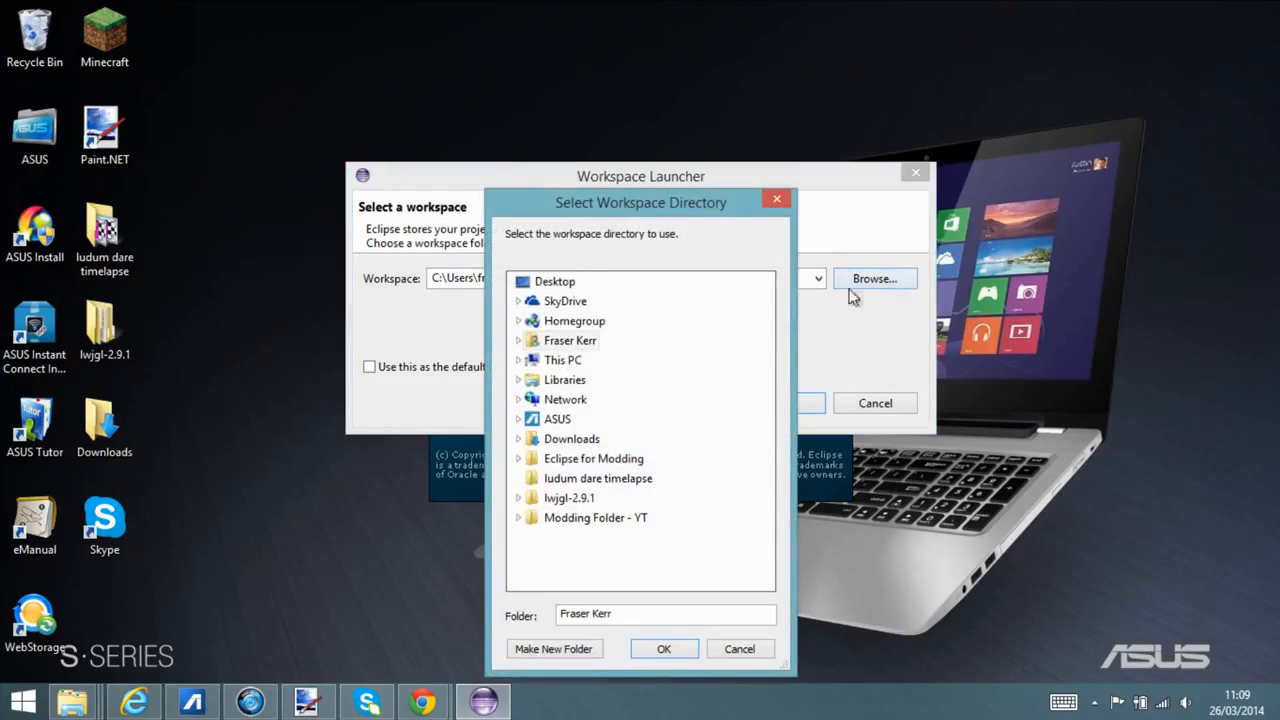
{"action": "mouse_move", "coordinate": [577, 409]}
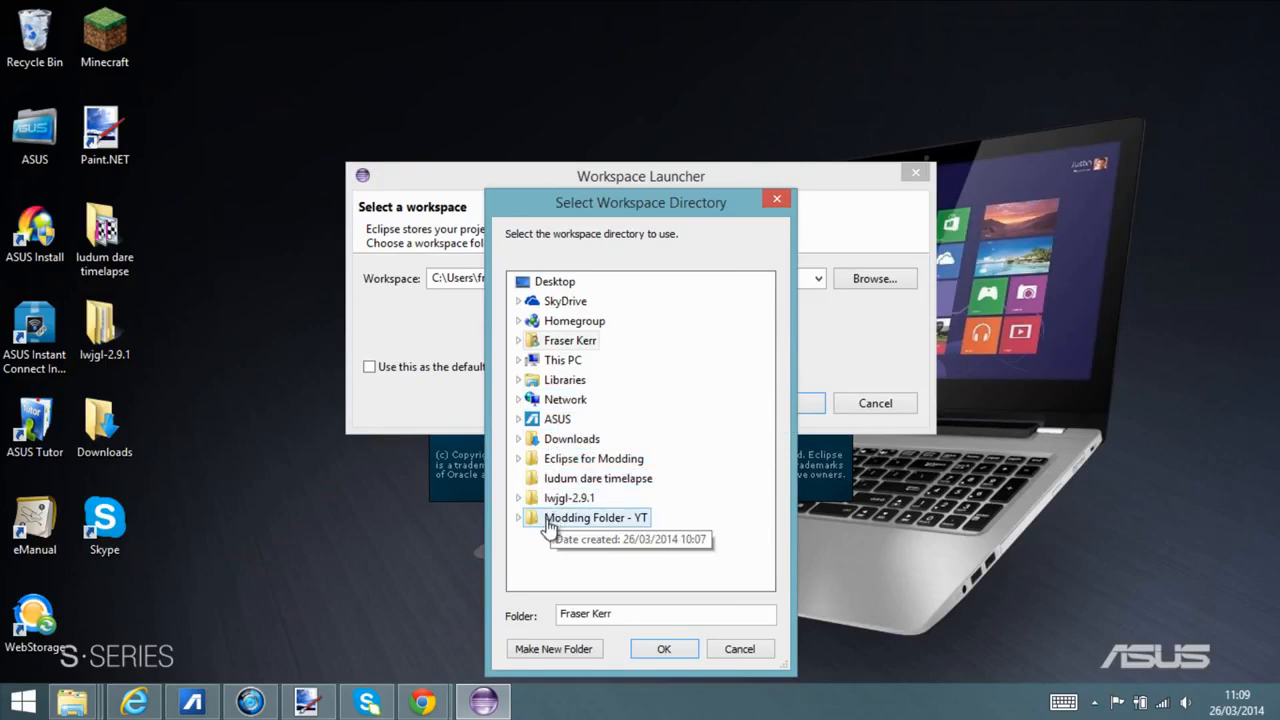
{"action": "mouse_move", "coordinate": [585, 544]}
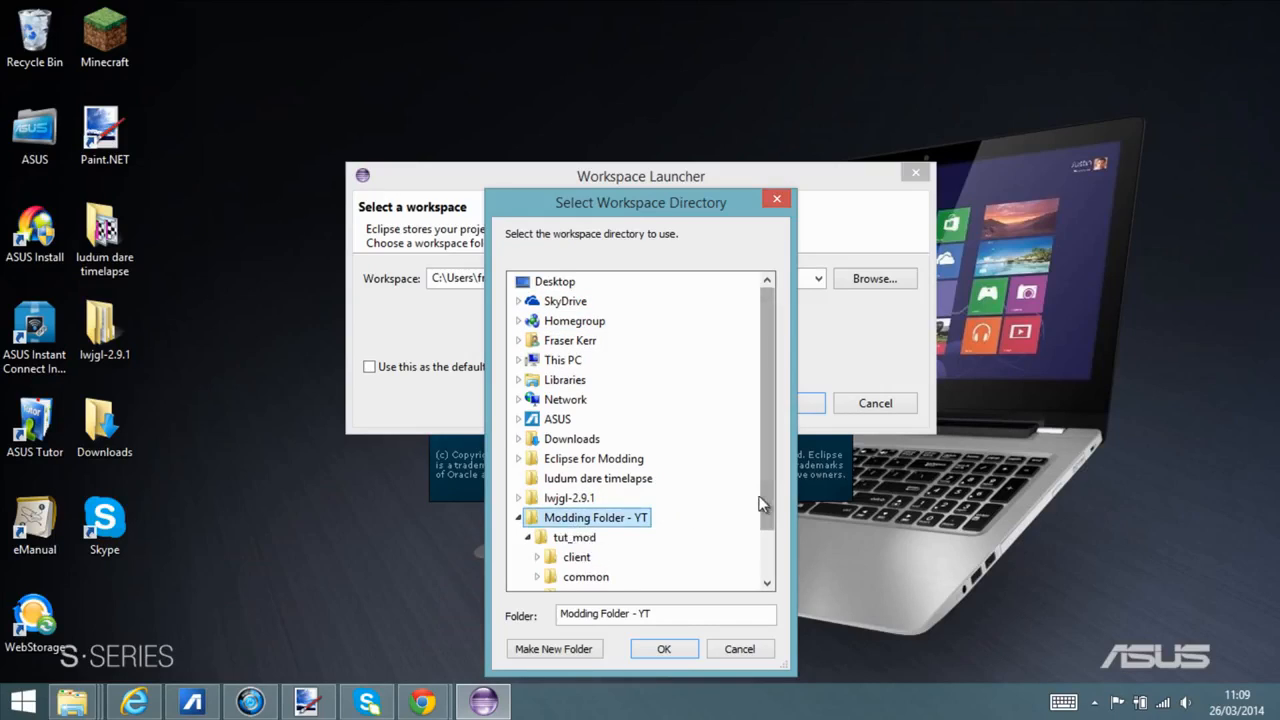
{"action": "left_click", "coordinate": [570, 497]}
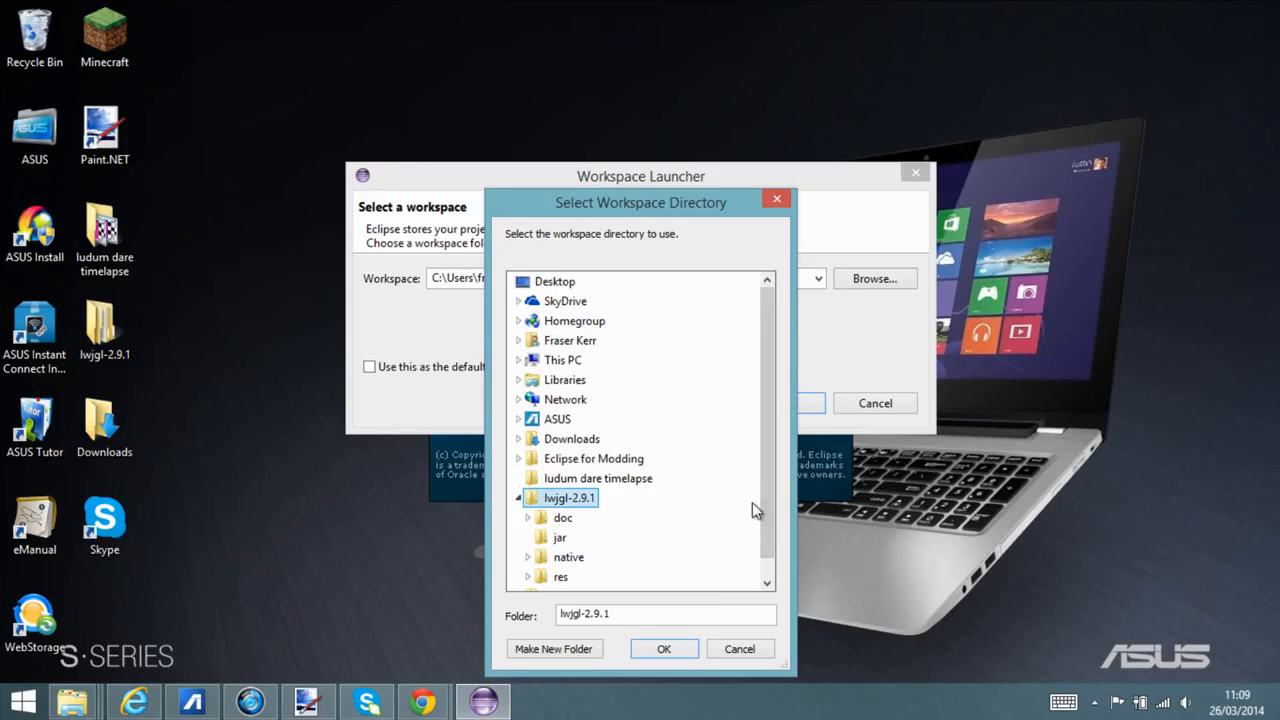
{"action": "left_click", "coordinate": [519, 498]}
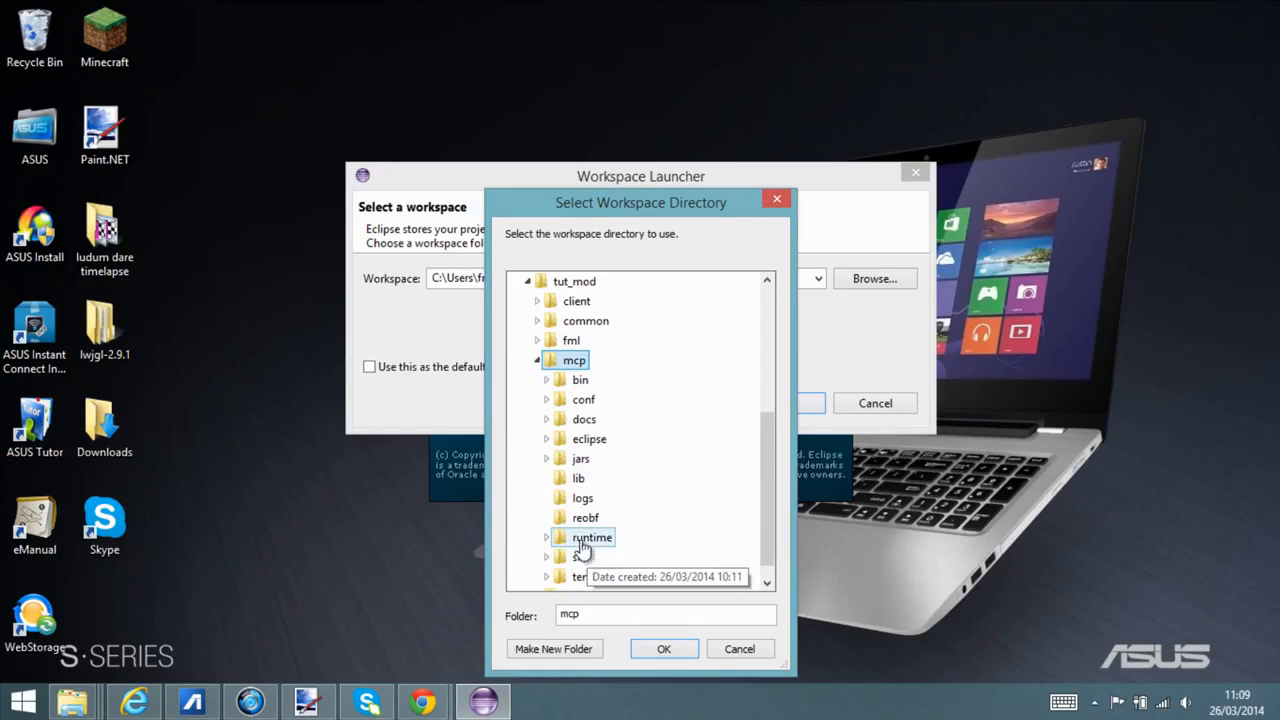
{"action": "left_click", "coordinate": [581, 438]}
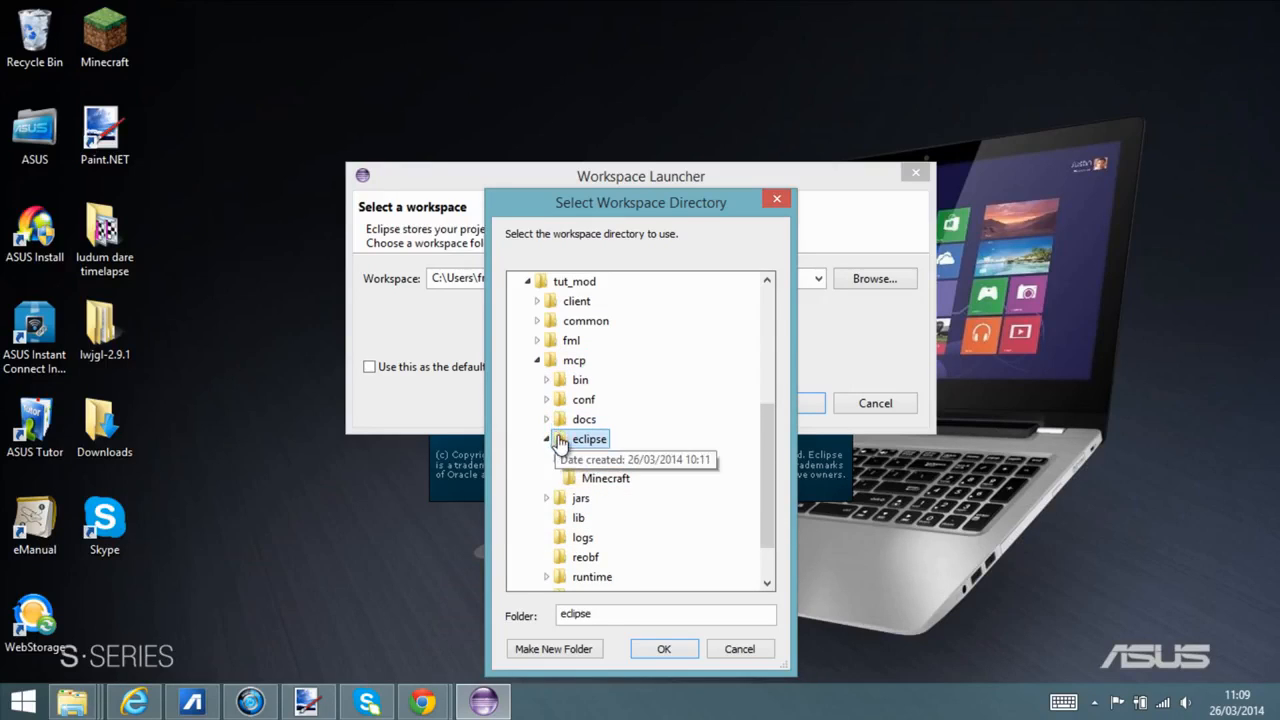
{"action": "left_click", "coordinate": [547, 438]}
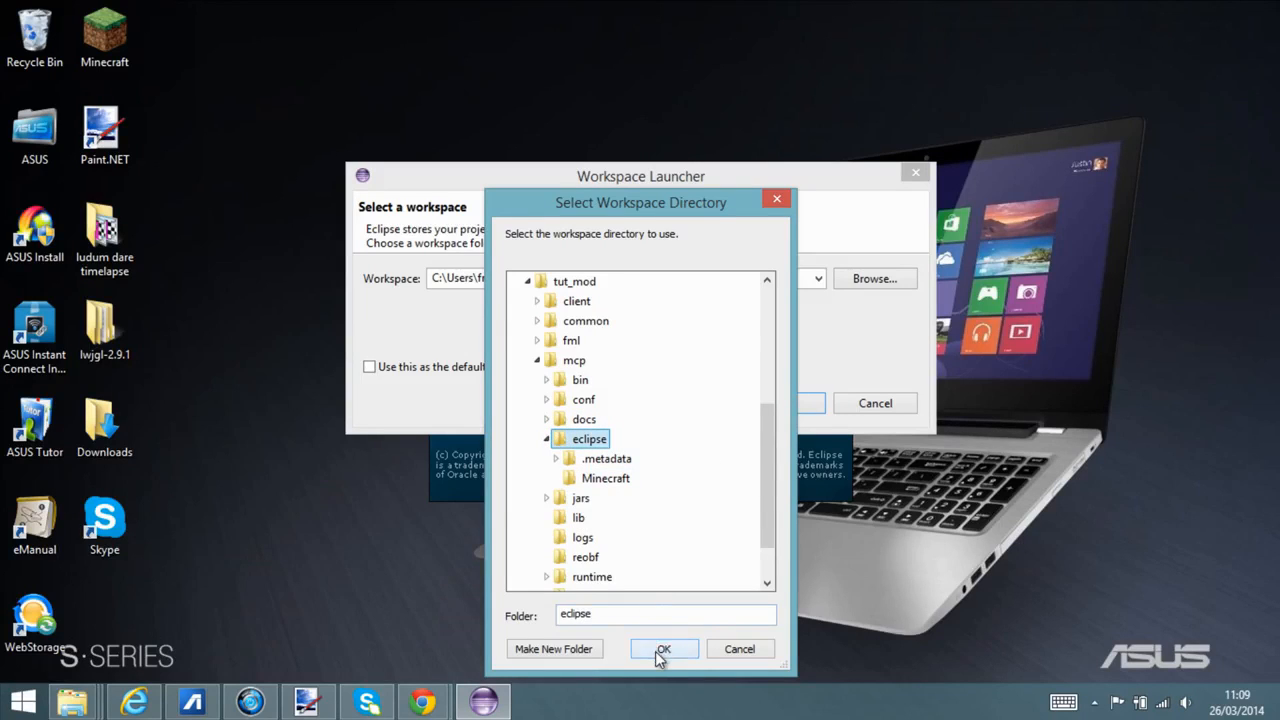
{"action": "left_click", "coordinate": [664, 648]}
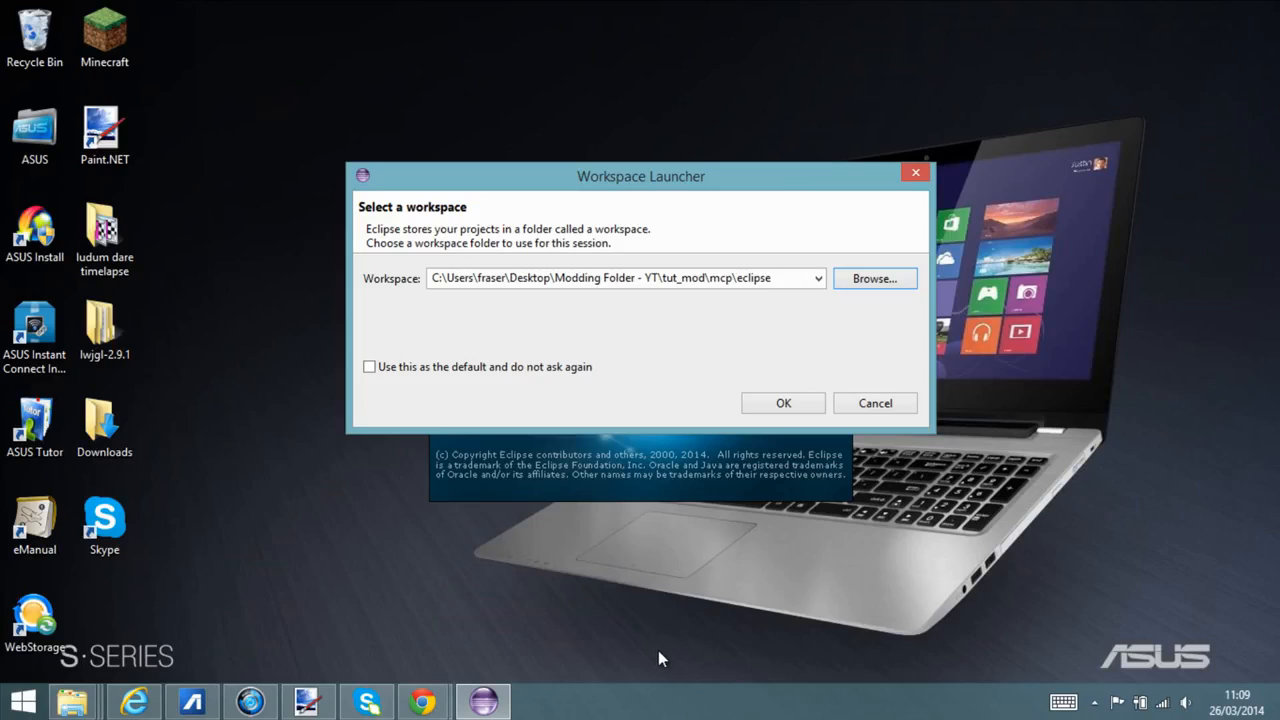
{"action": "mouse_move", "coordinate": [783, 403]}
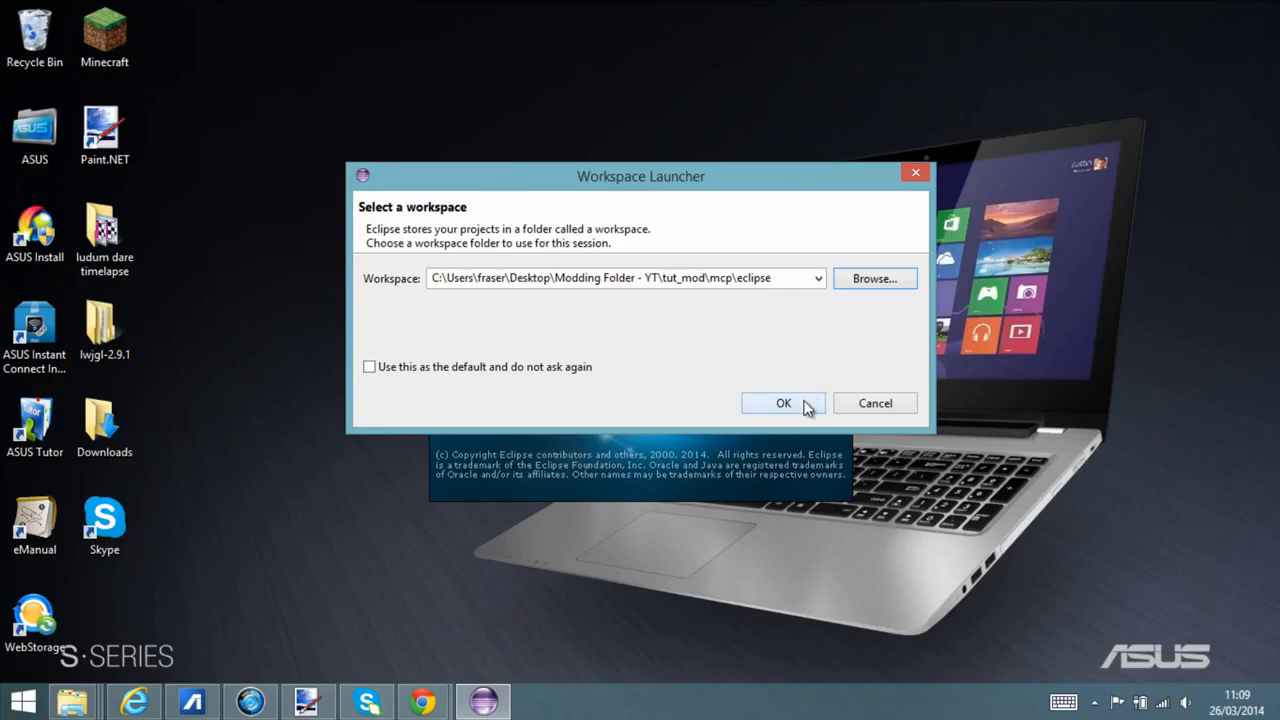
Accept the mcp\eclipse workspace and let the splash screen load plug-ins.
{"action": "left_click", "coordinate": [783, 402]}
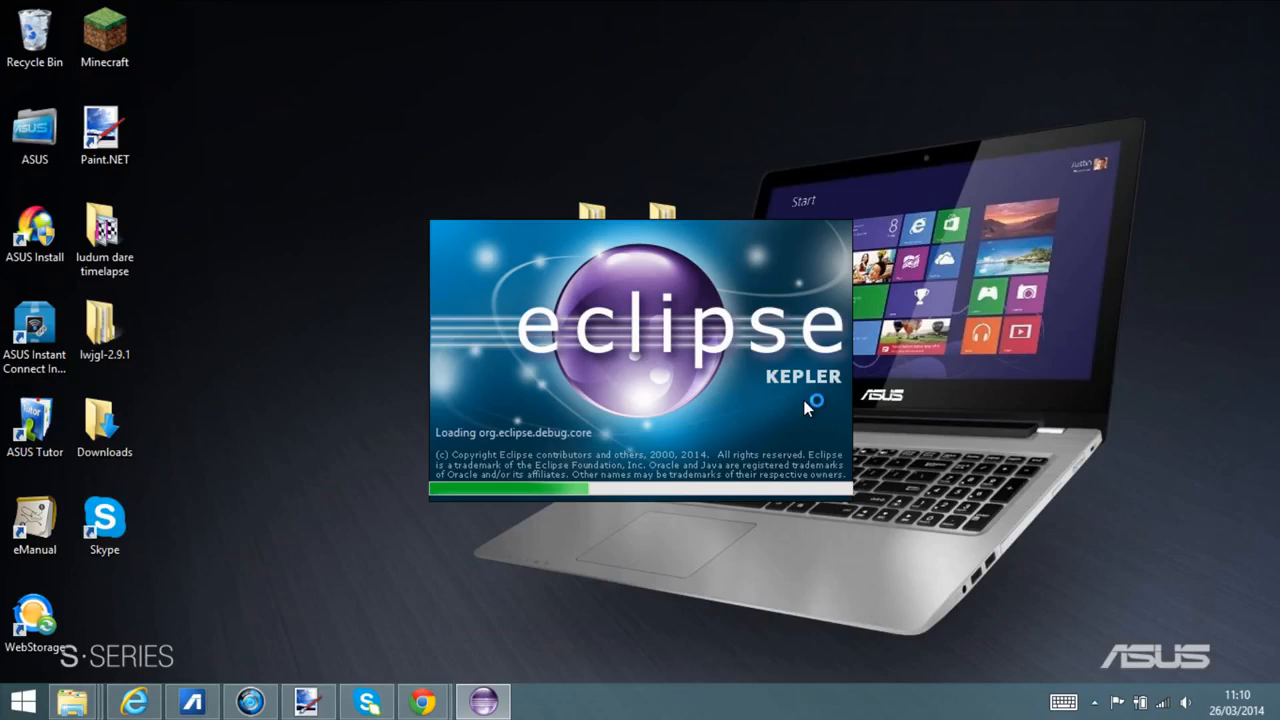
{"action": "mouse_move", "coordinate": [808, 408]}
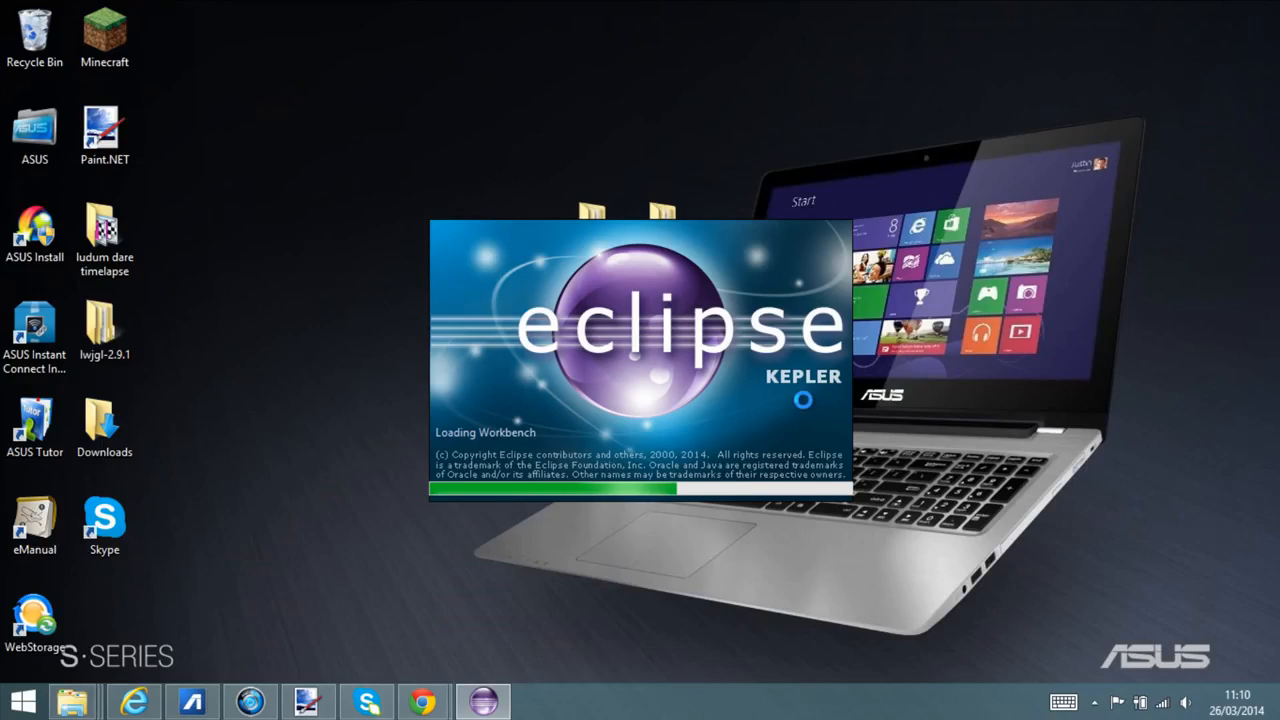
{"action": "mouse_move", "coordinate": [808, 408]}
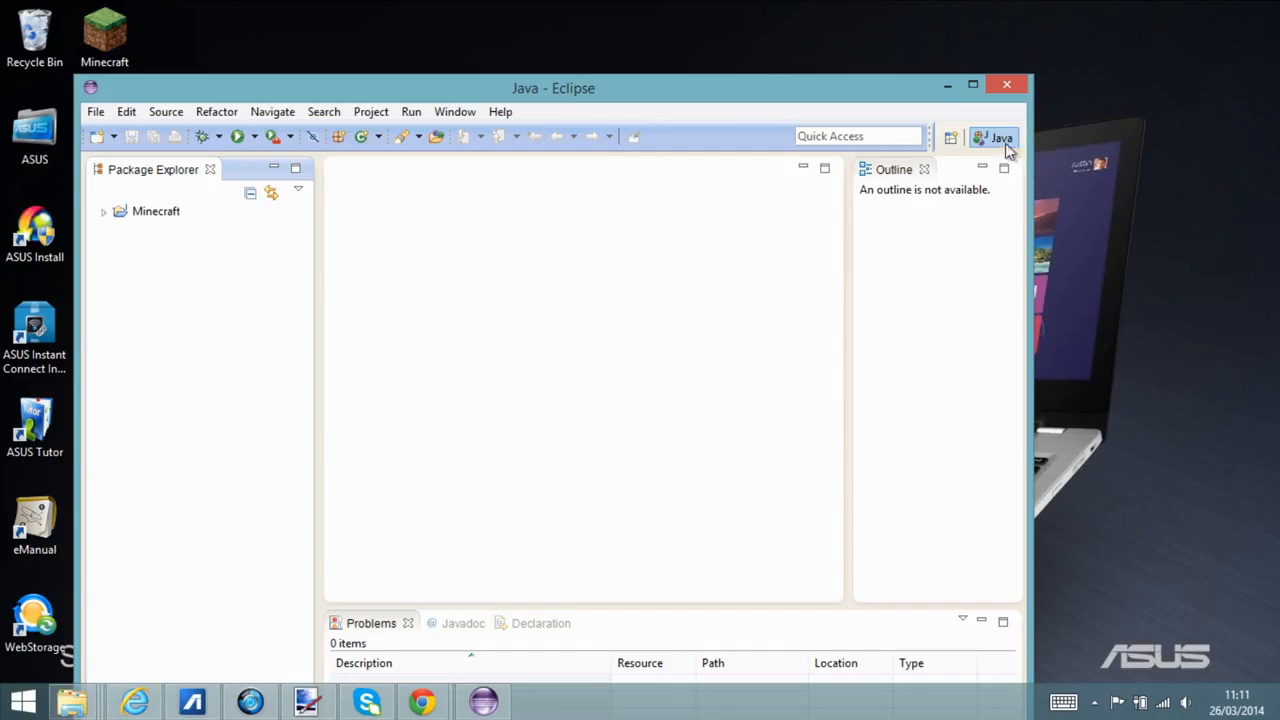
Maximize the workbench and expand Minecraft > src, scrolling through its packages.
{"action": "left_click", "coordinate": [978, 85]}
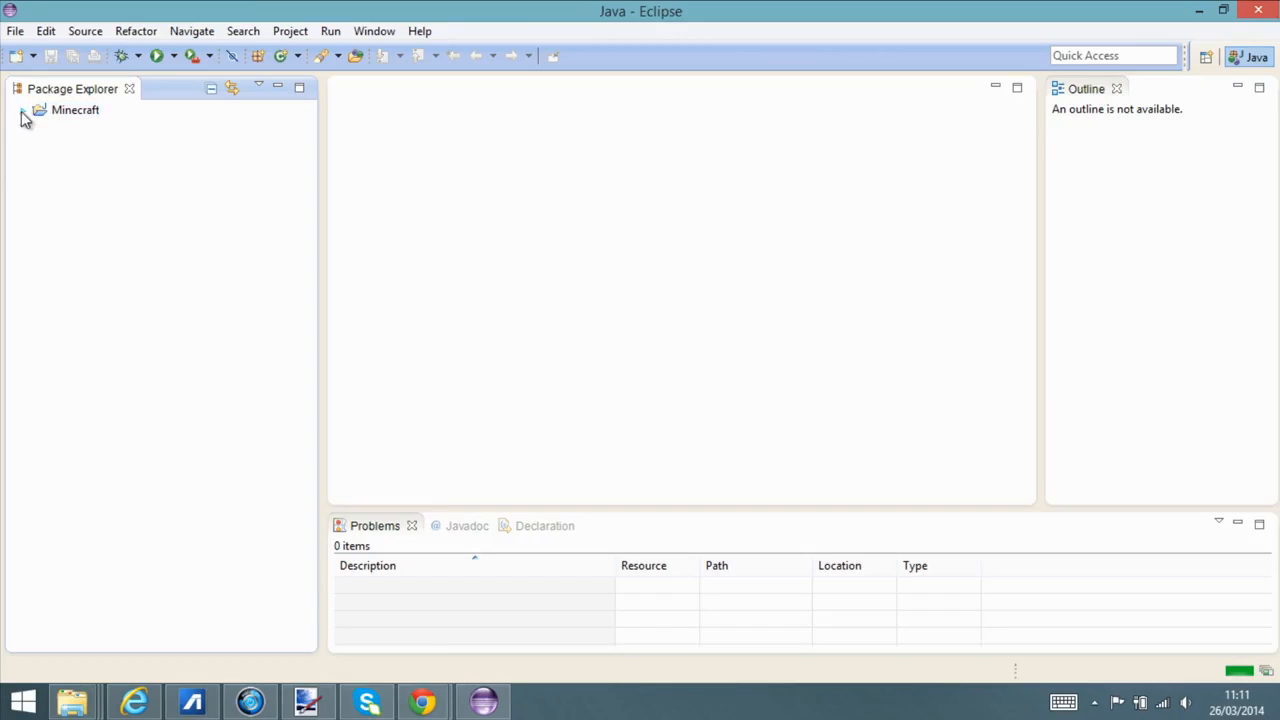
{"action": "left_click", "coordinate": [25, 111]}
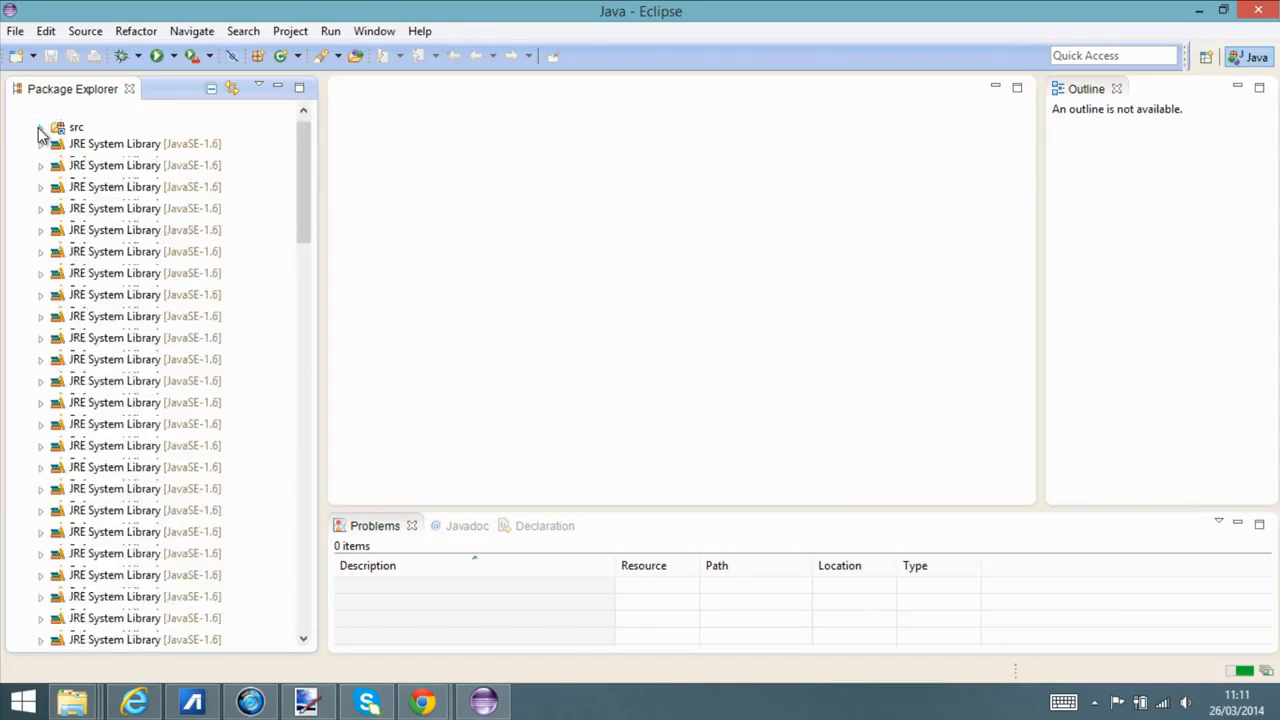
{"action": "left_click", "coordinate": [43, 127]}
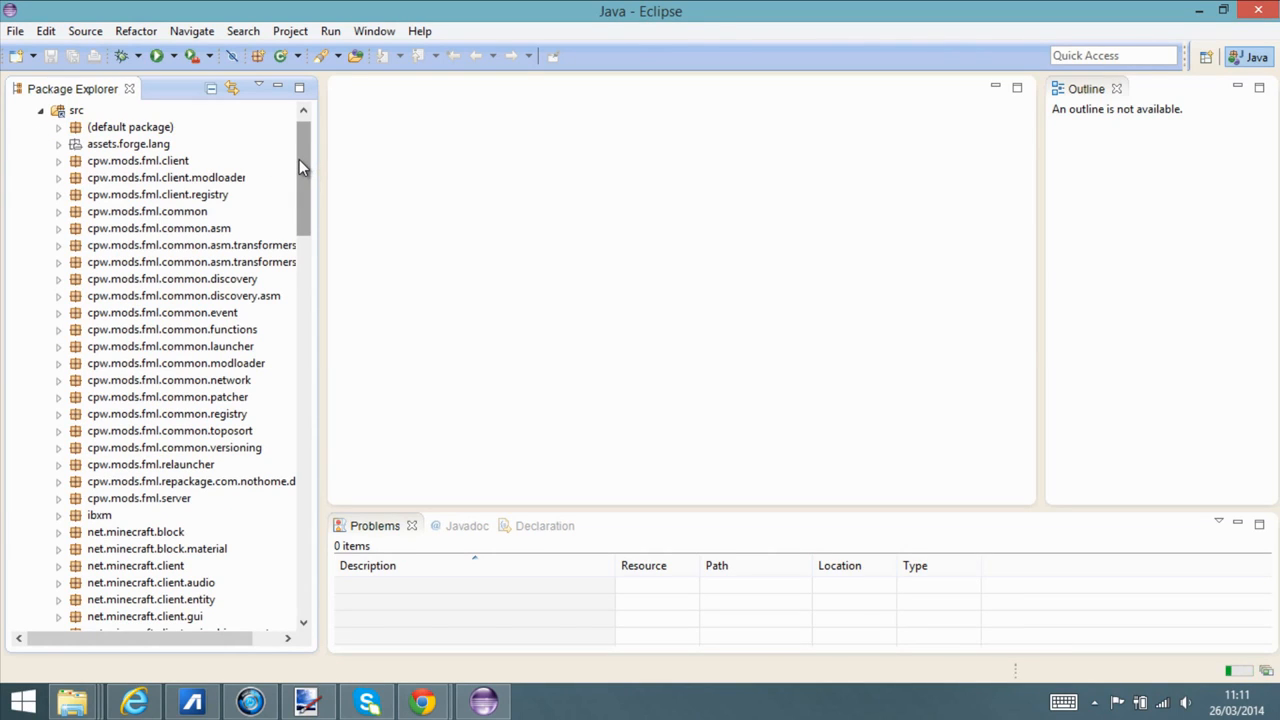
{"action": "scroll", "scroll_direction": "down", "scroll_amount": 3}
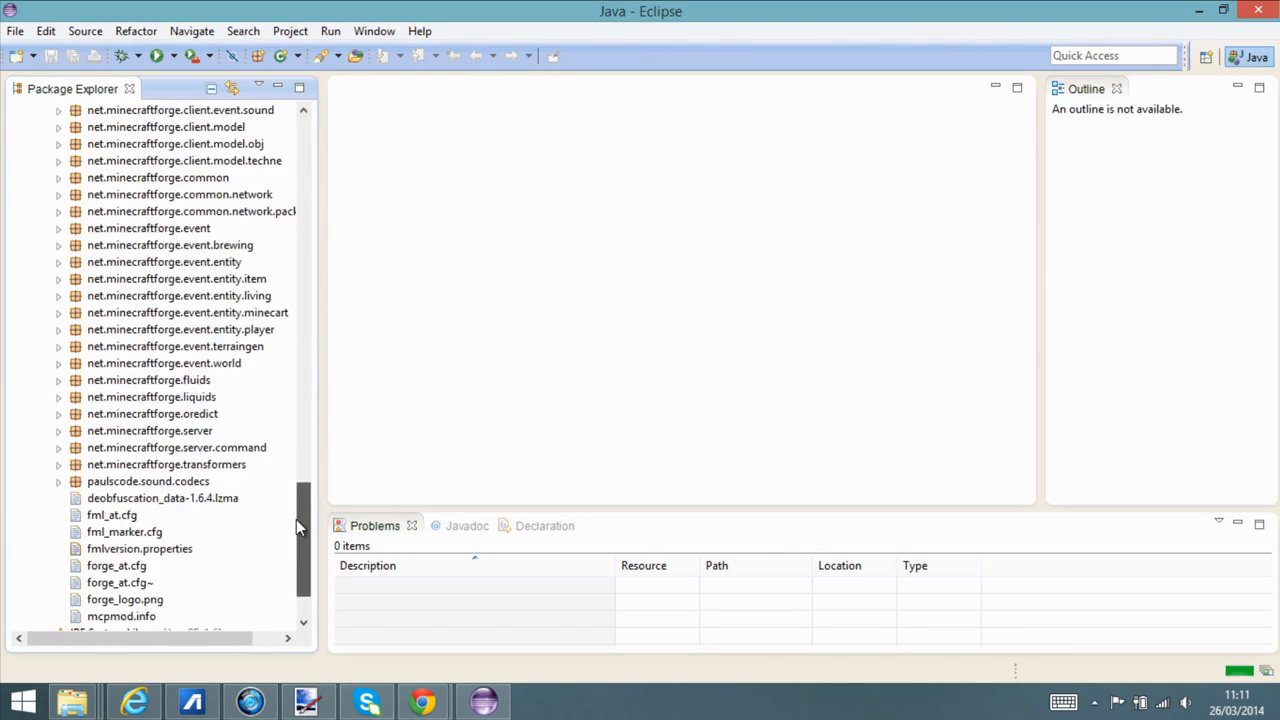
{"action": "scroll", "scroll_direction": "down", "scroll_amount": 3}
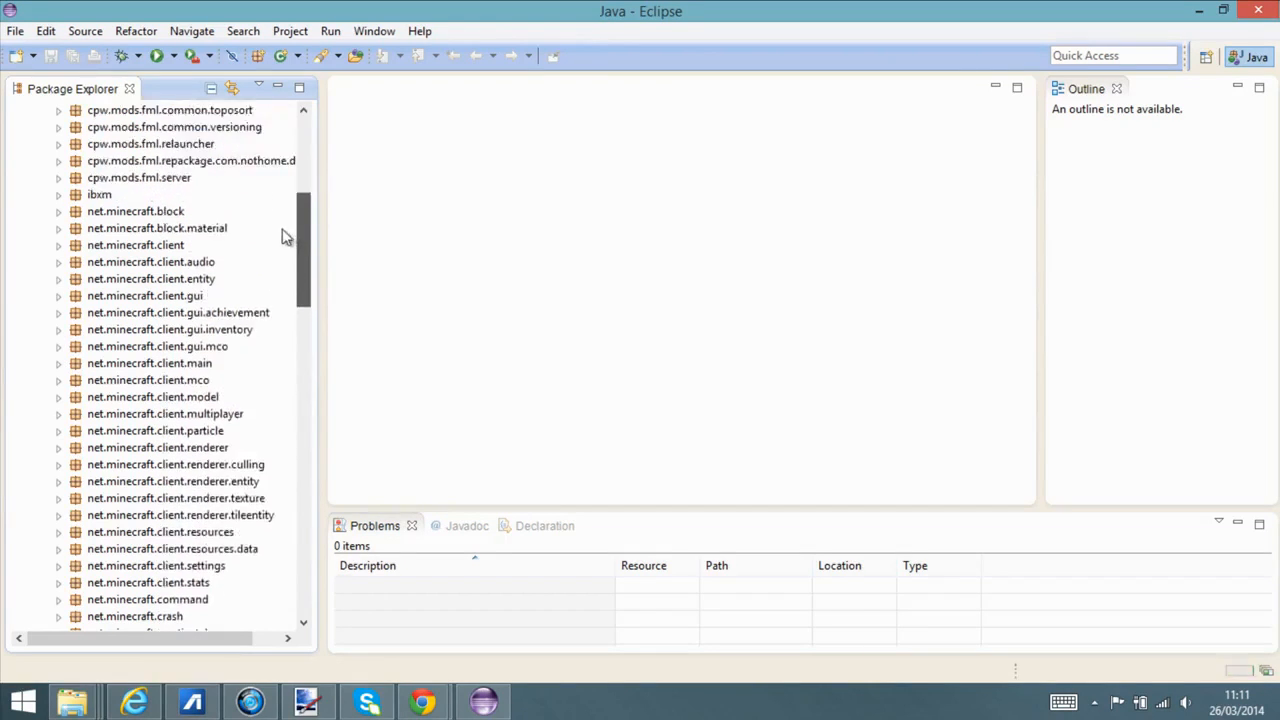
{"action": "scroll", "scroll_direction": "down", "scroll_amount": 3}
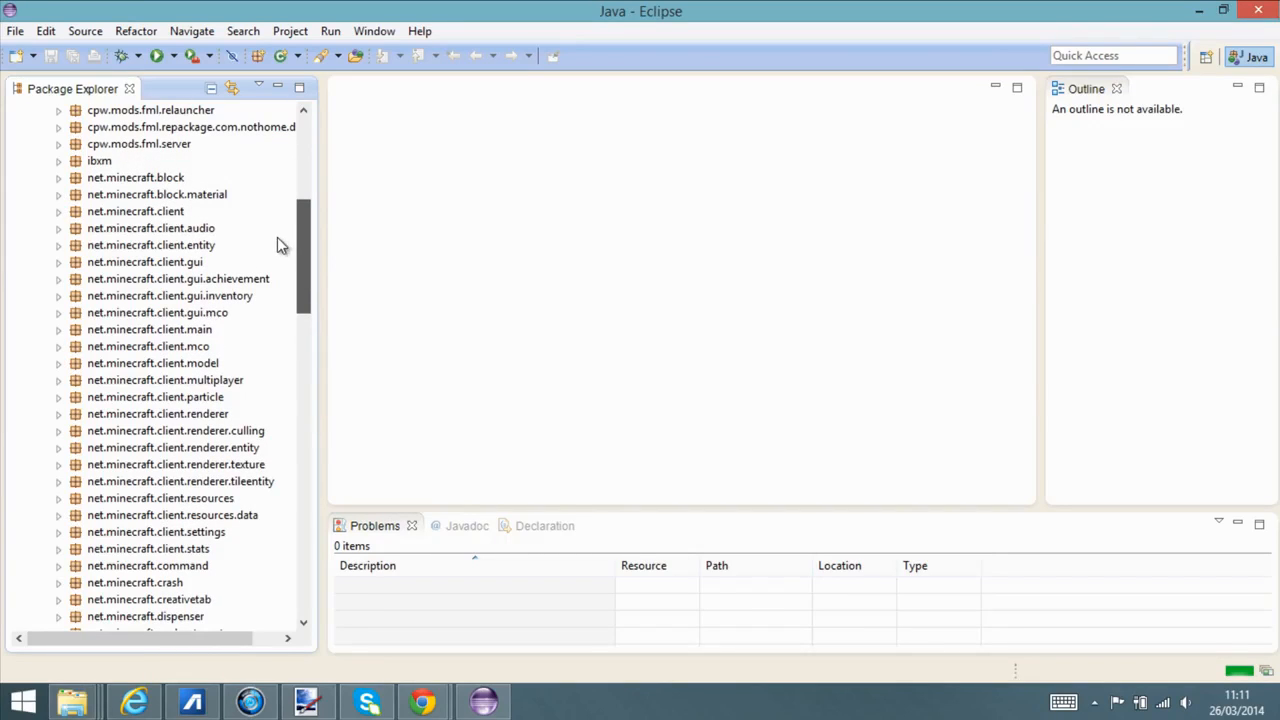
{"action": "scroll", "scroll_direction": "down", "scroll_amount": 3}
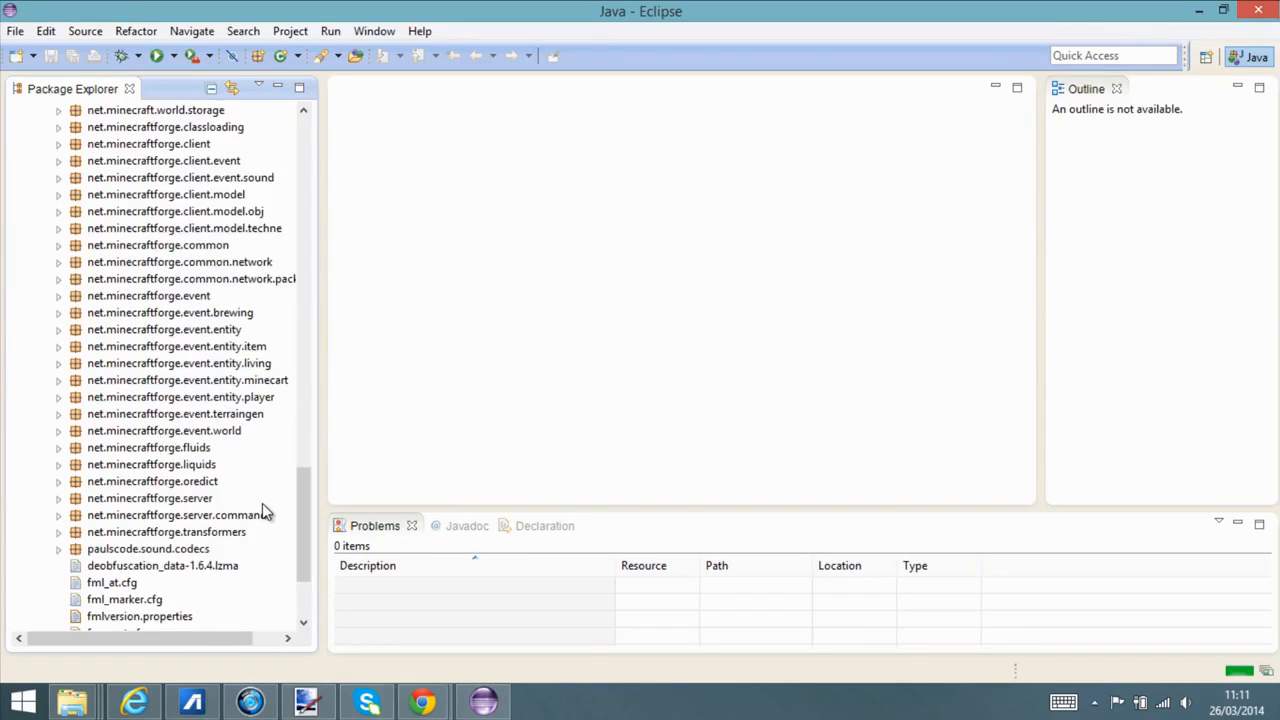
Expand net.minecraft.item and browse its classes down to Item.java.
{"action": "left_click", "coordinate": [148, 447]}
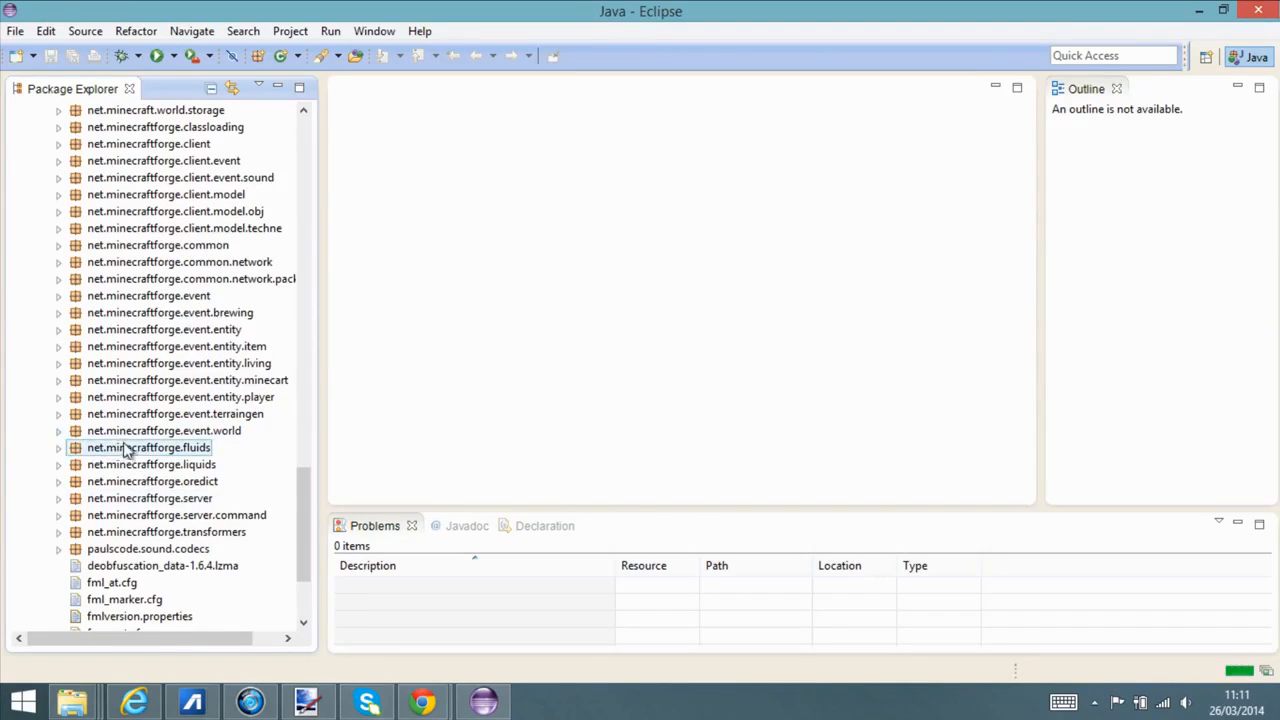
{"action": "left_click", "coordinate": [60, 448]}
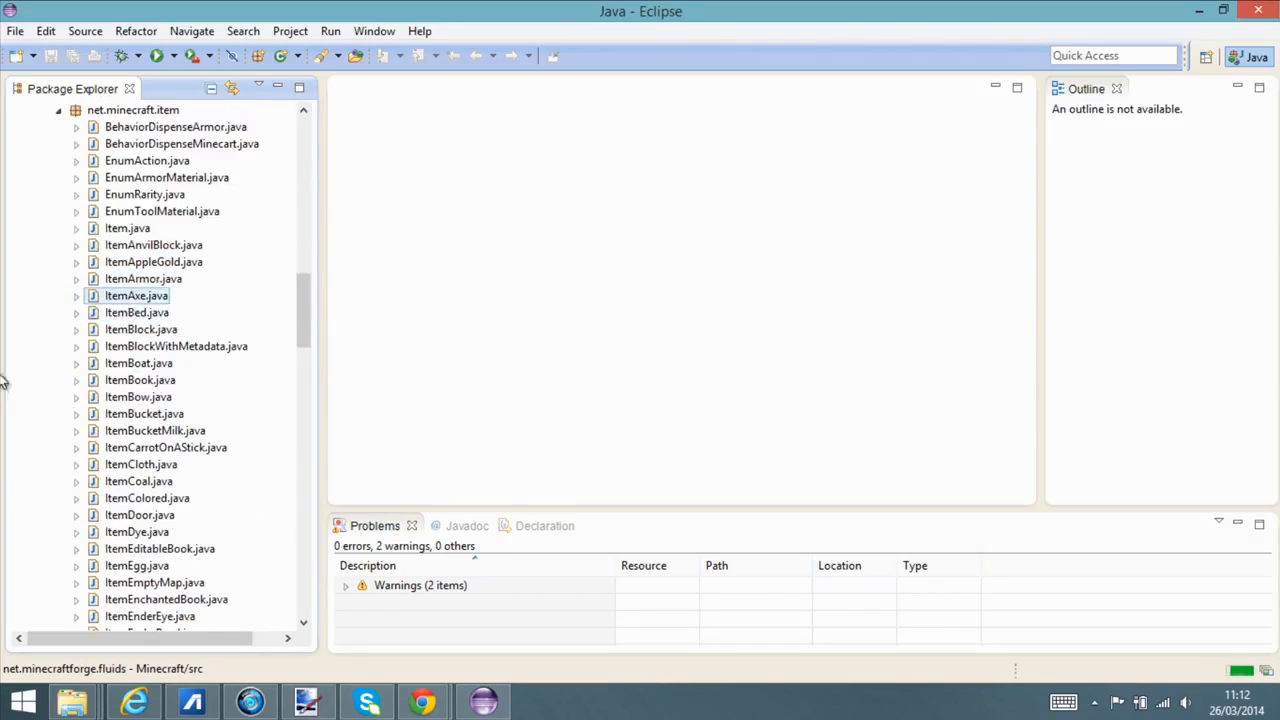
{"action": "left_click", "coordinate": [153, 261]}
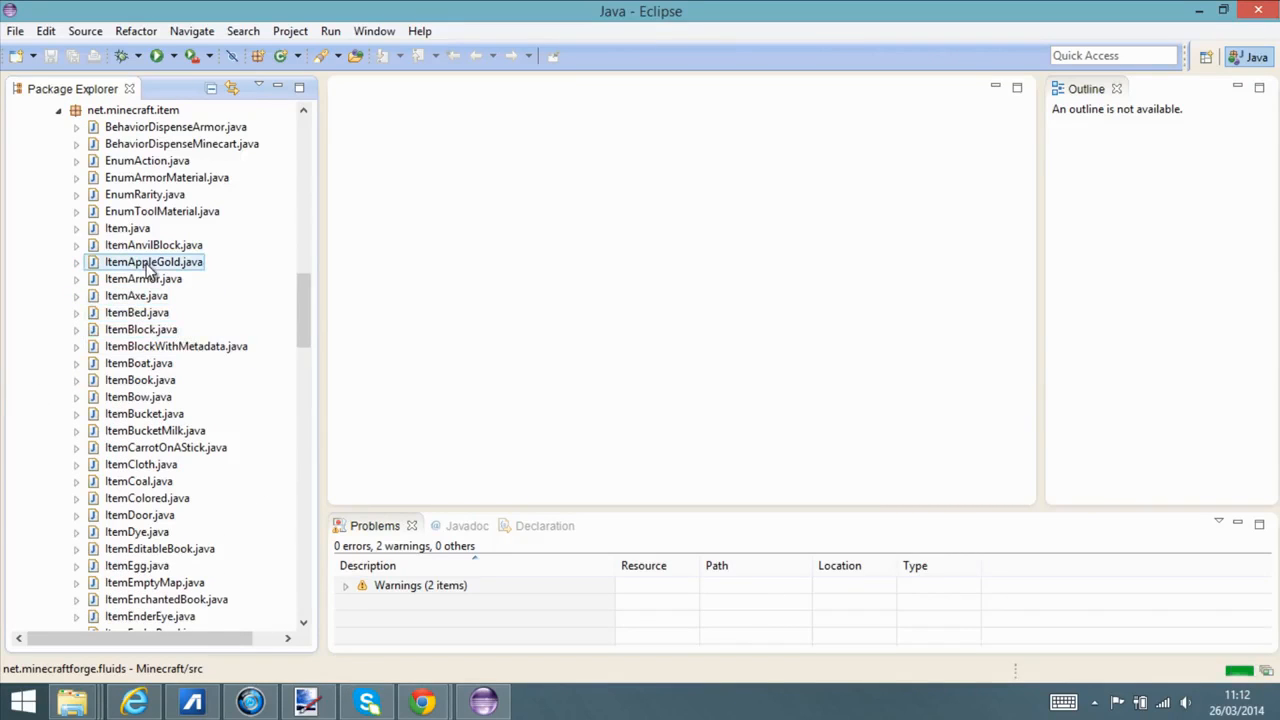
{"action": "left_click", "coordinate": [153, 245]}
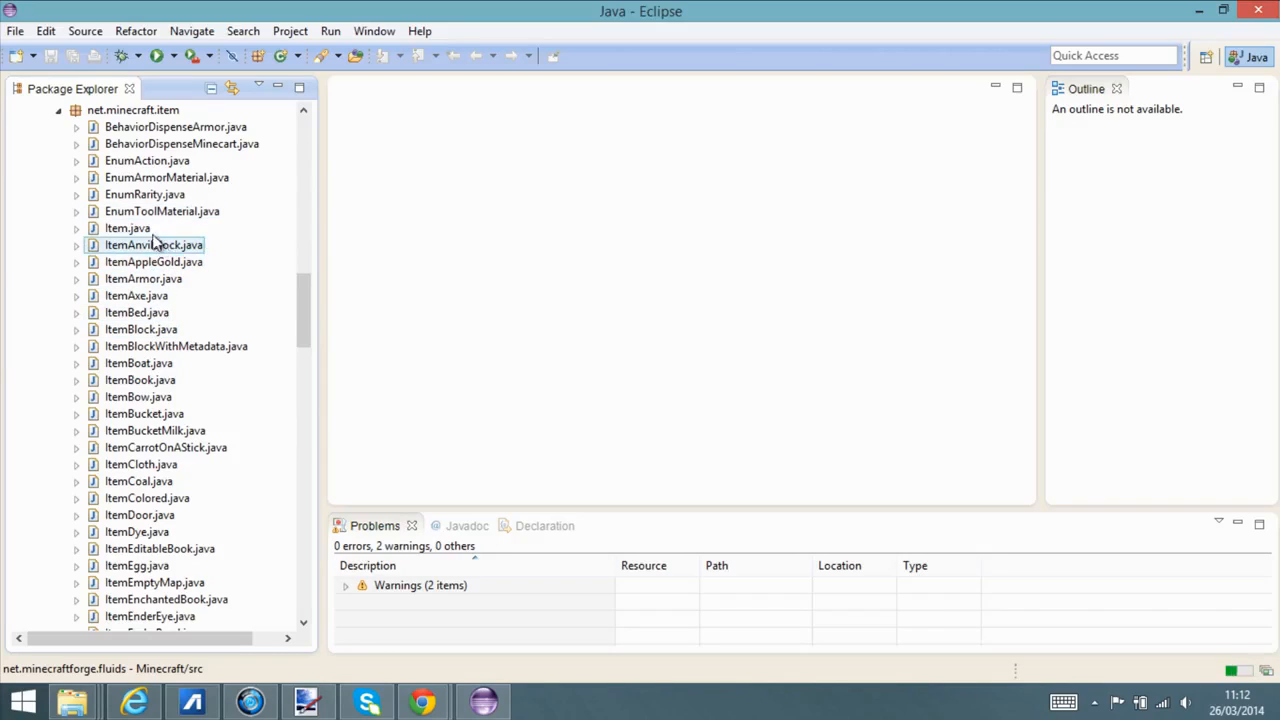
{"action": "left_click", "coordinate": [127, 228]}
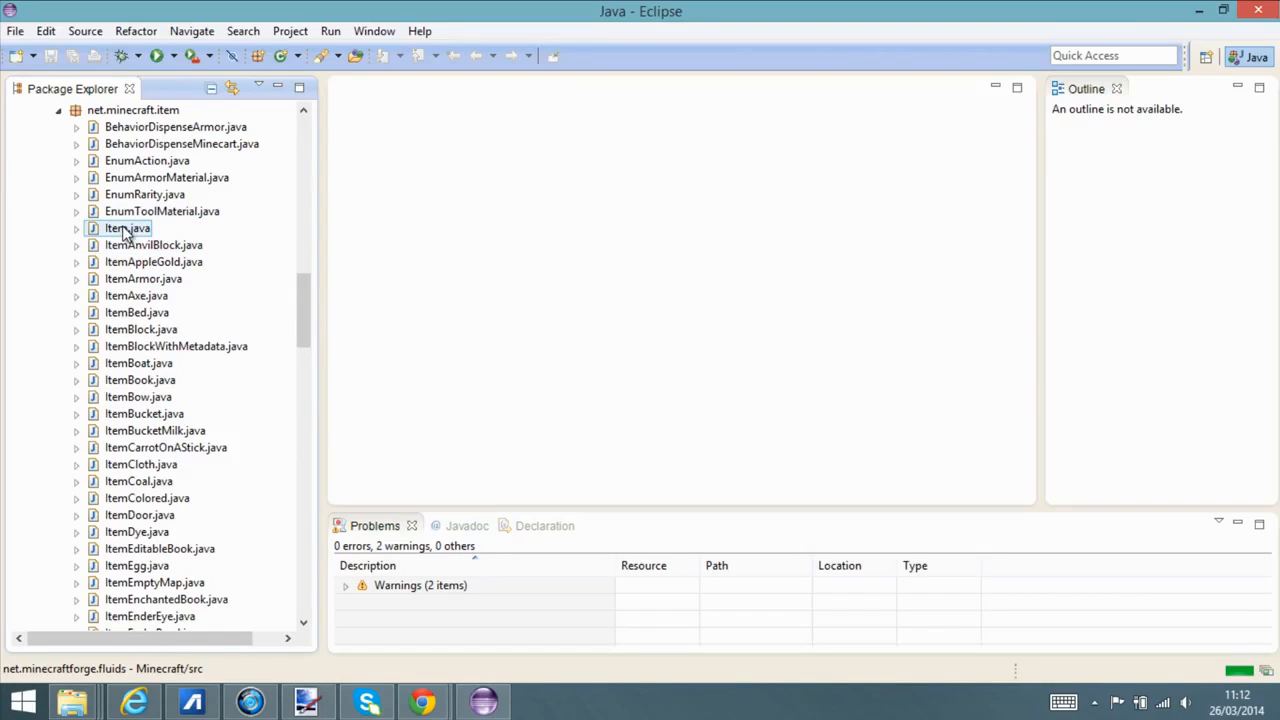
{"action": "left_click", "coordinate": [115, 228]}
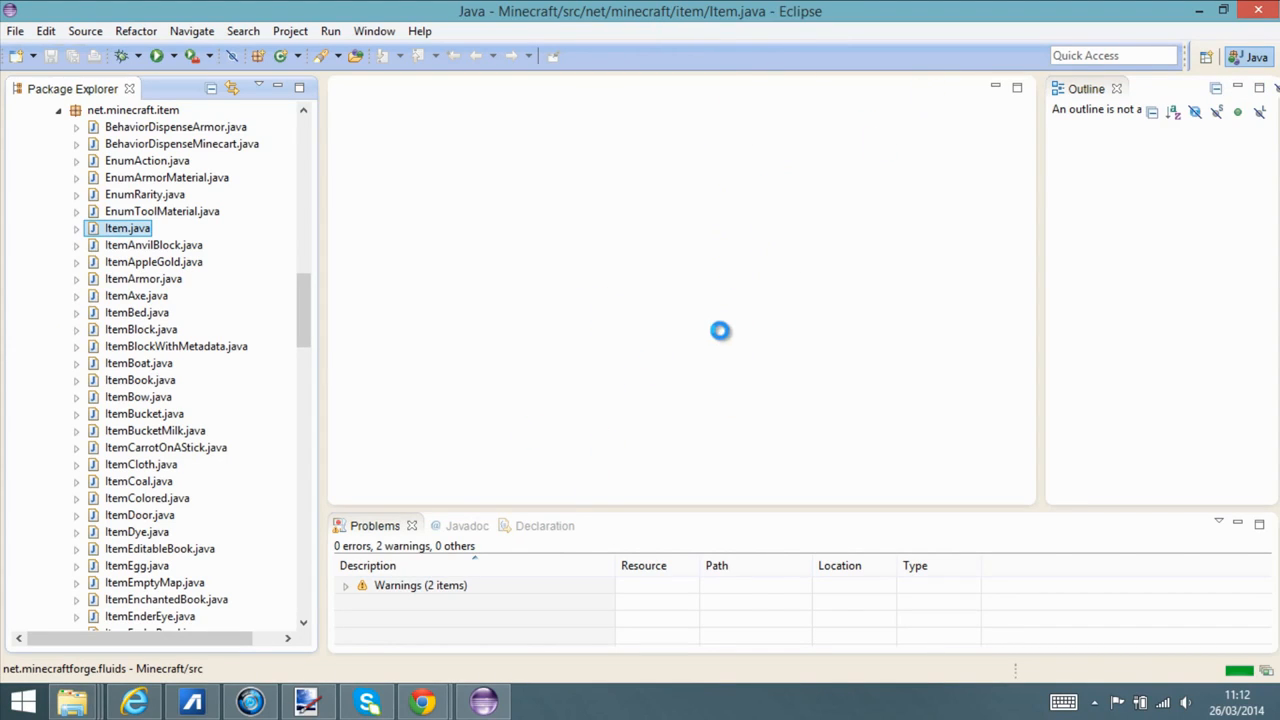
Open Item.java in the editor and scroll through its field declarations.
{"action": "double_click", "coordinate": [127, 228]}
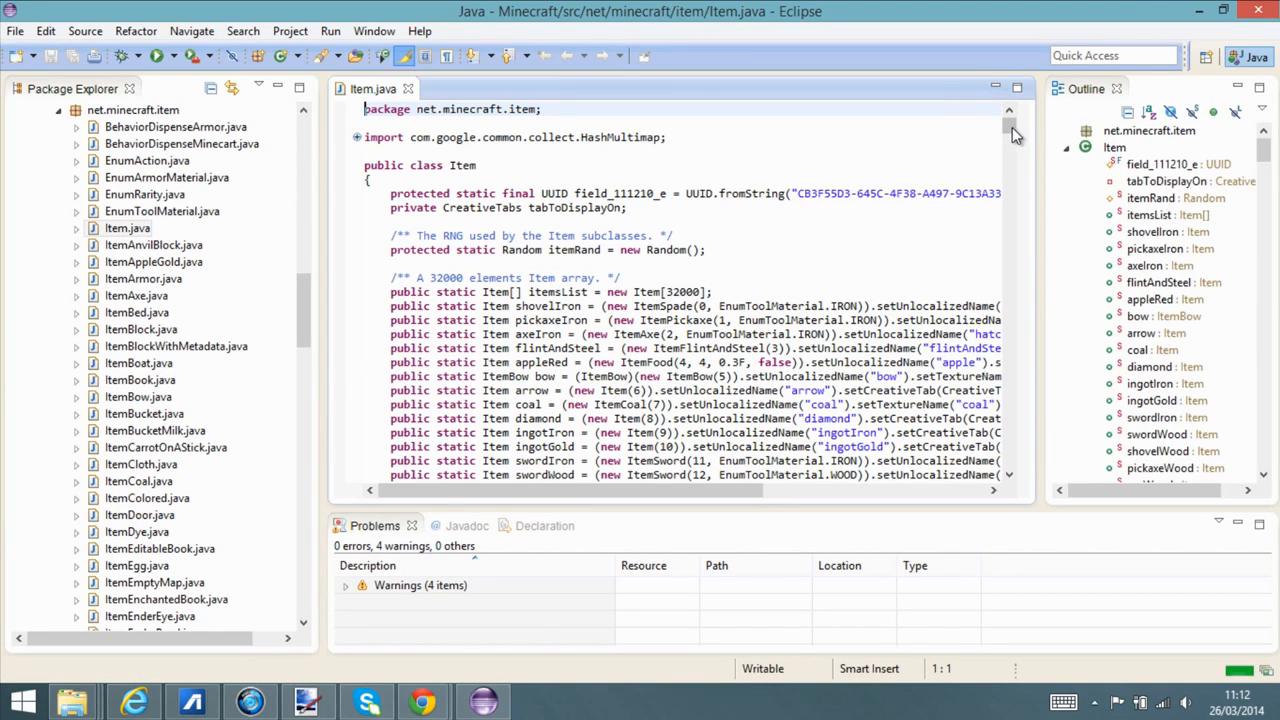
{"action": "scroll", "scroll_direction": "down", "scroll_amount": 3}
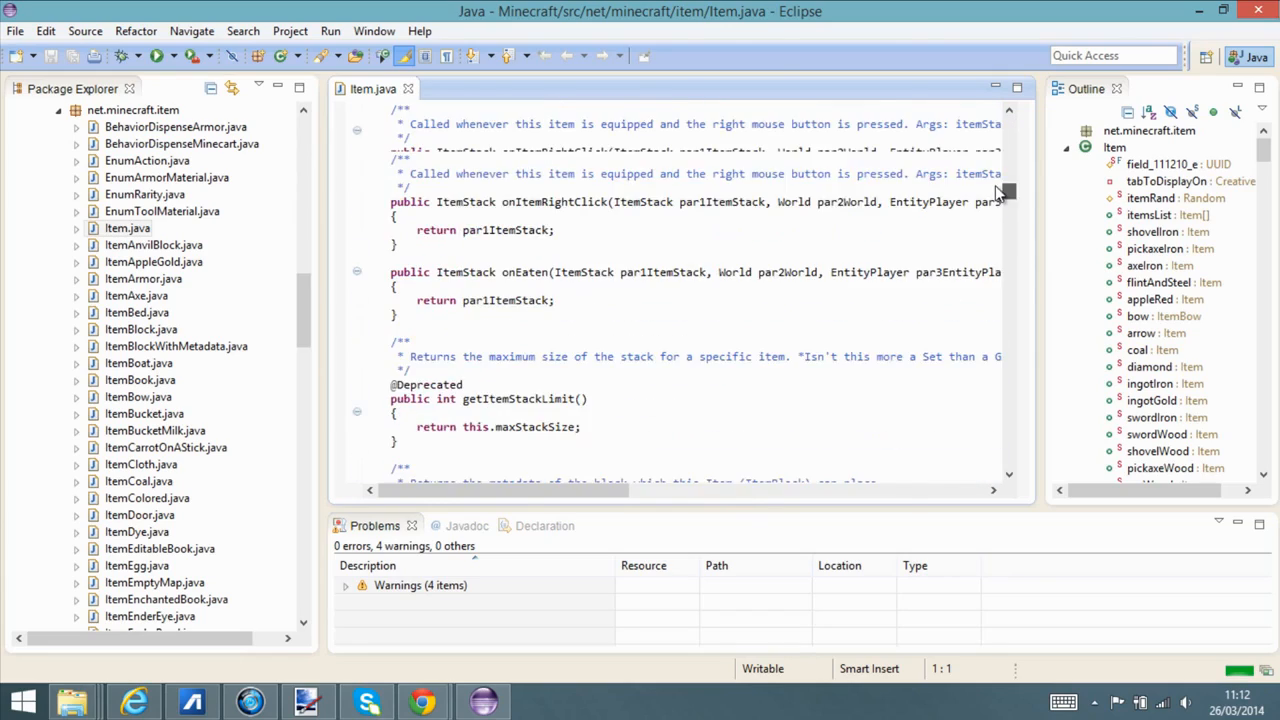
{"action": "scroll", "scroll_direction": "down", "scroll_amount": 3}
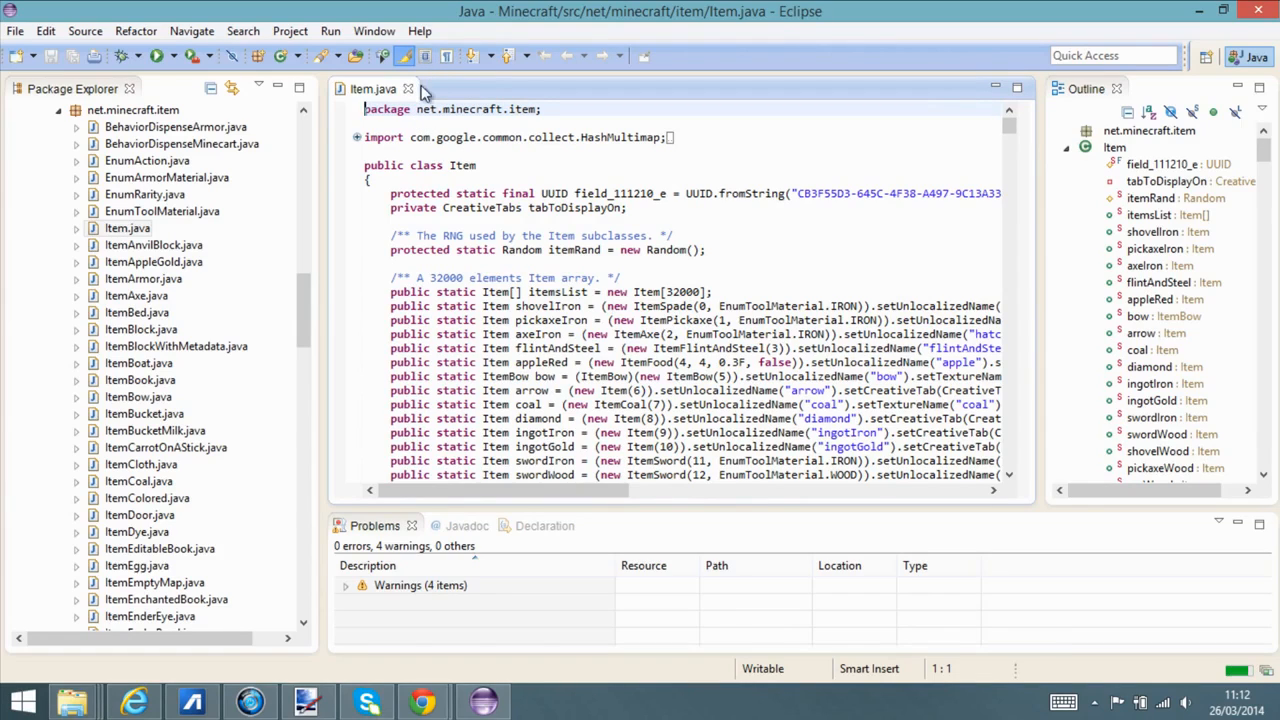
{"action": "mouse_move", "coordinate": [409, 86]}
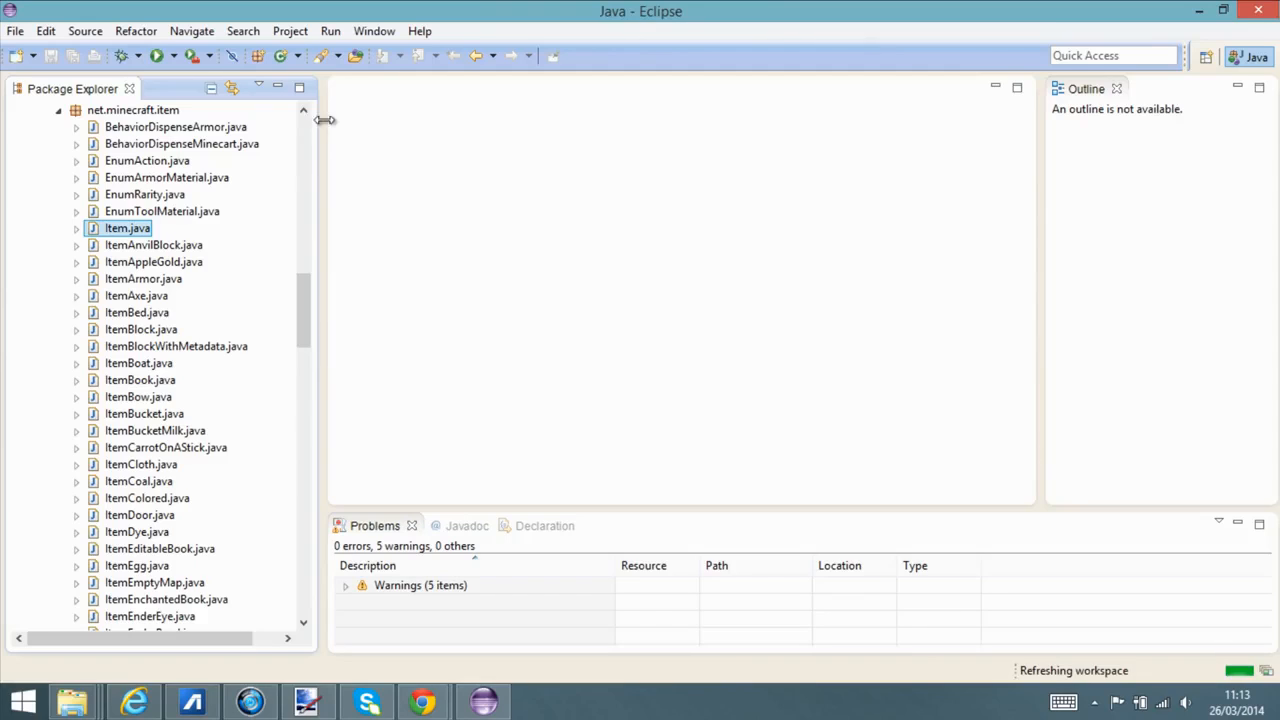
{"action": "mouse_move", "coordinate": [662, 347]}
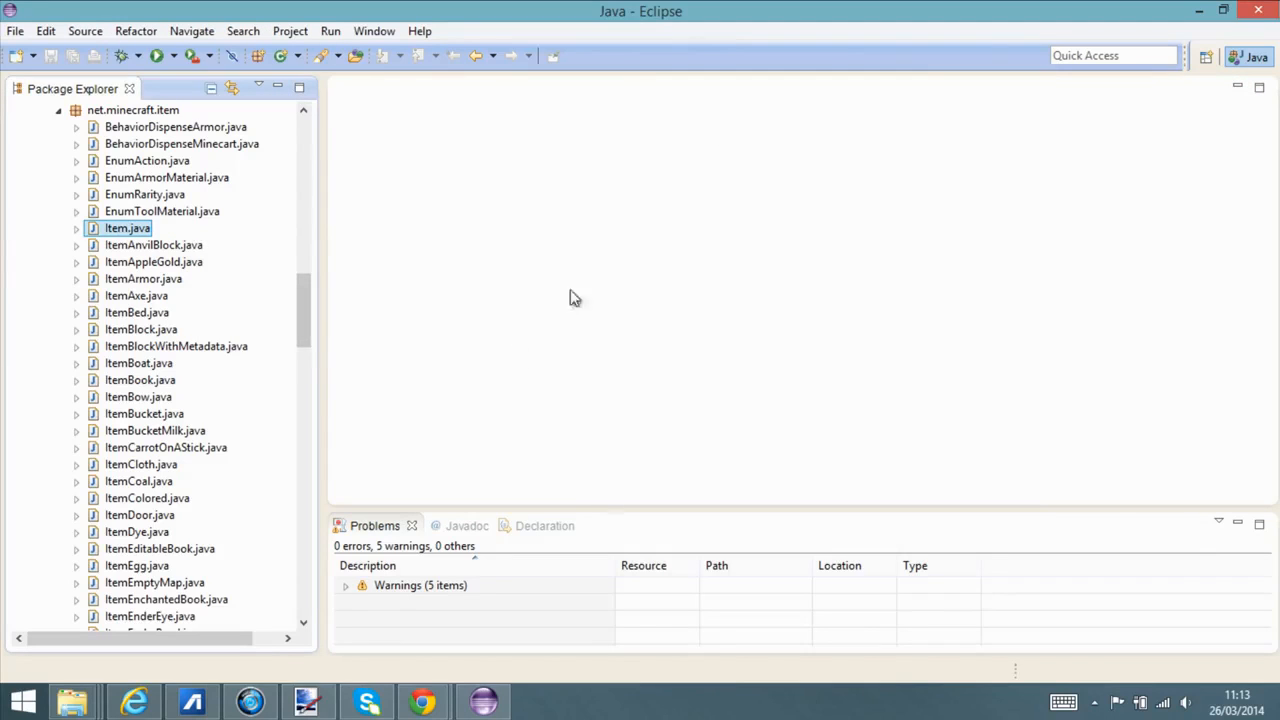
{"action": "mouse_move", "coordinate": [827, 540]}
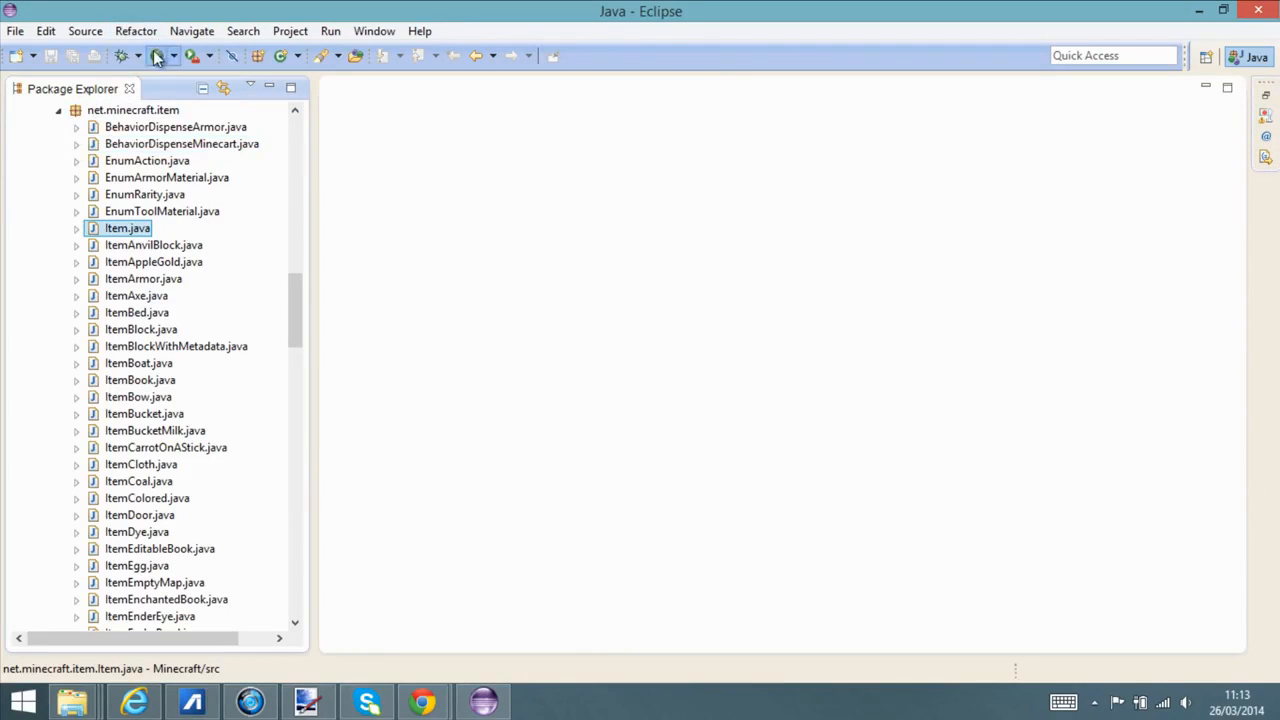
{"action": "mouse_move", "coordinate": [158, 54]}
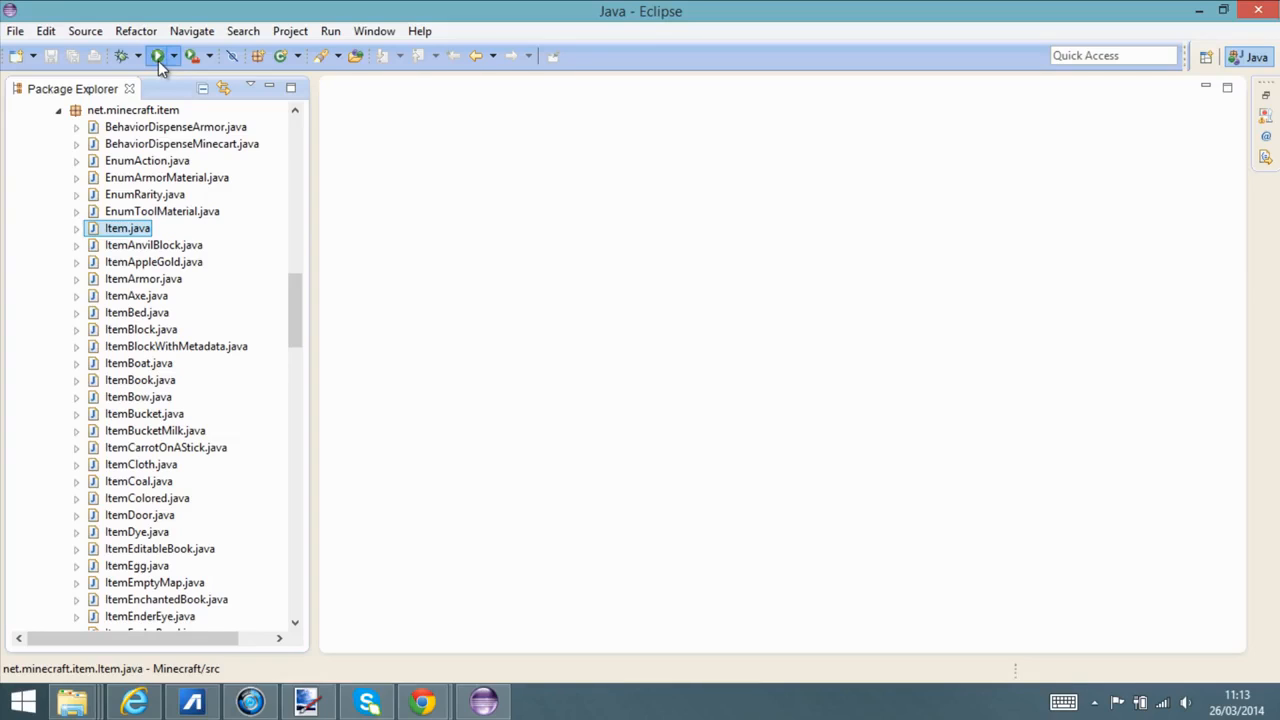
Run the Client configuration so the Console streams ForgeModLoader startup output.
{"action": "left_click", "coordinate": [152, 54]}
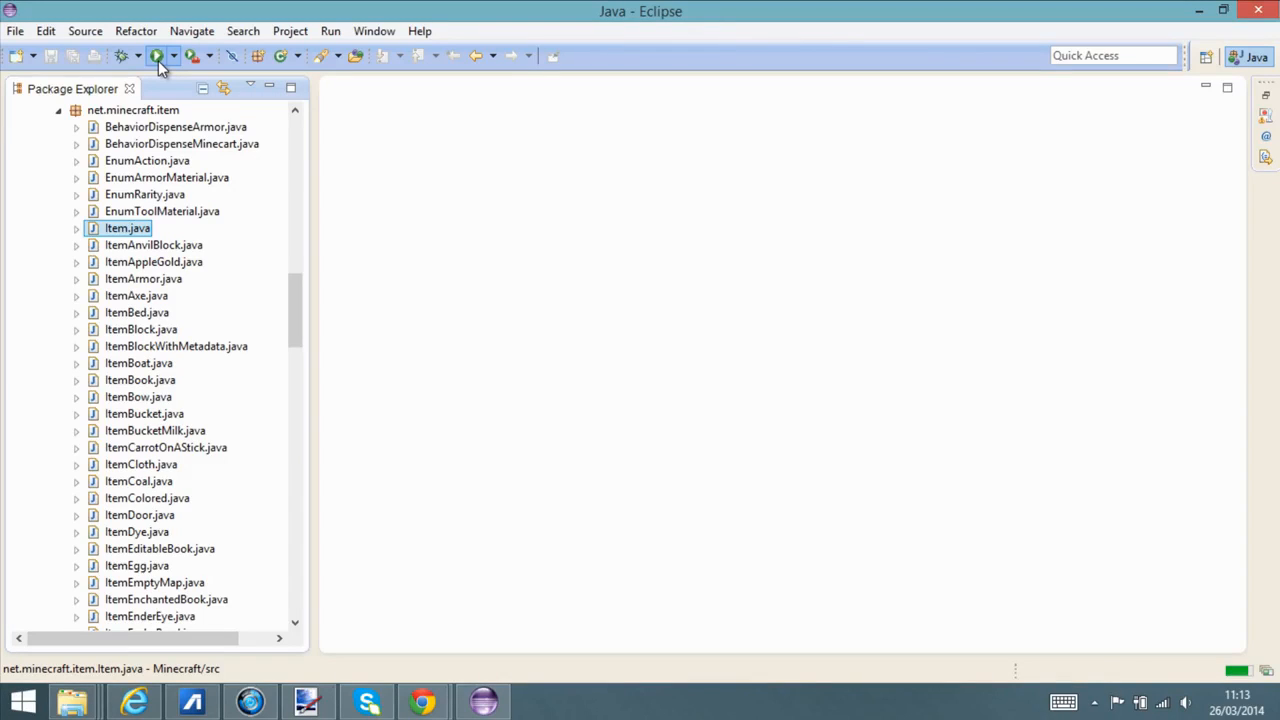
{"action": "left_click", "coordinate": [155, 57]}
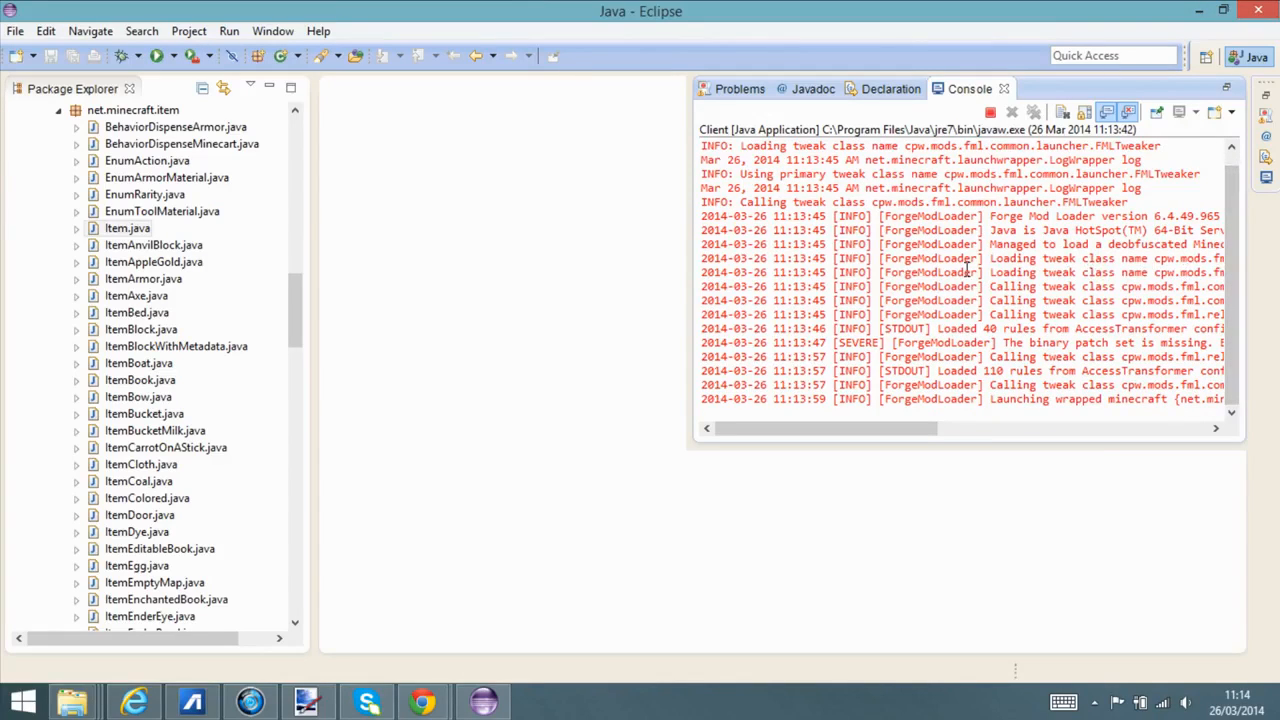
{"action": "mouse_move", "coordinate": [610, 364]}
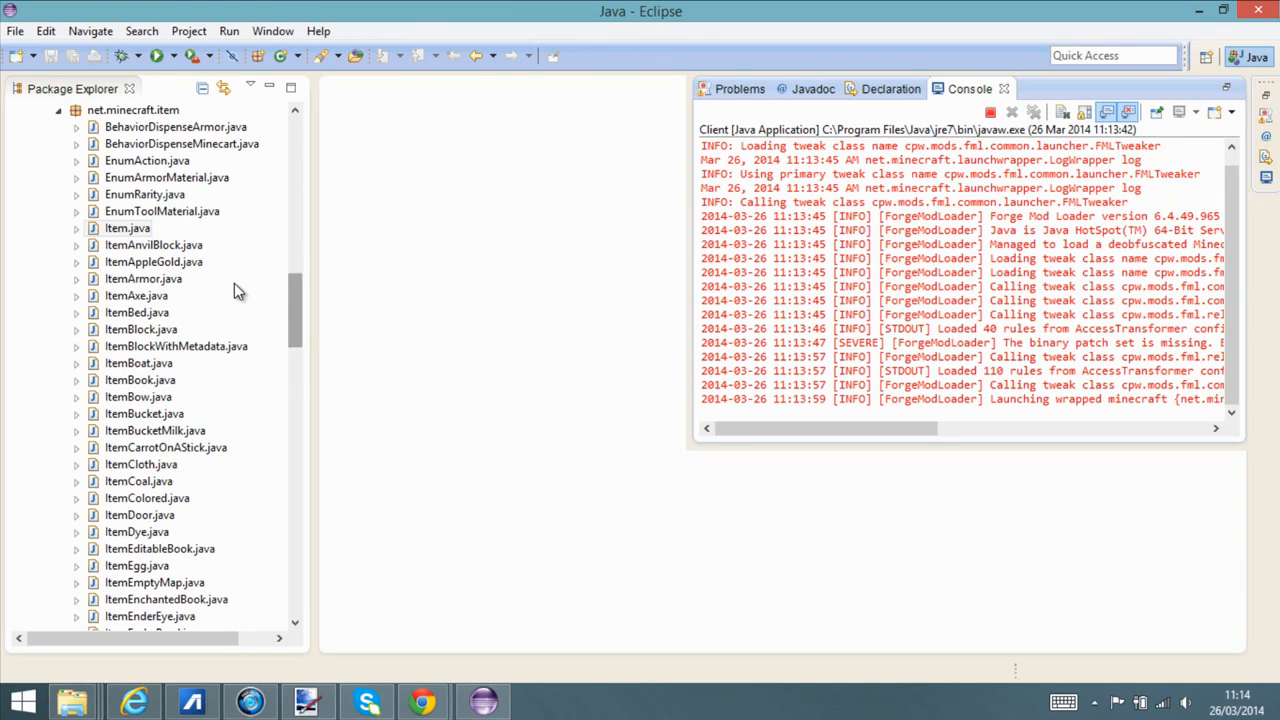
{"action": "mouse_move", "coordinate": [37, 66]}
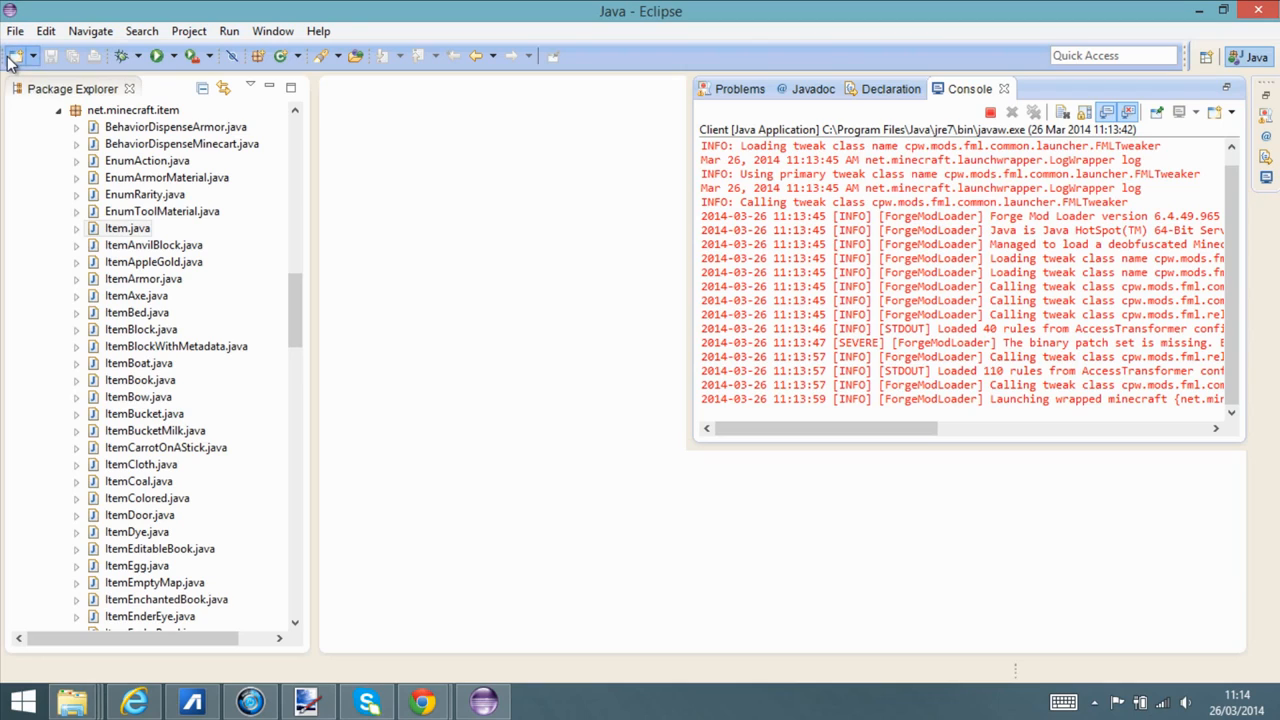
{"action": "mouse_move", "coordinate": [18, 54]}
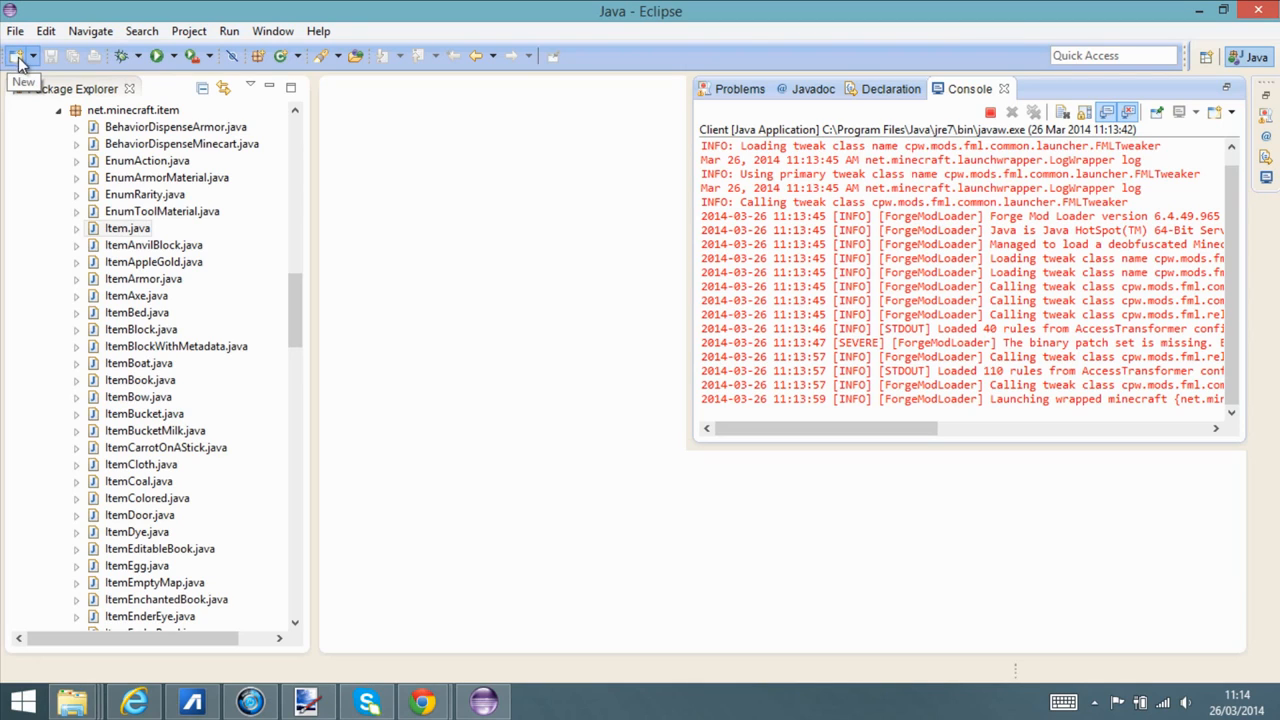
{"action": "mouse_move", "coordinate": [273, 31]}
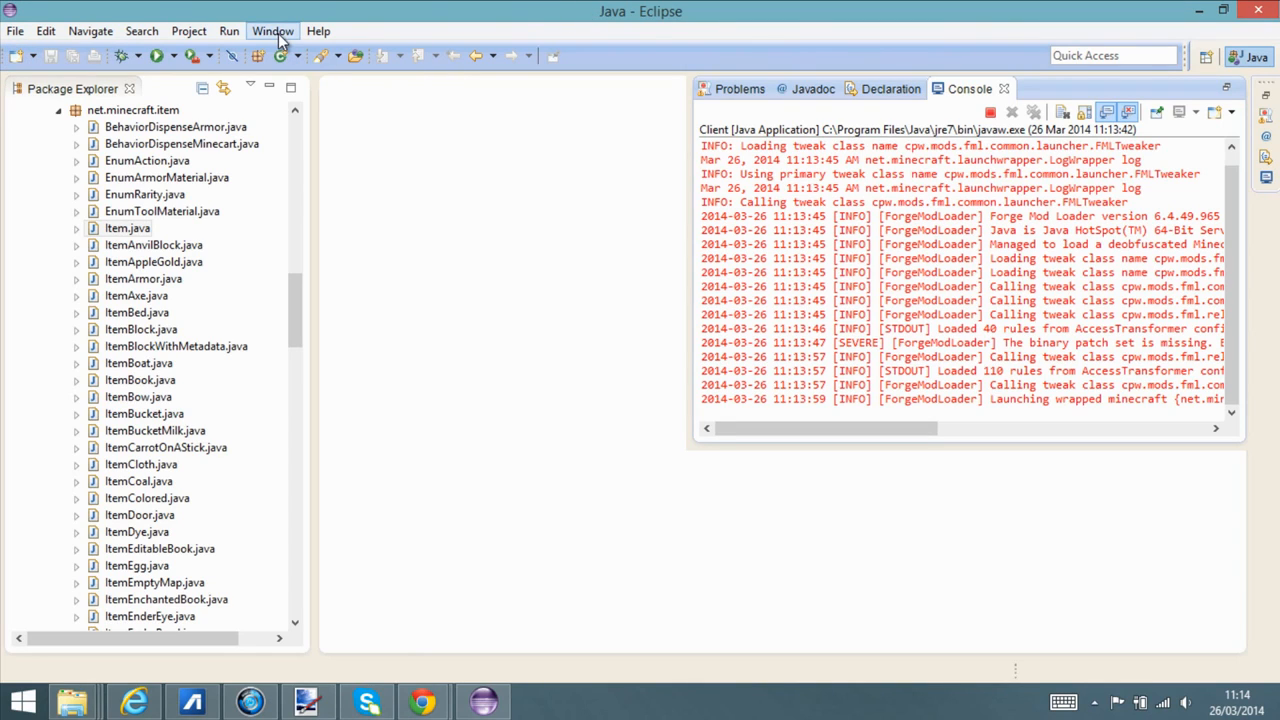